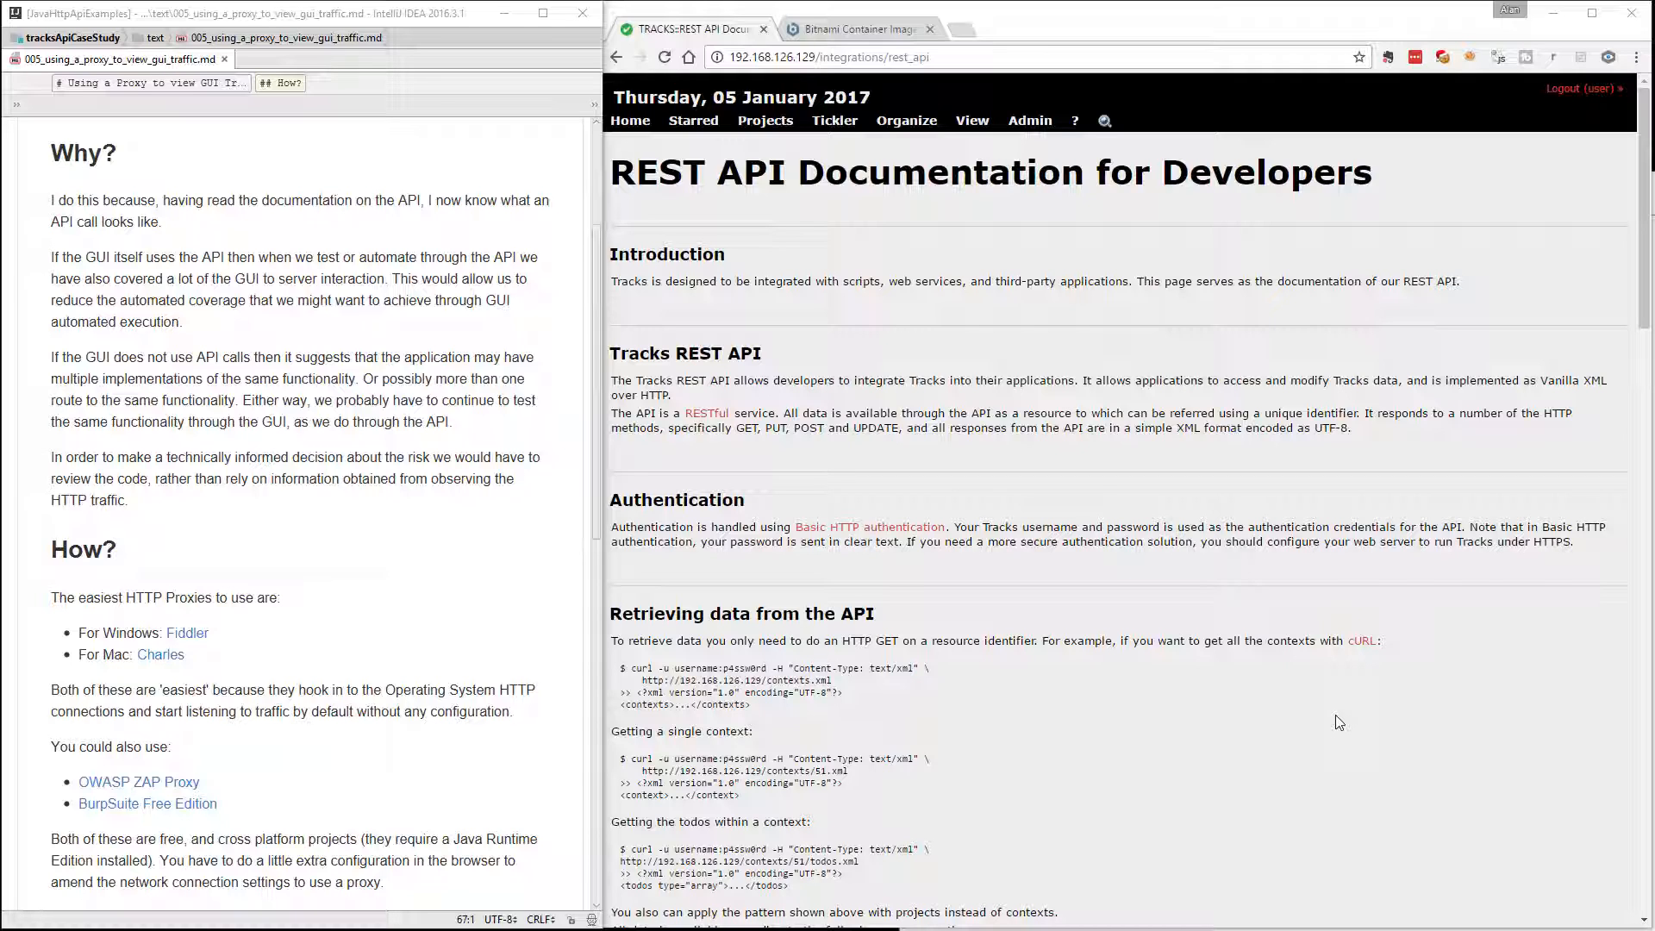
mouse_move(1274, 641)
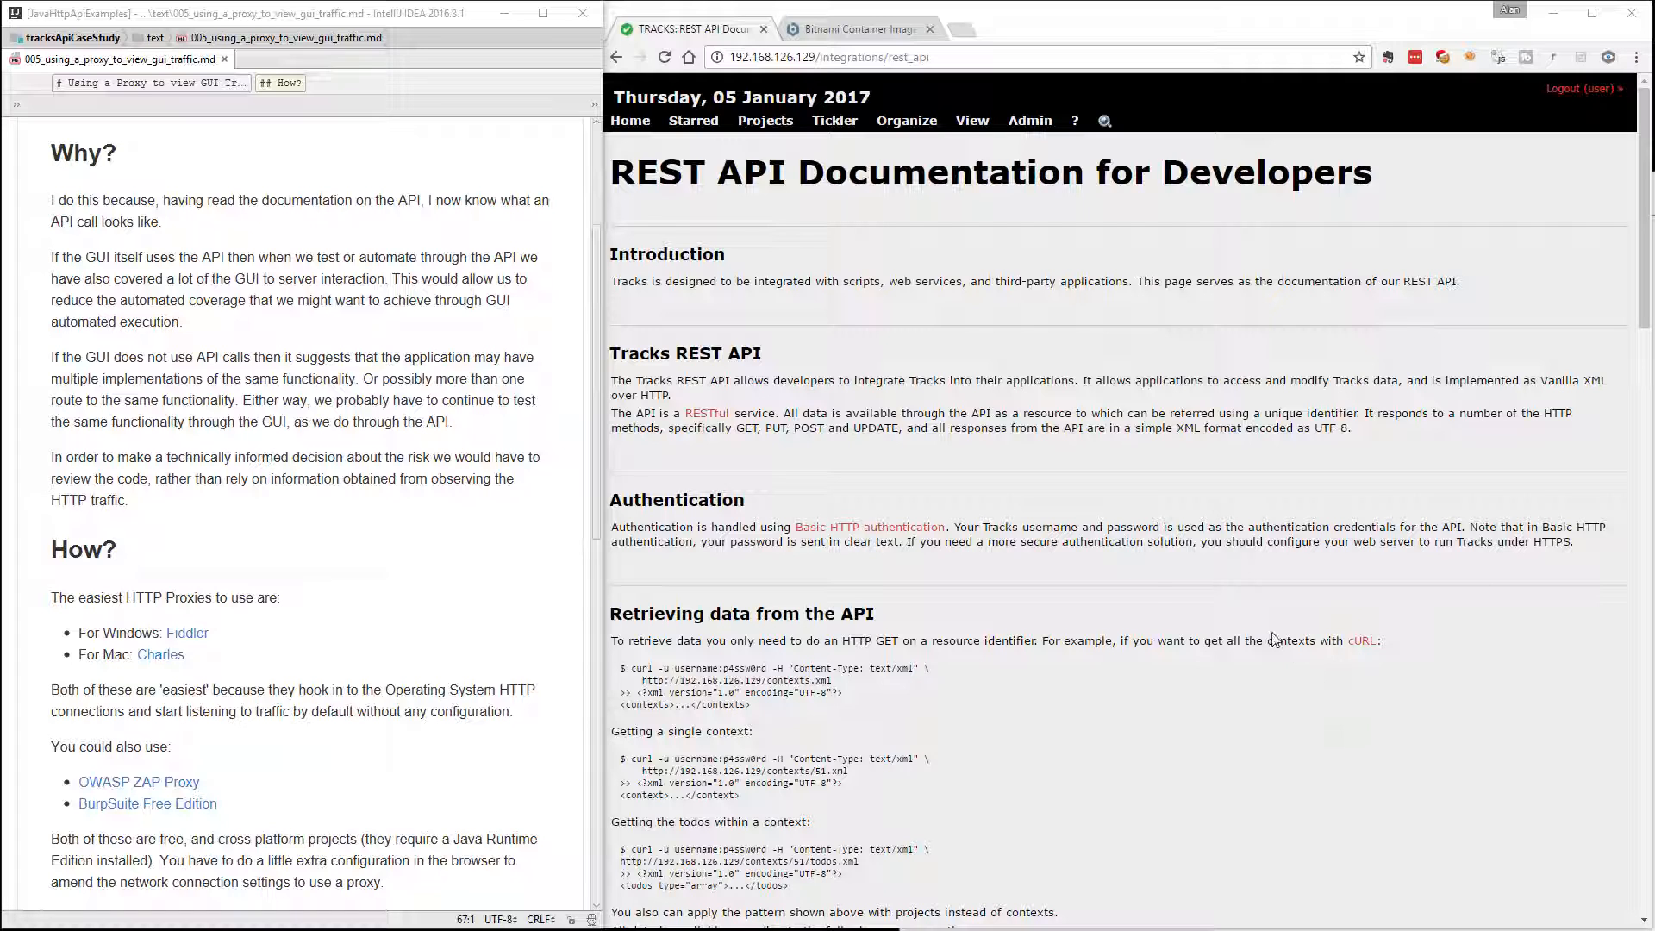
mouse_move(1115, 587)
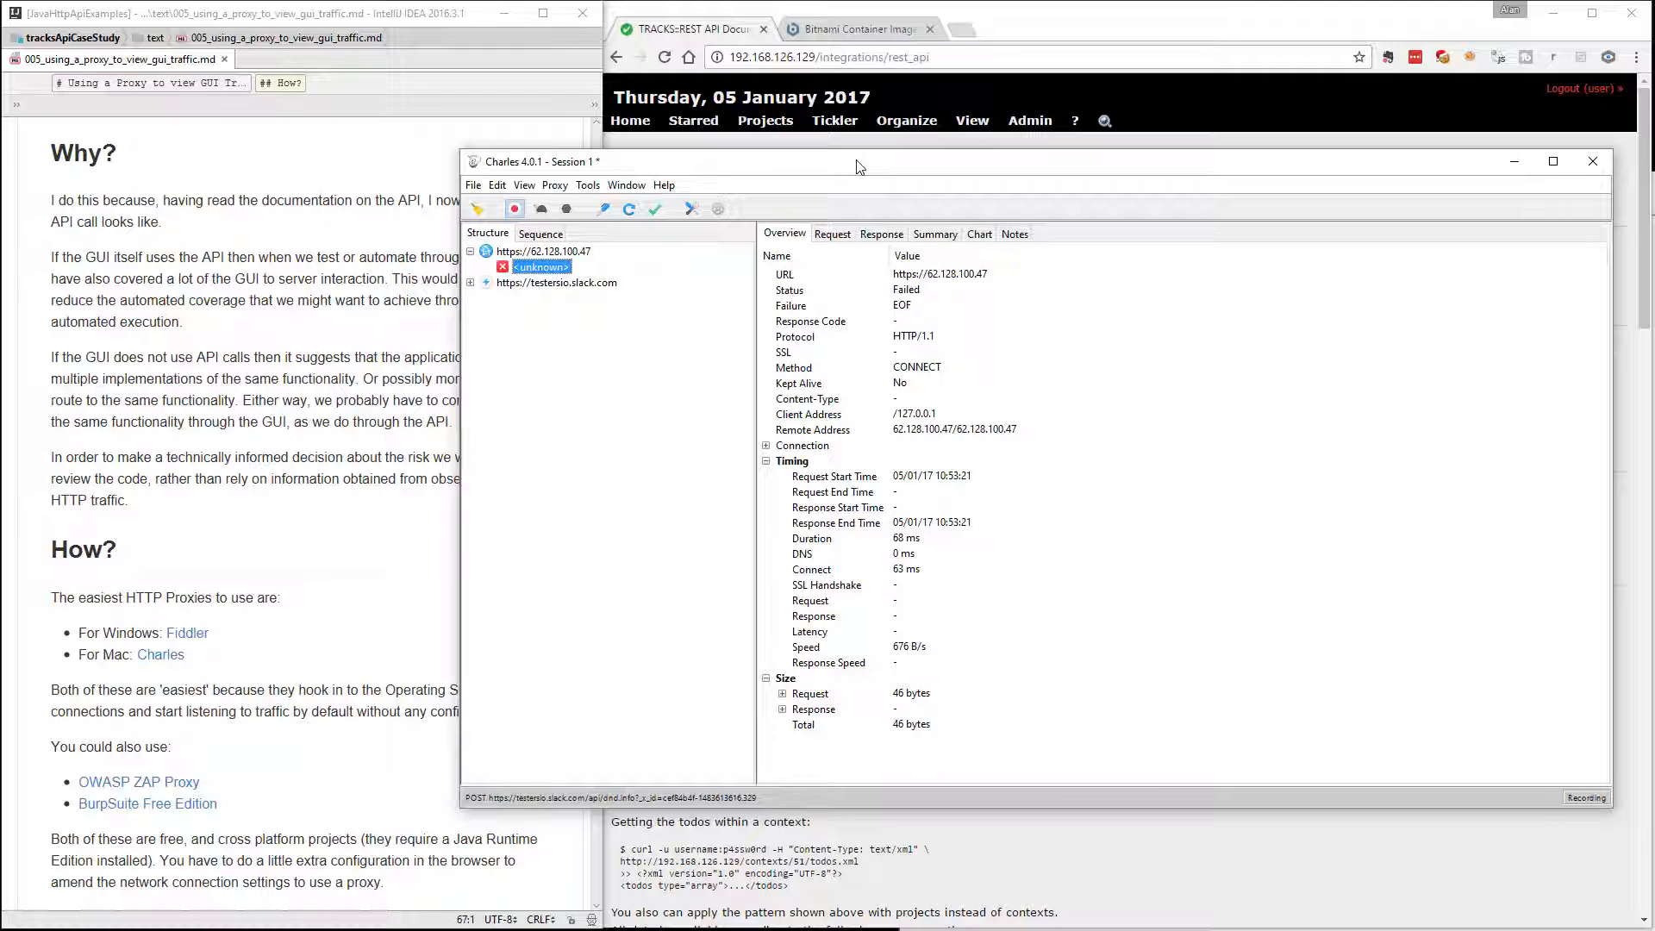
mouse_move(843, 72)
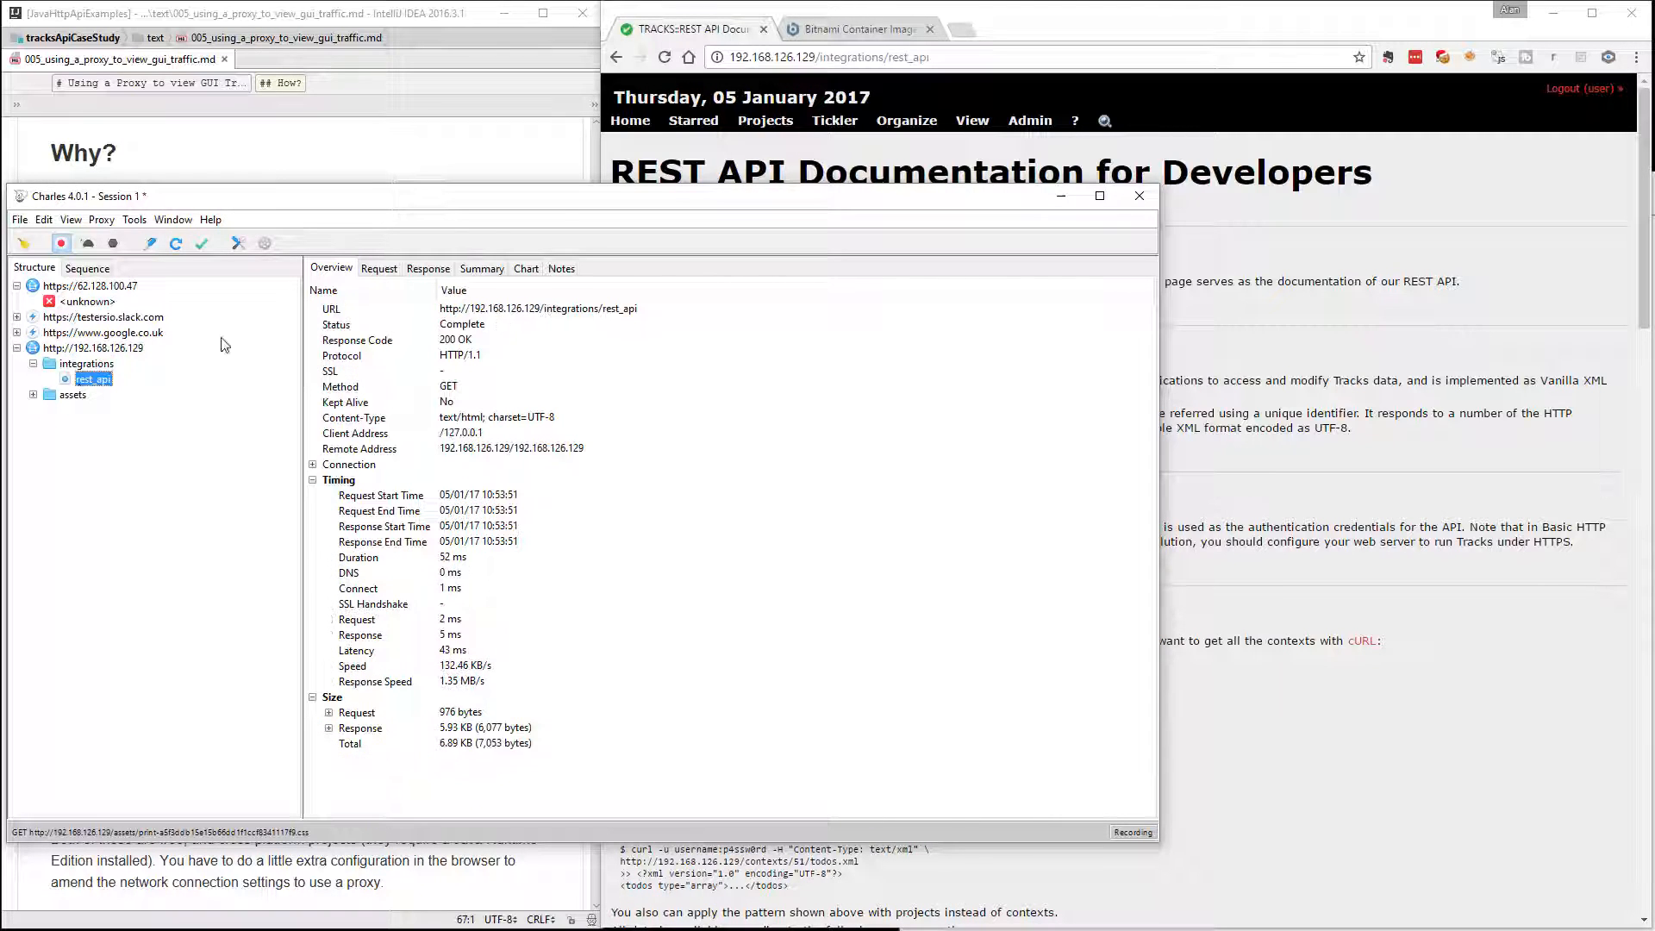
Step: Show the request headers of the captured rest_api call from 192.168.126.129
click(379, 269)
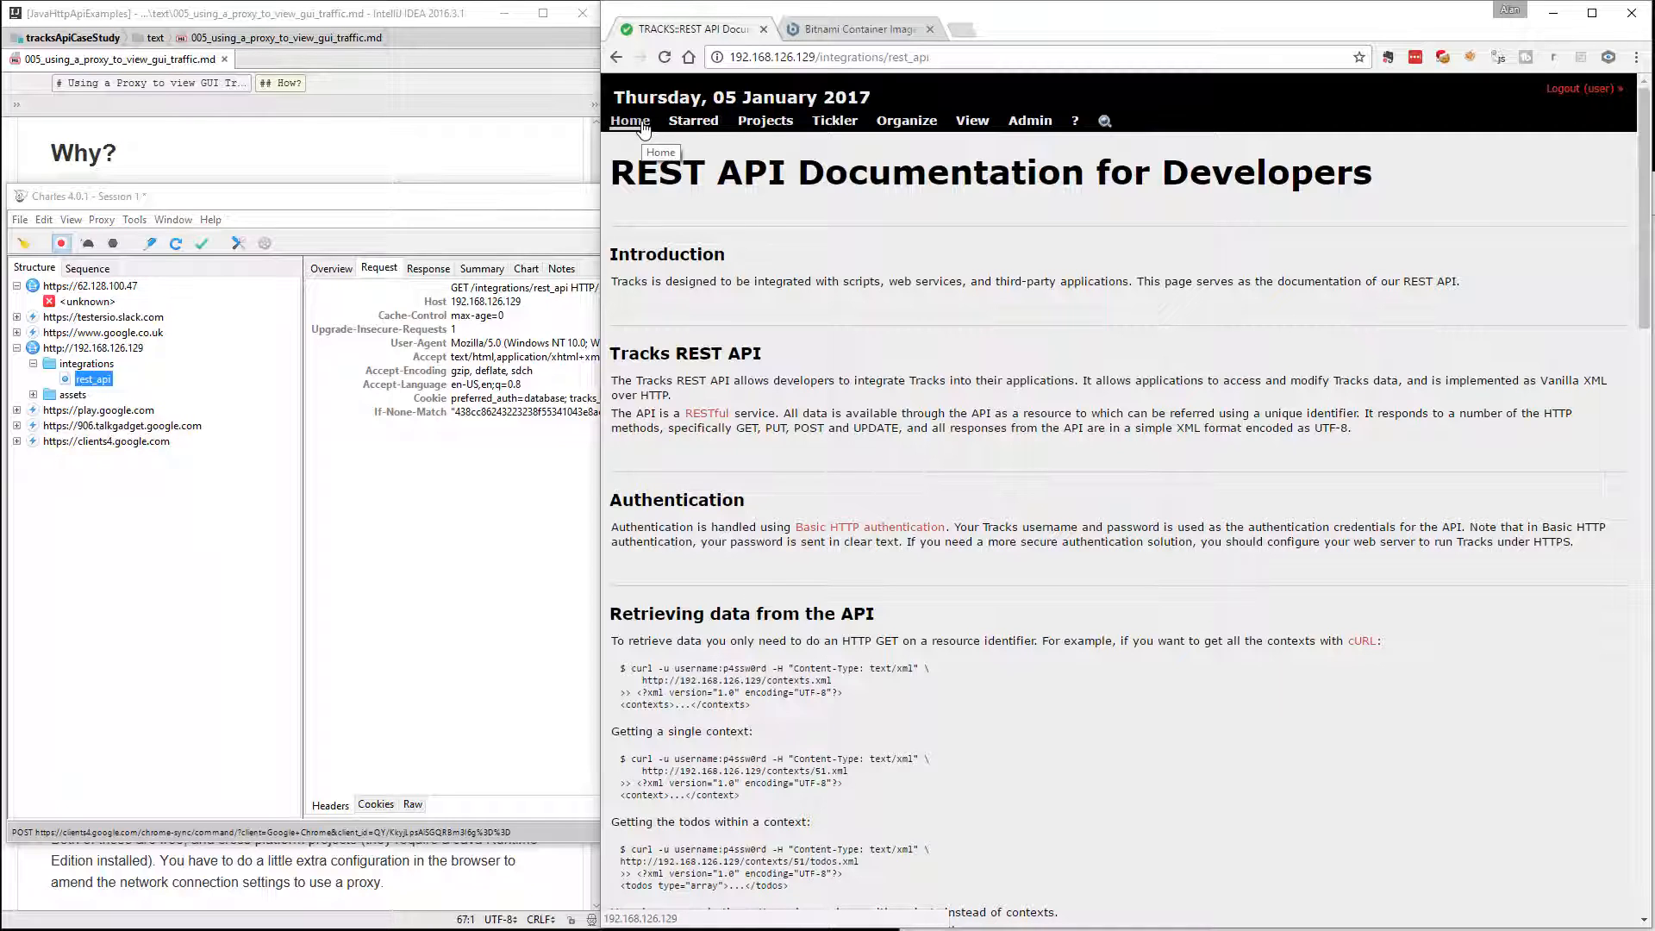
Step: Load the Tracks home page and list its captured requests in time order, focused on 192.168.126.129
click(629, 119)
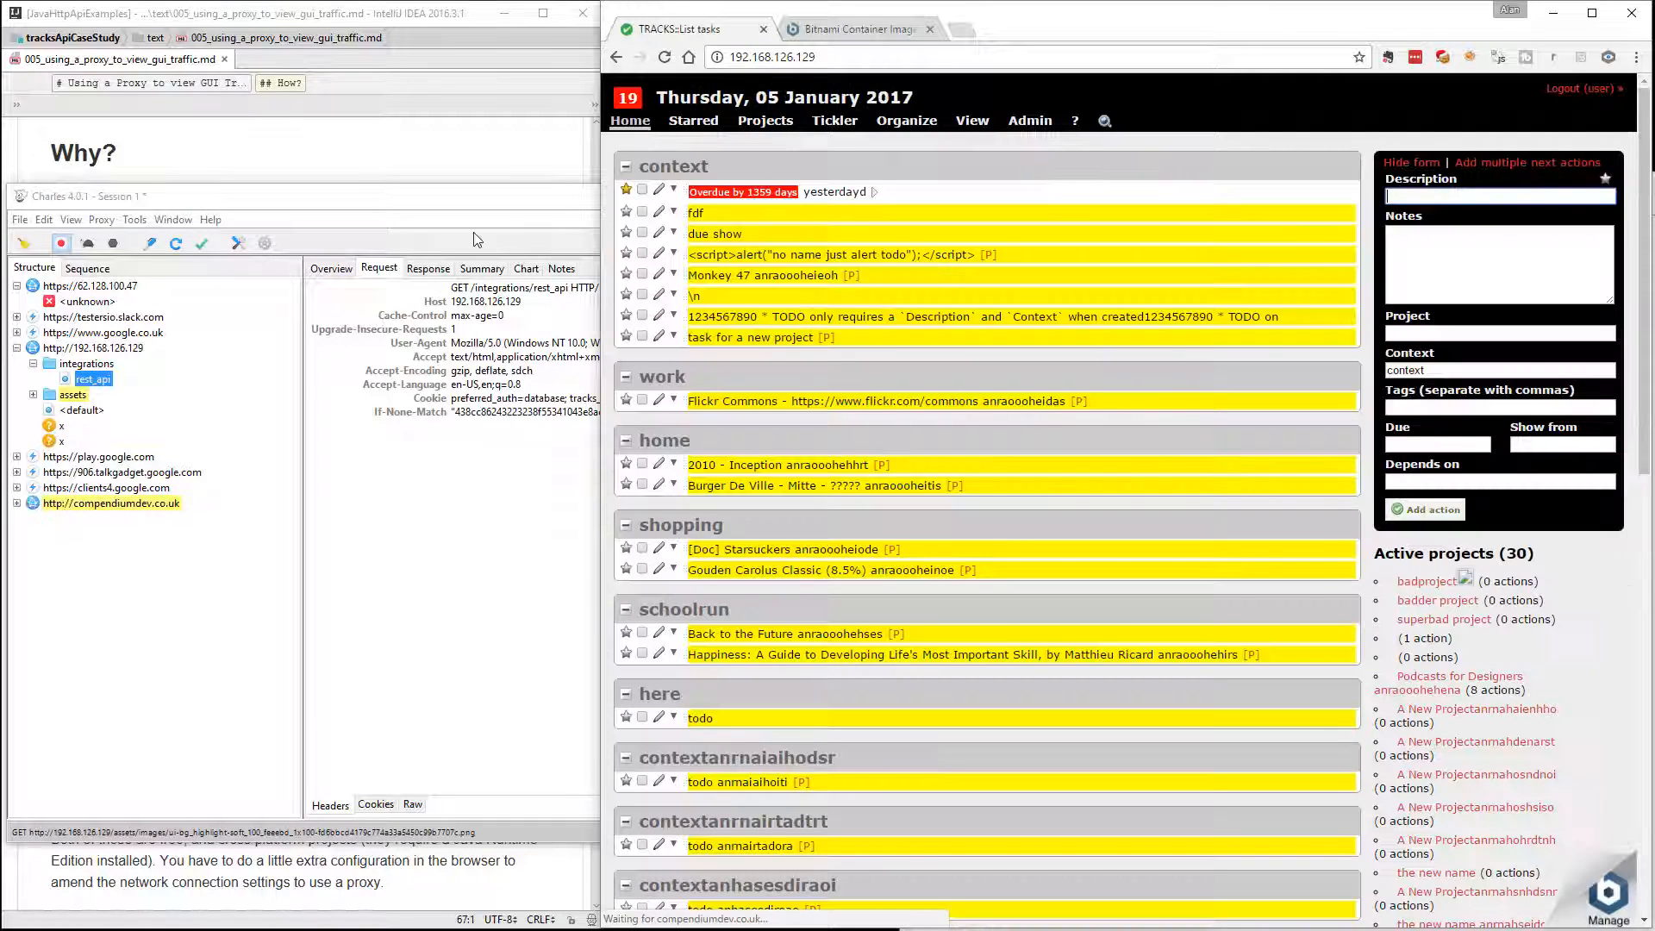
click(81, 410)
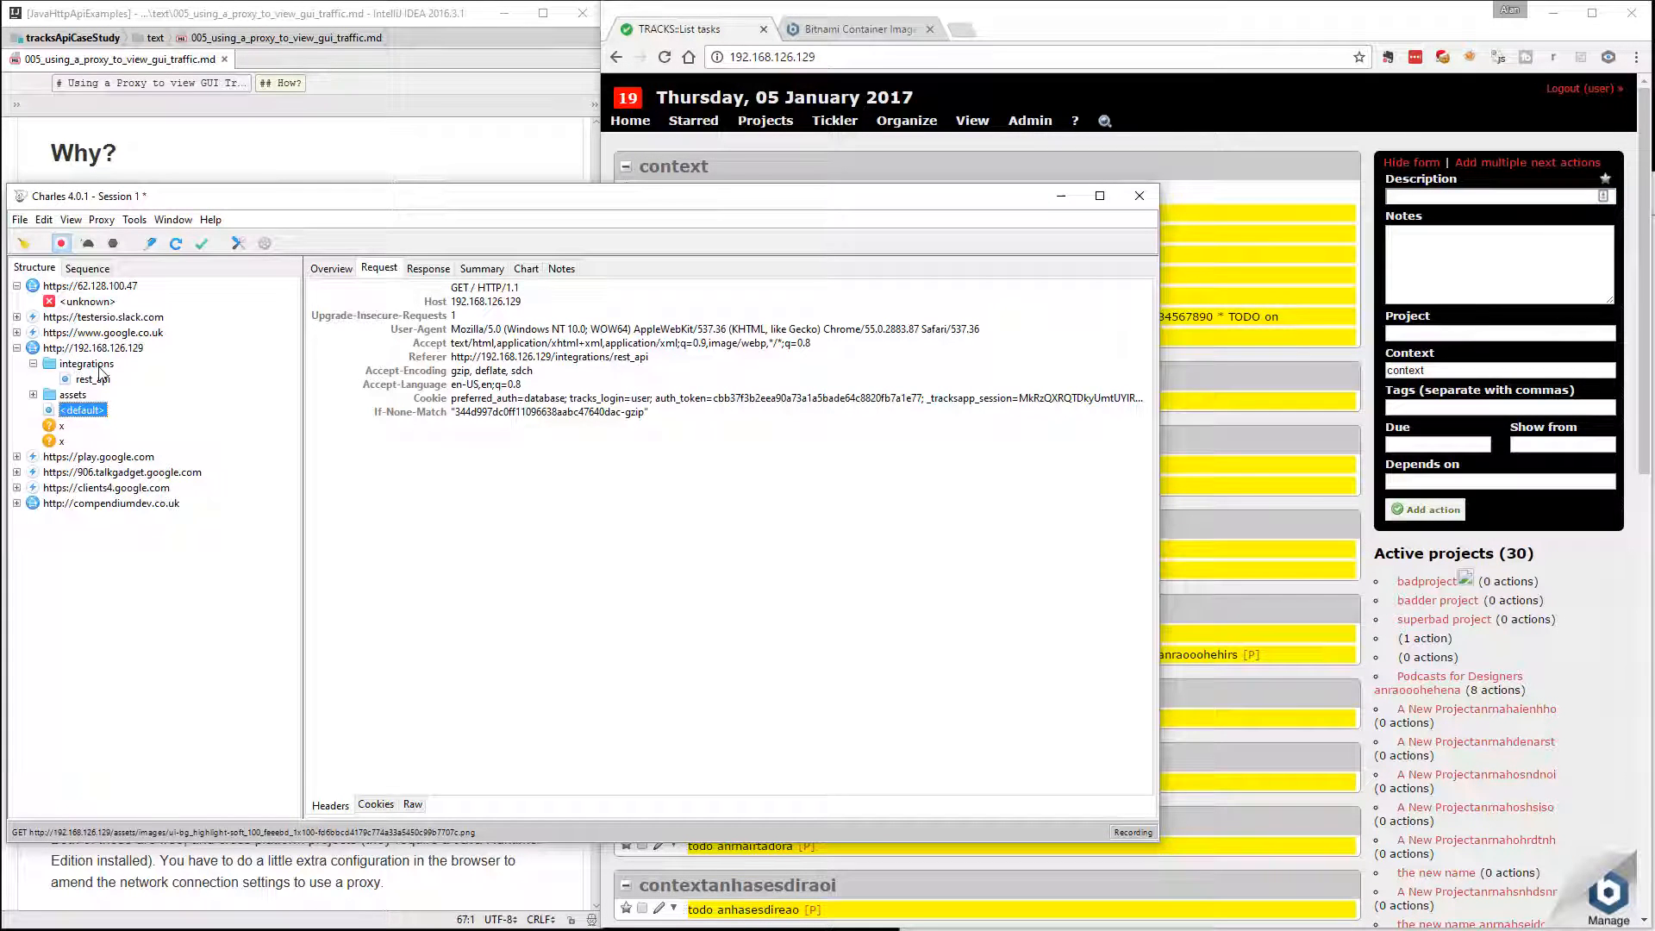
click(95, 346)
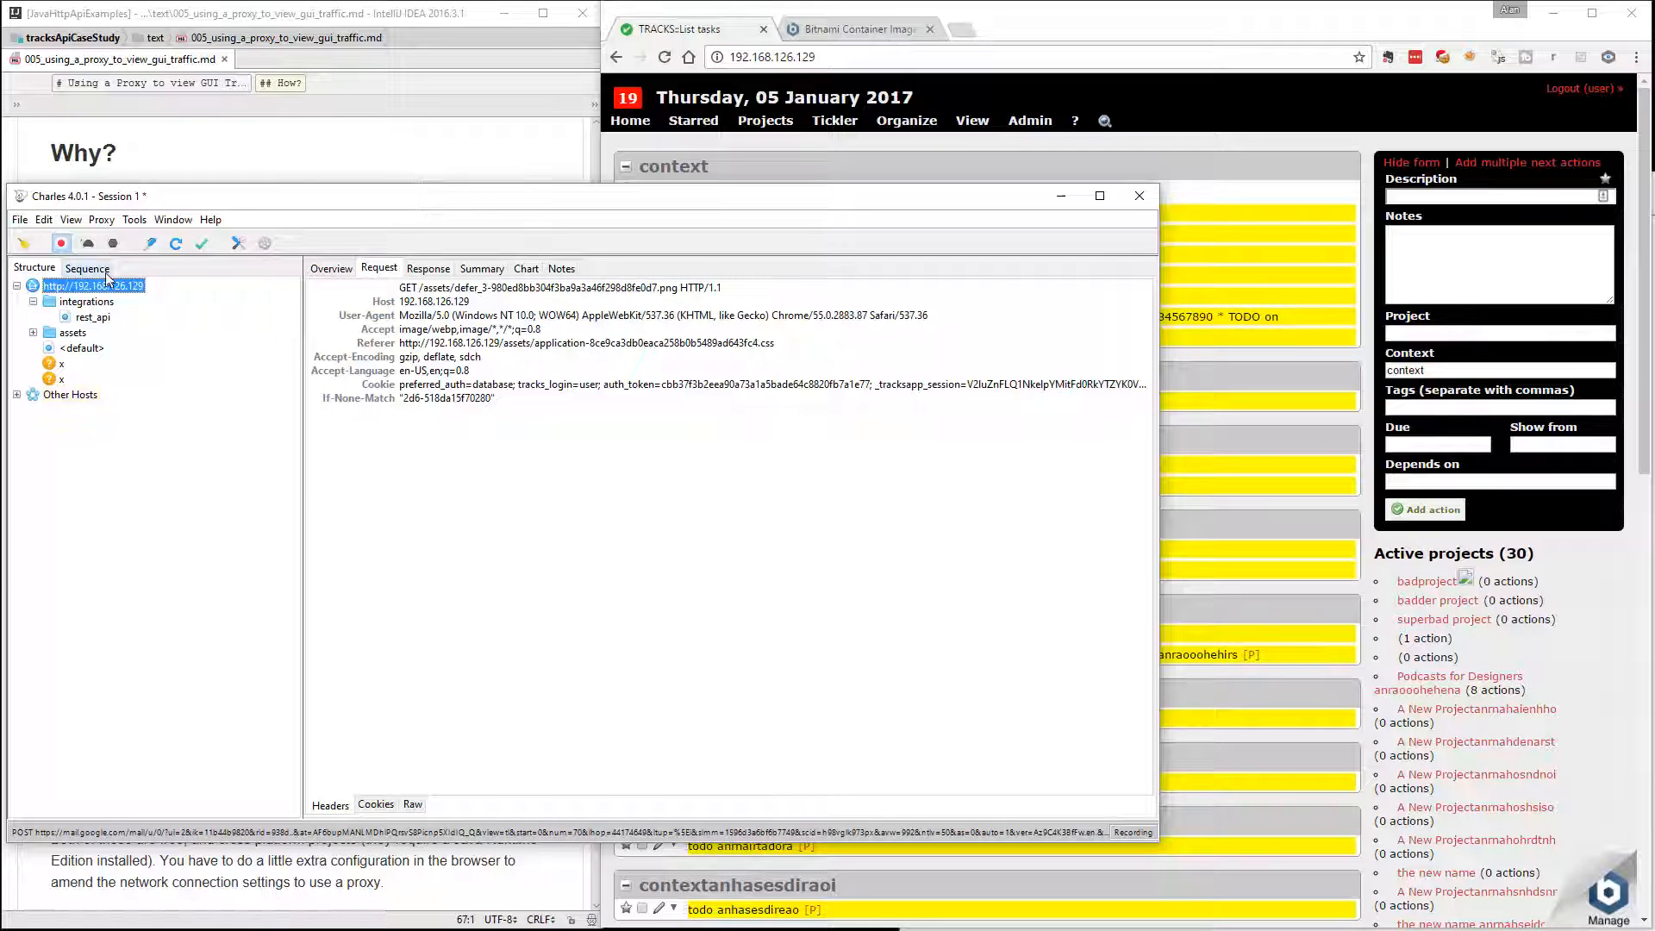
click(88, 268)
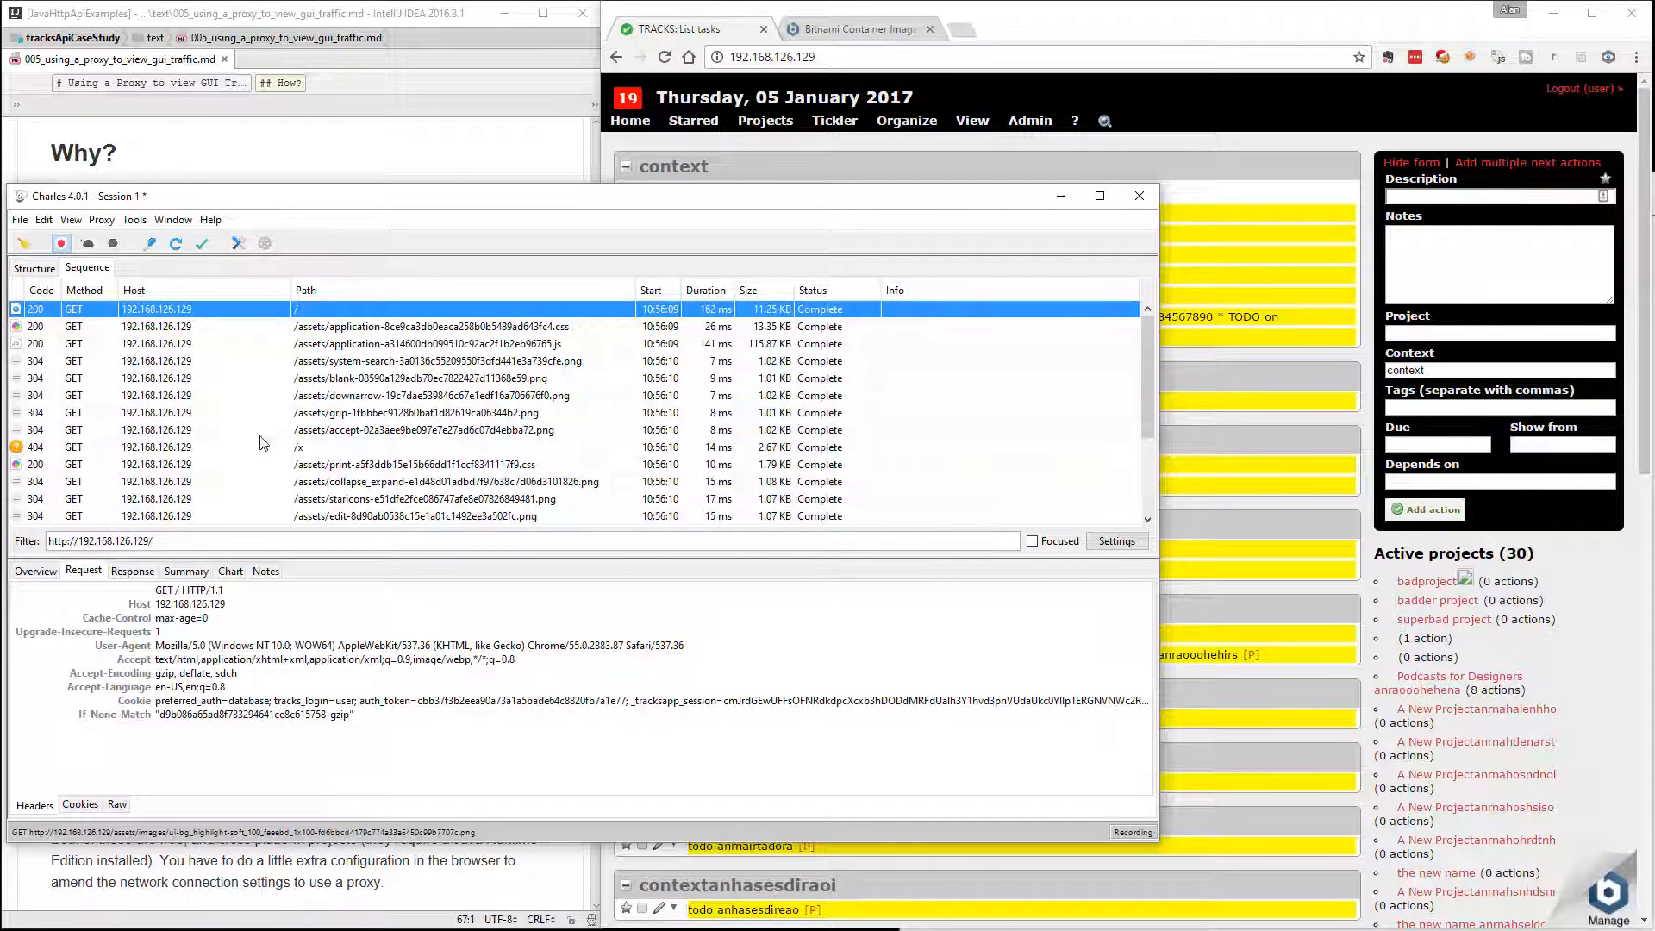
mouse_move(211, 622)
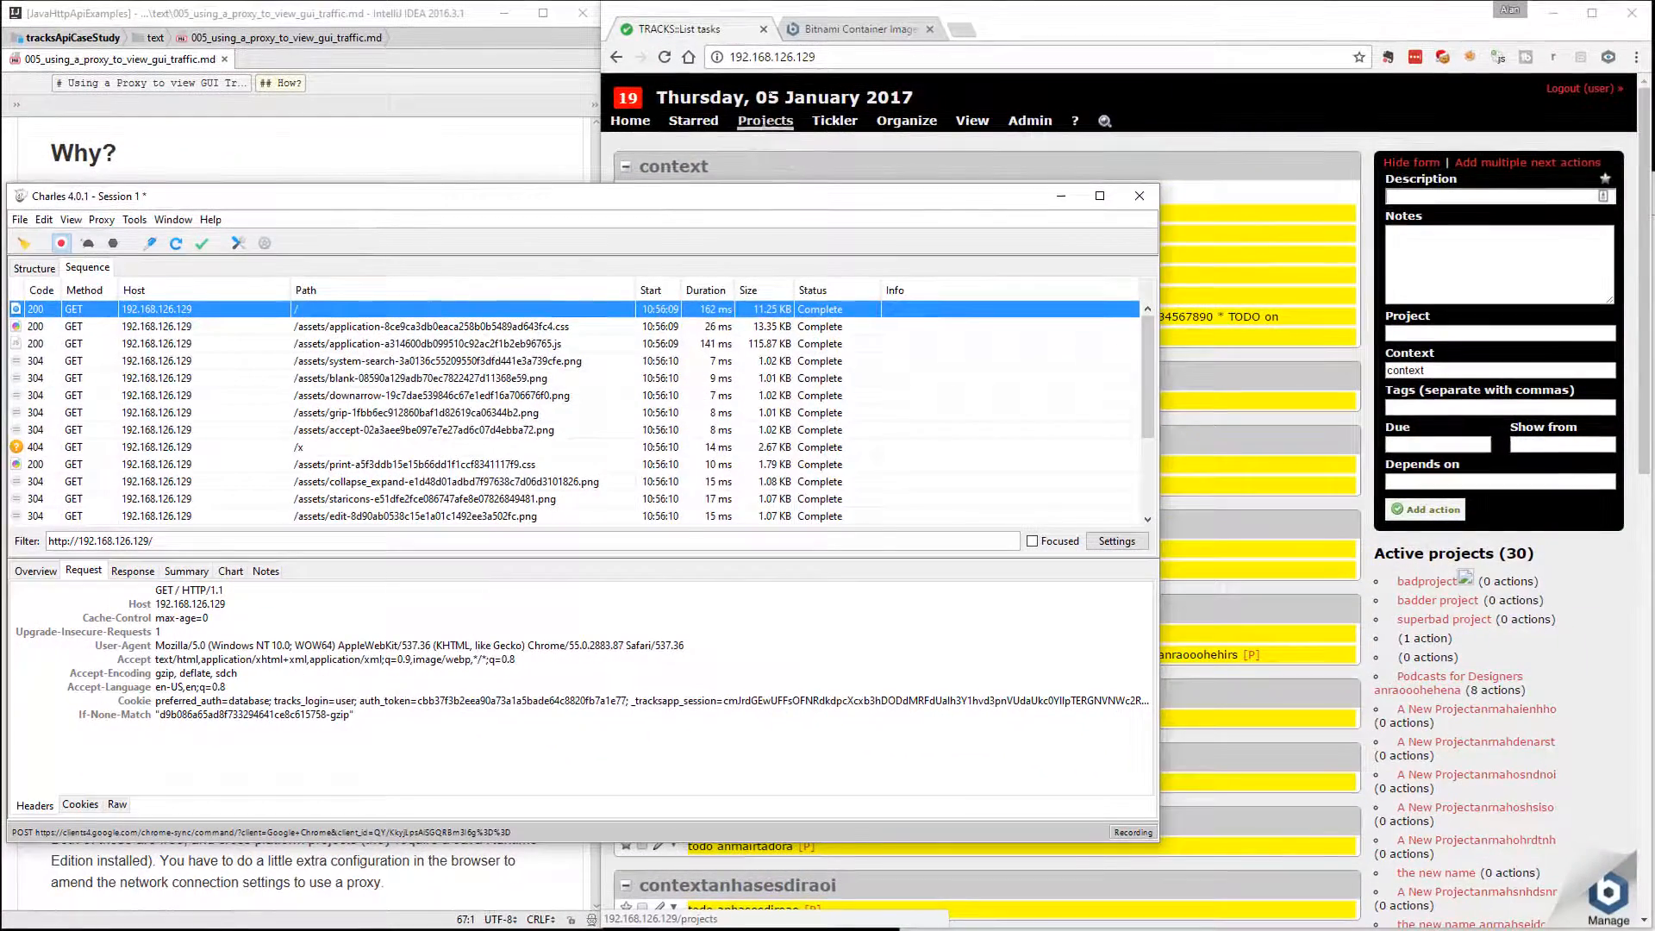
Step: Browse the Tracks REST API docs, then load the Projects page so Charles captures GET /projects
click(1074, 121)
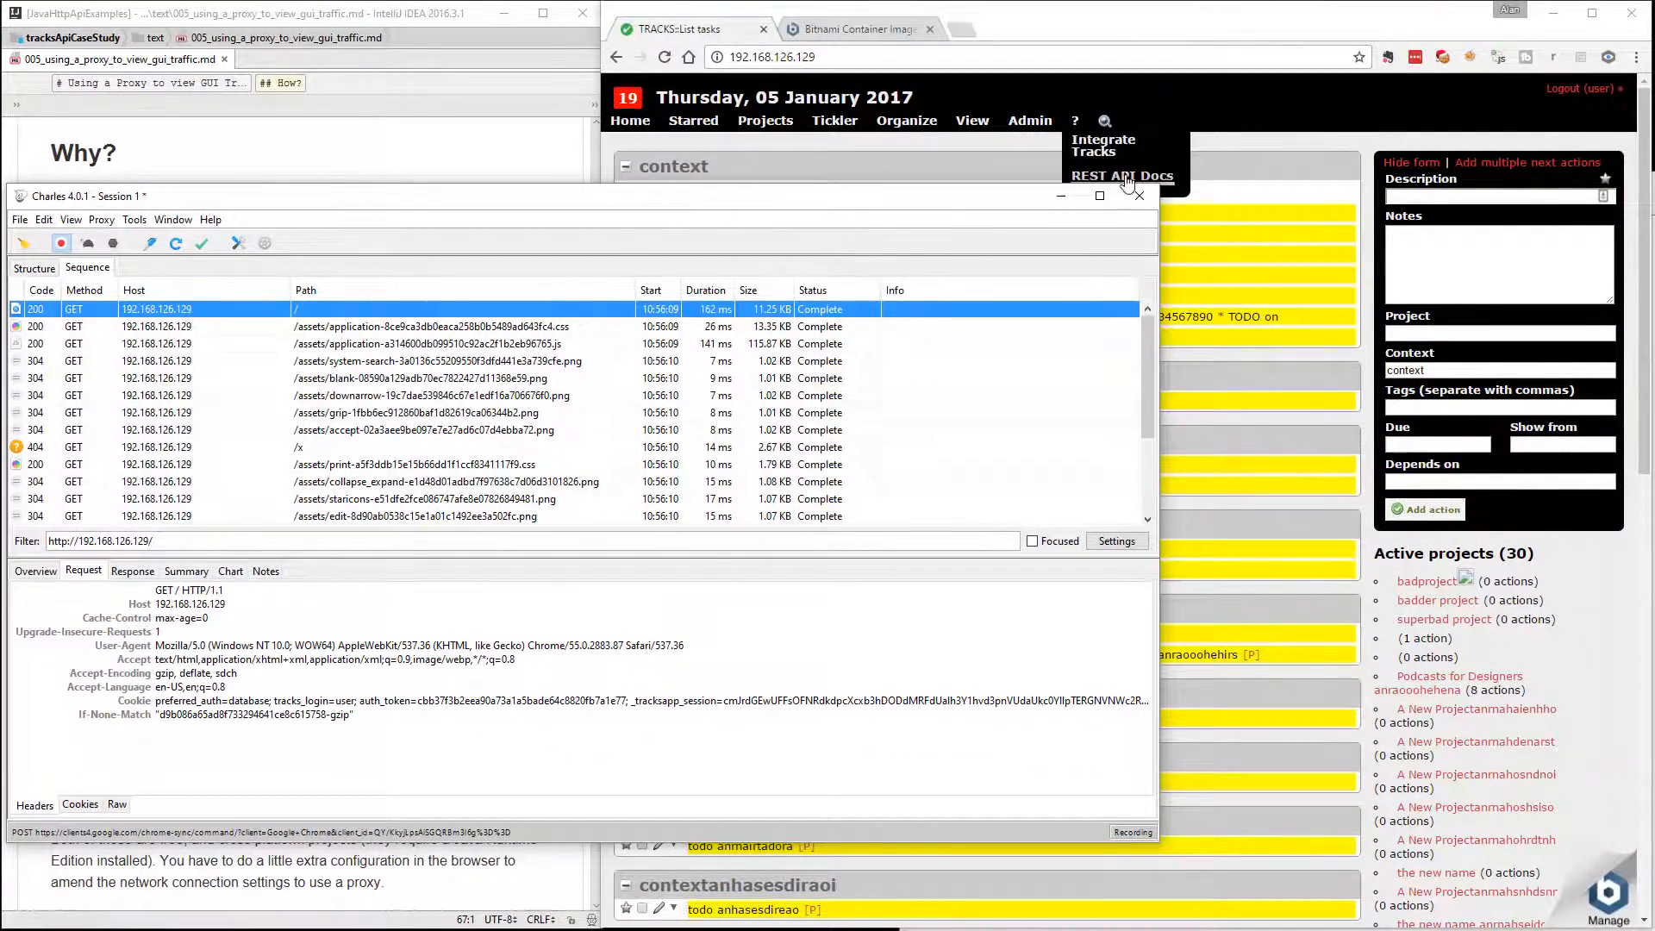
click(1122, 176)
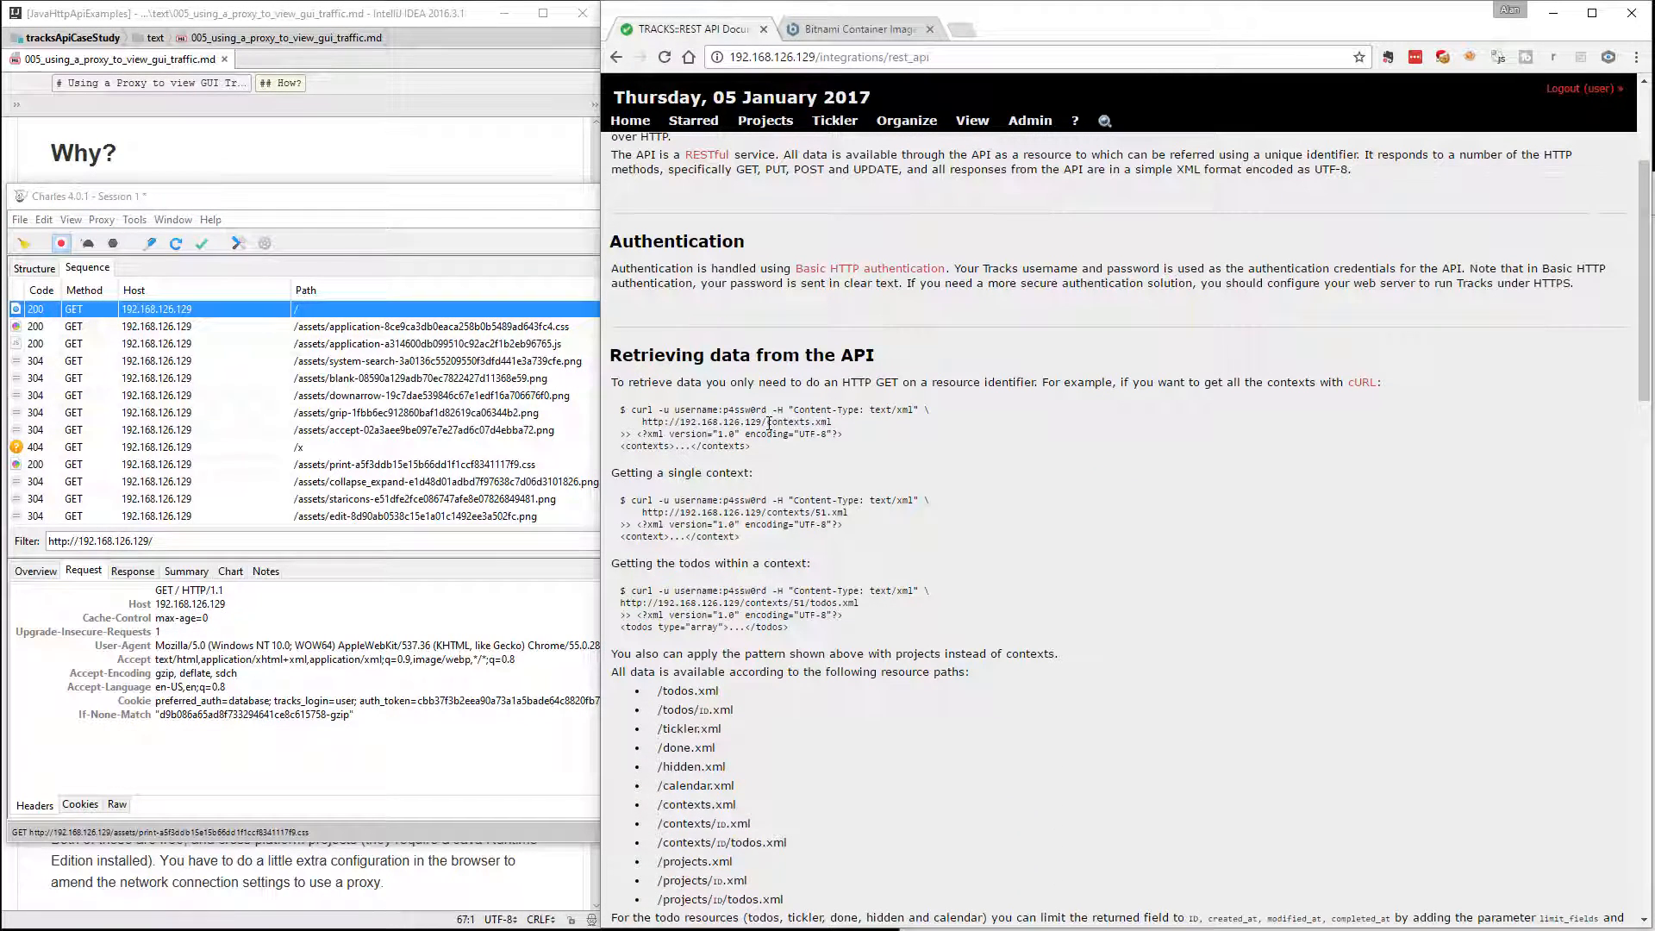
scroll(down, 3)
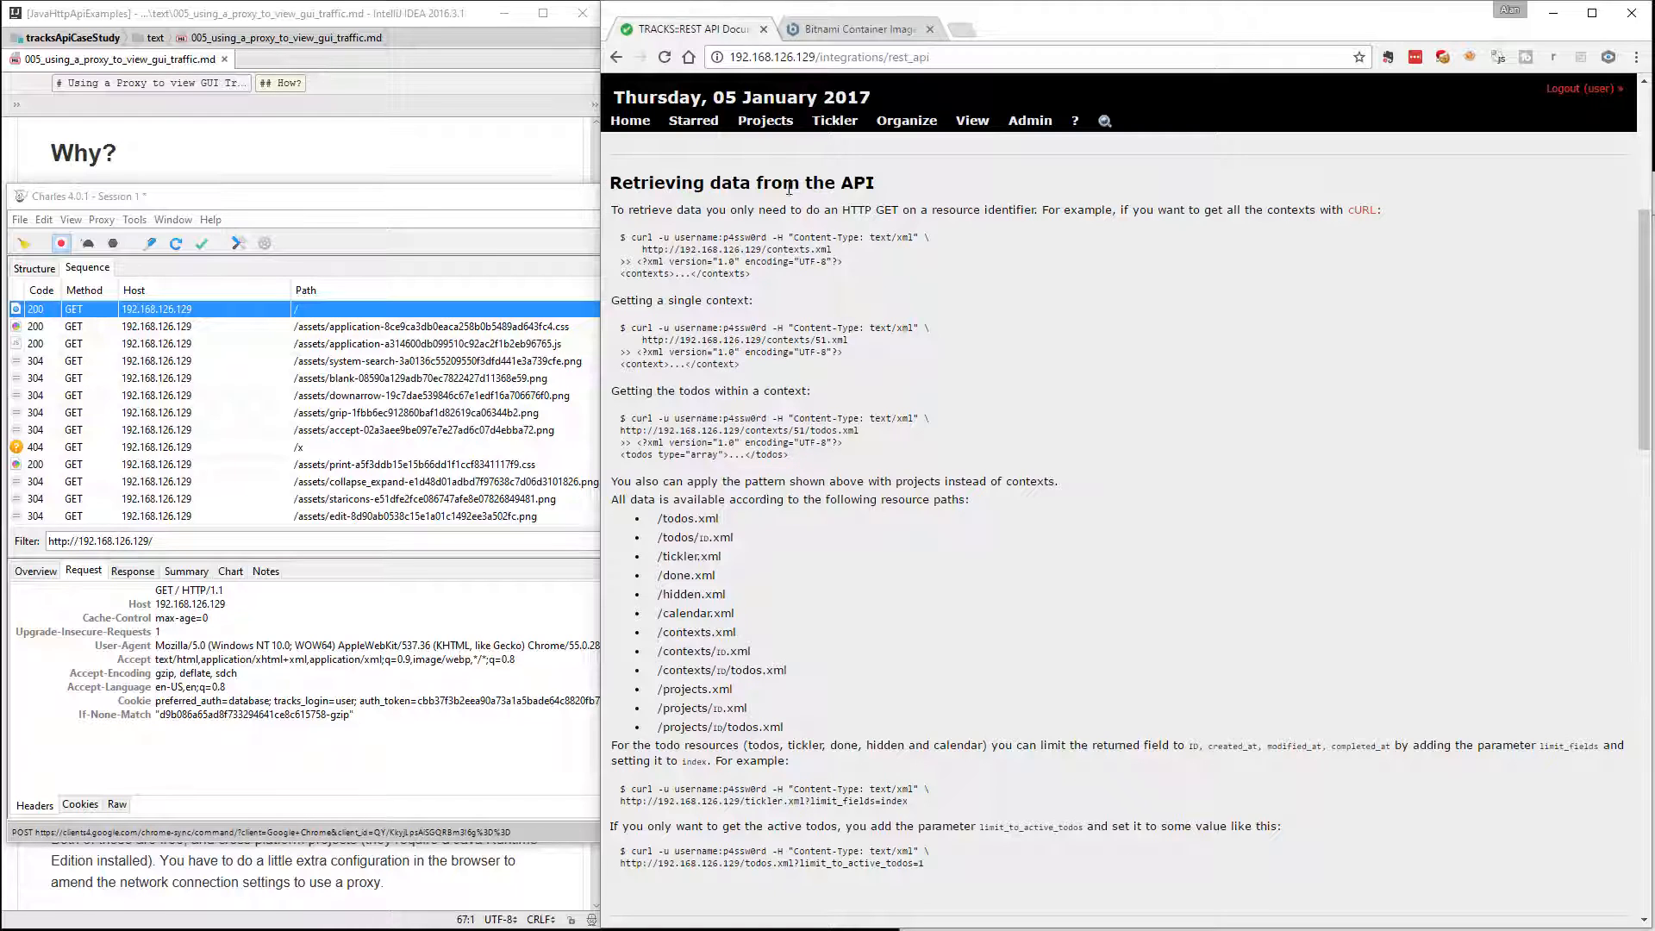
mouse_move(764, 121)
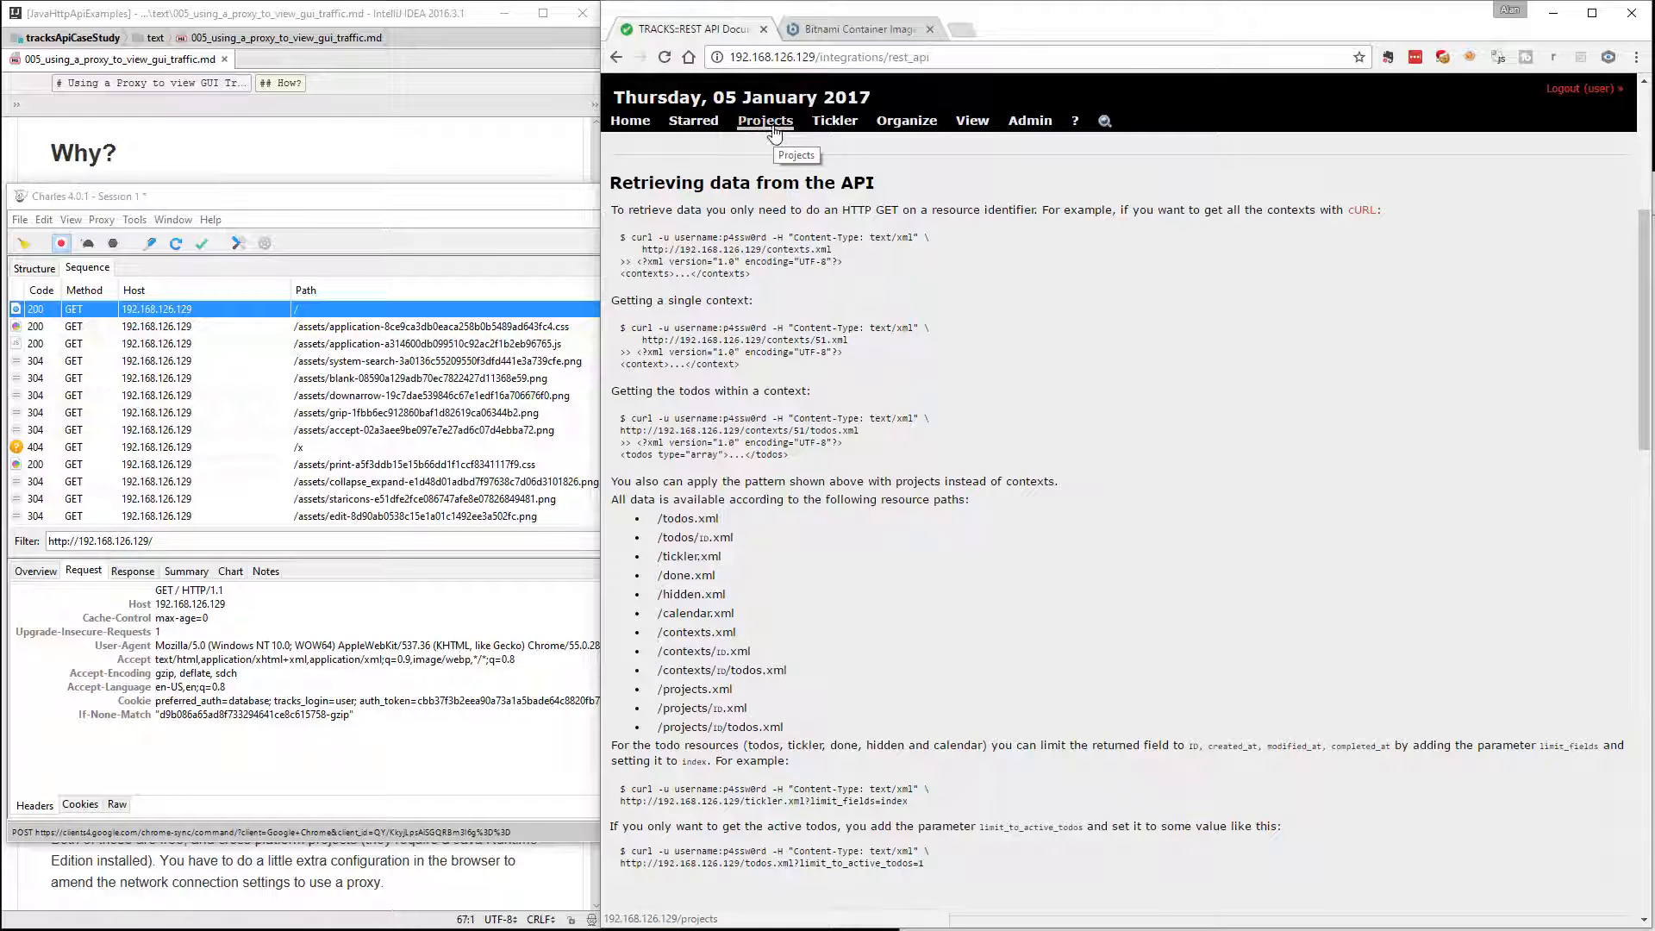
click(764, 120)
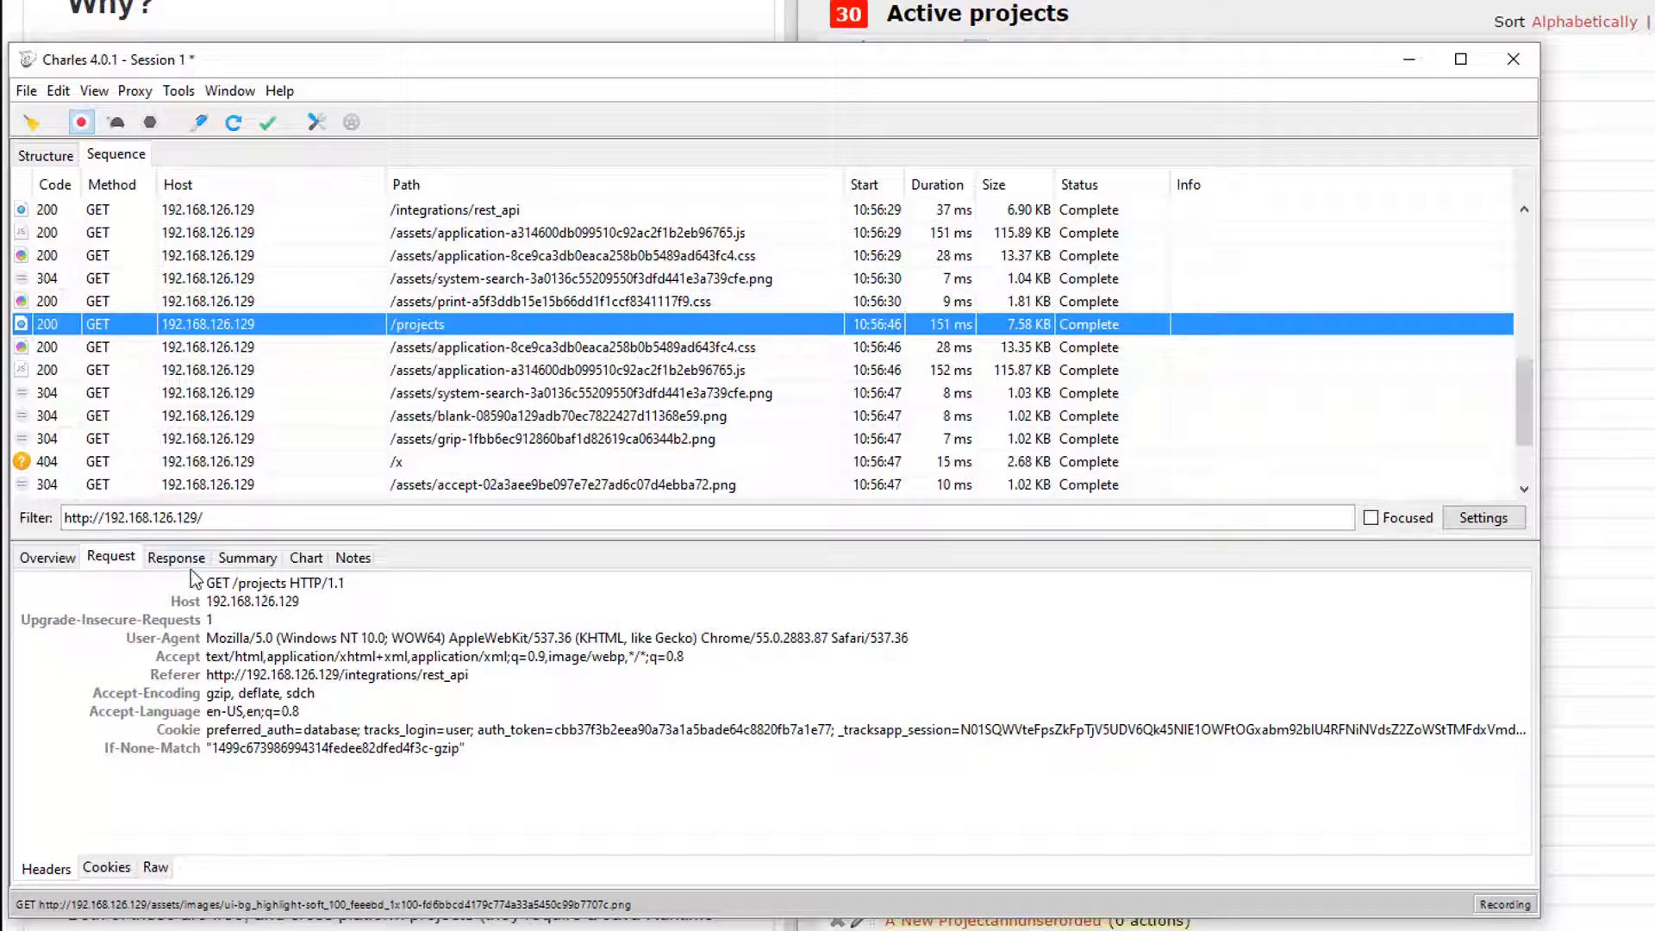
Step: View the HTML response of /projects and resend the request with Repeat
click(176, 556)
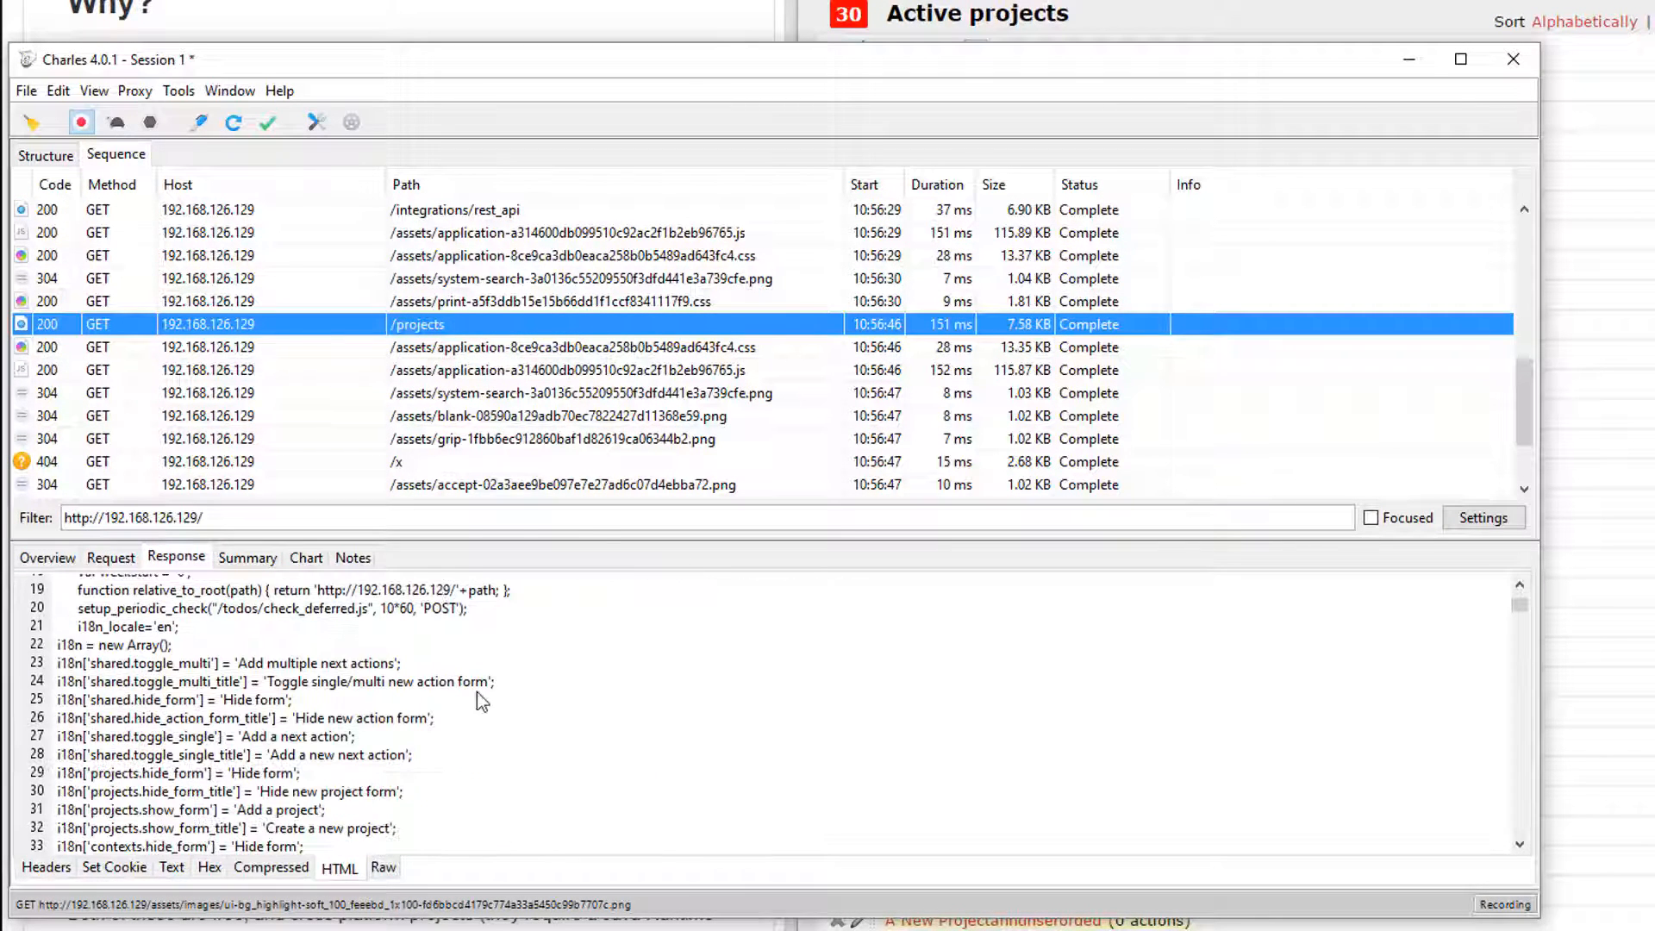
scroll(down, 3)
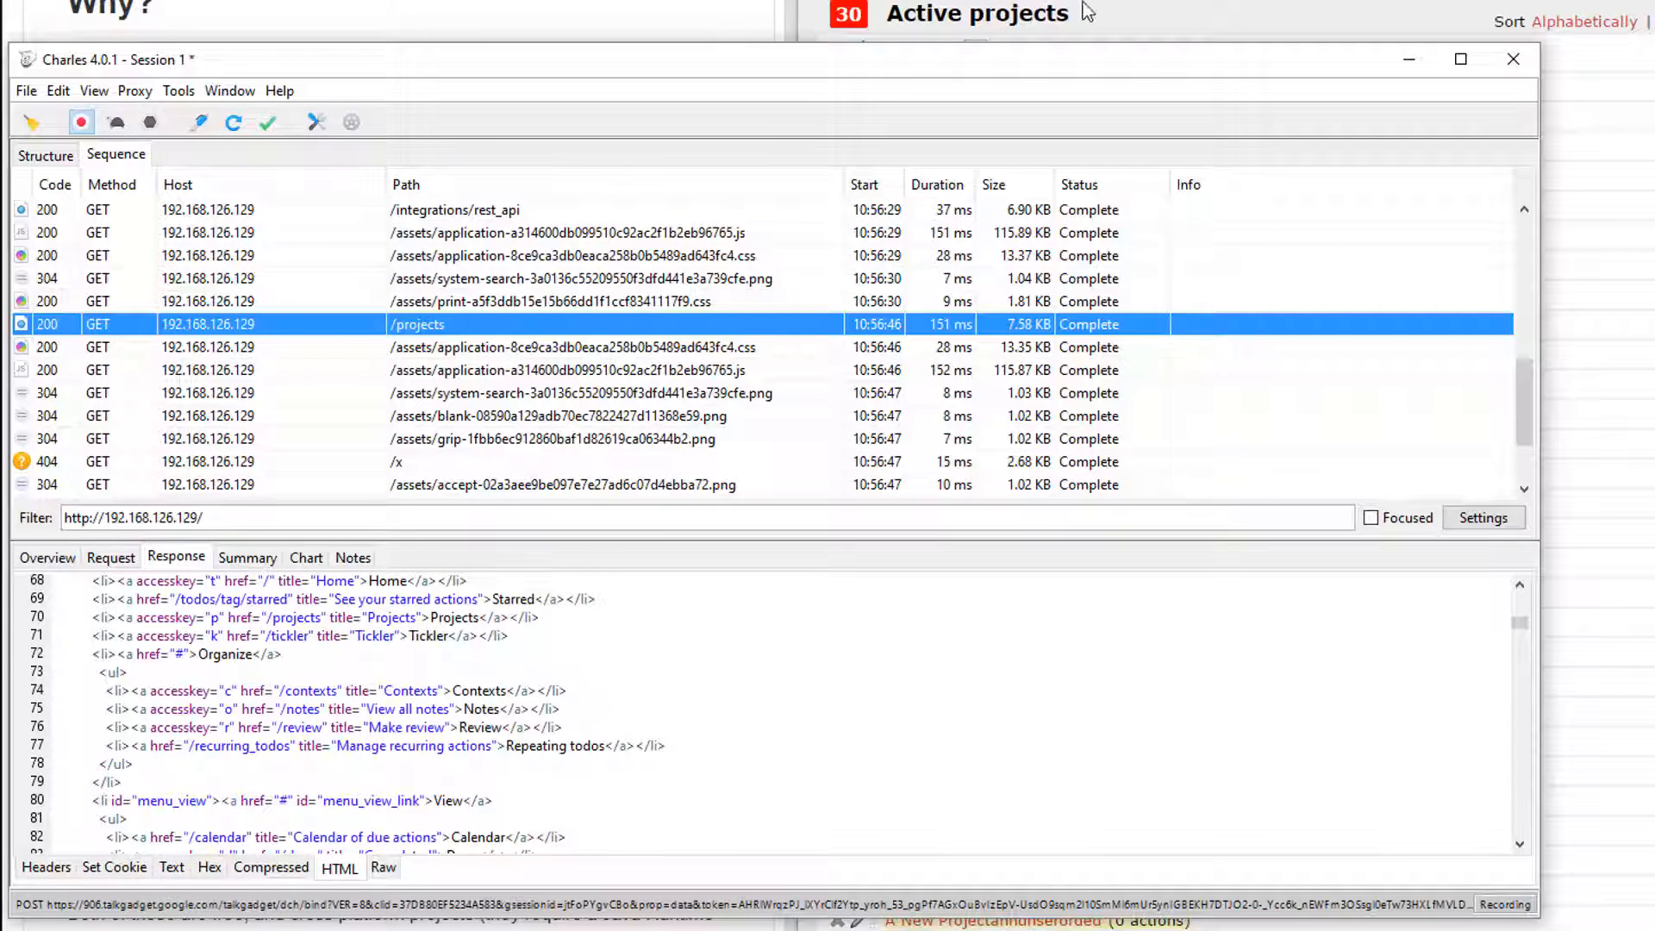
mouse_move(1120, 21)
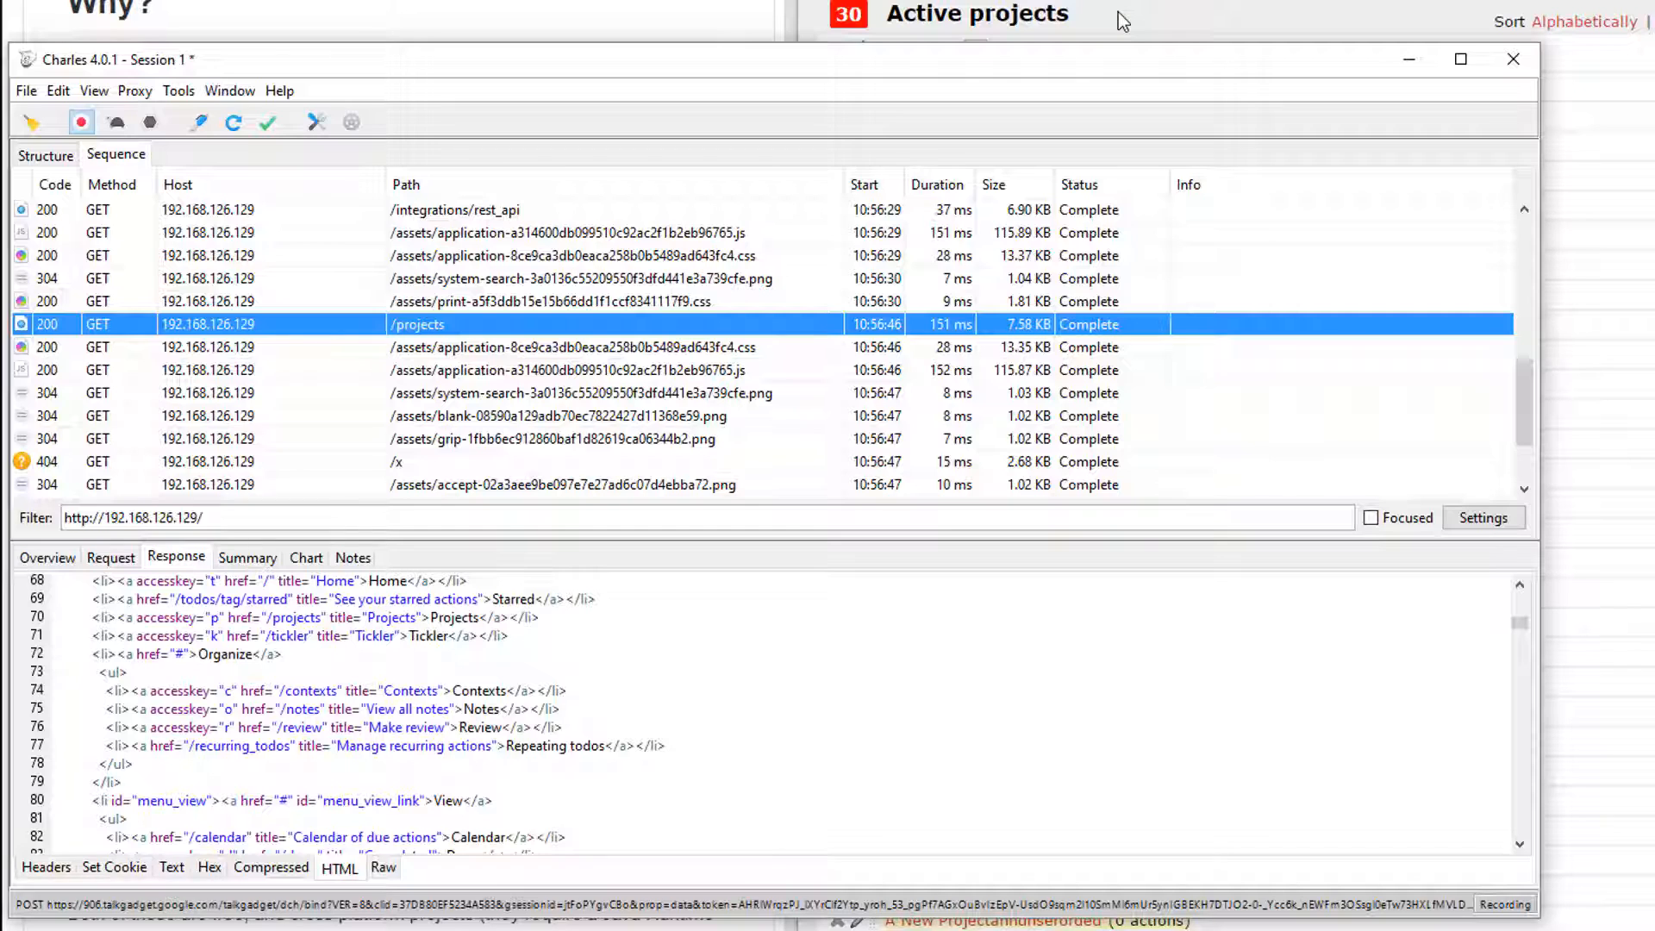
mouse_move(262, 348)
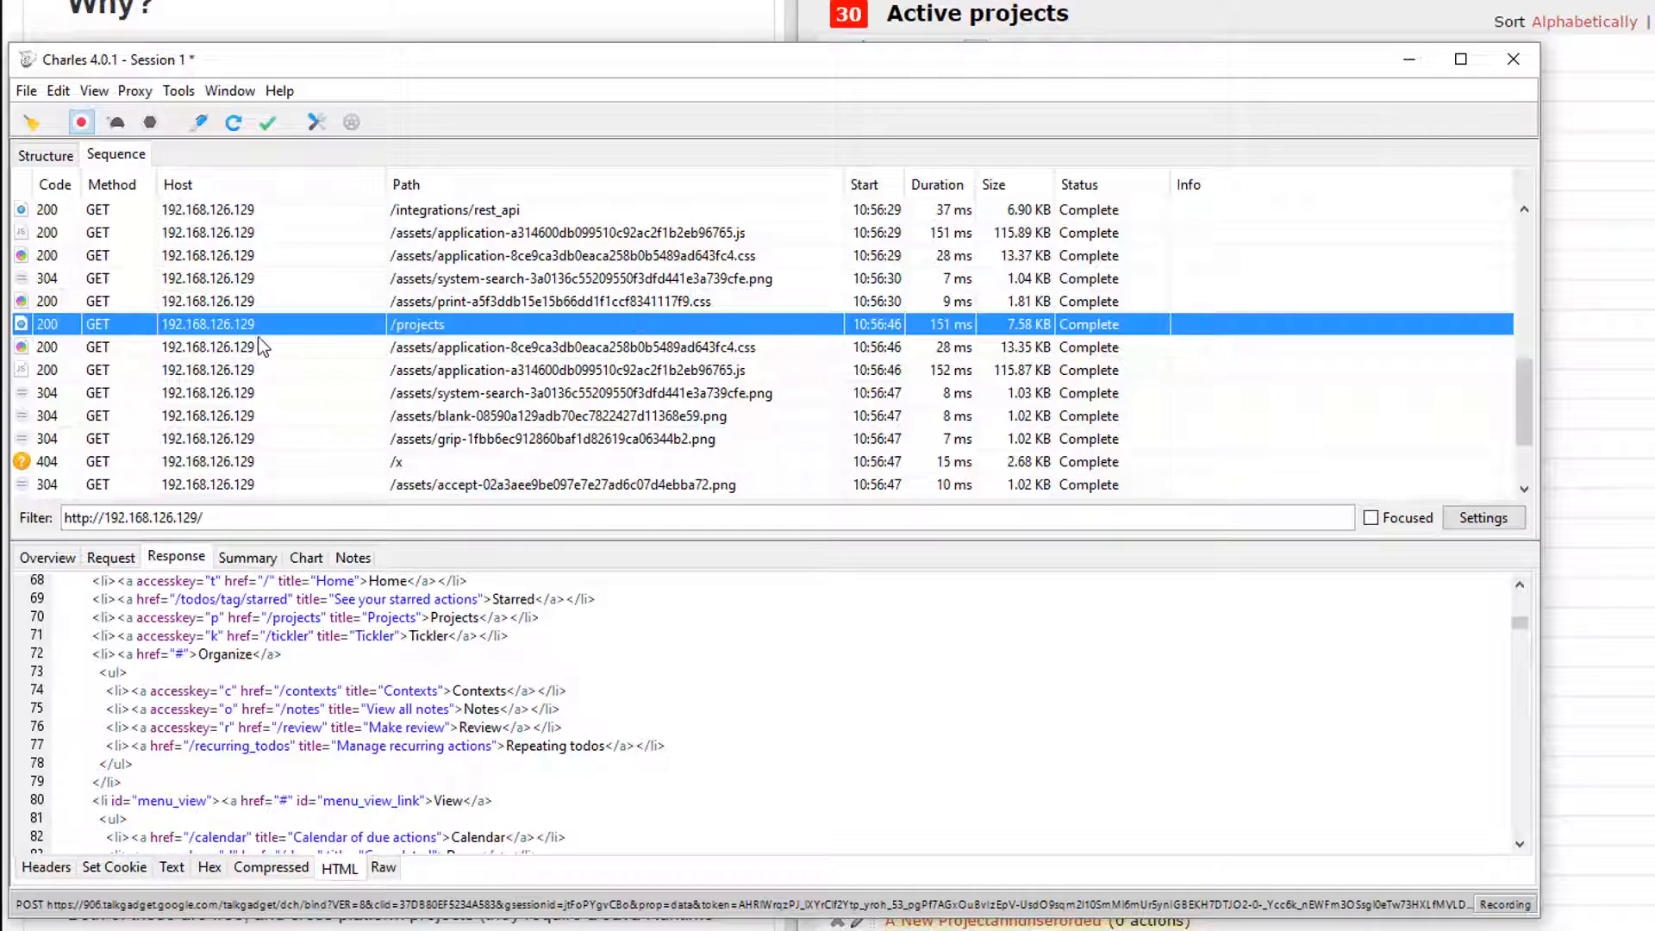
right_click(209, 324)
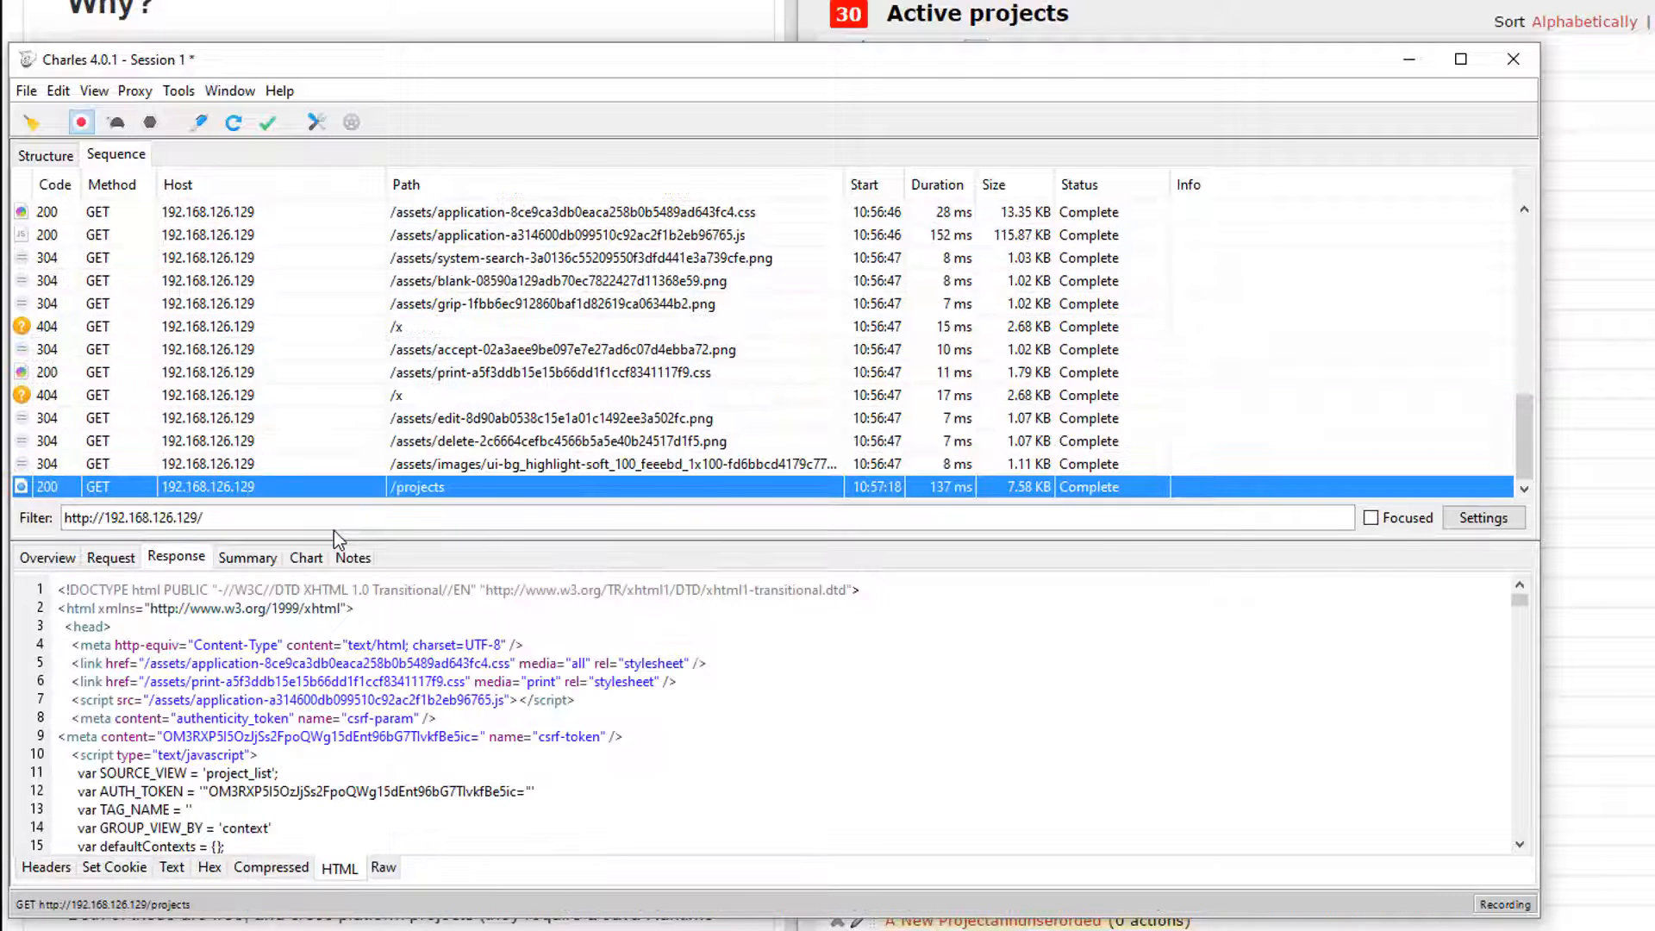
mouse_move(320, 494)
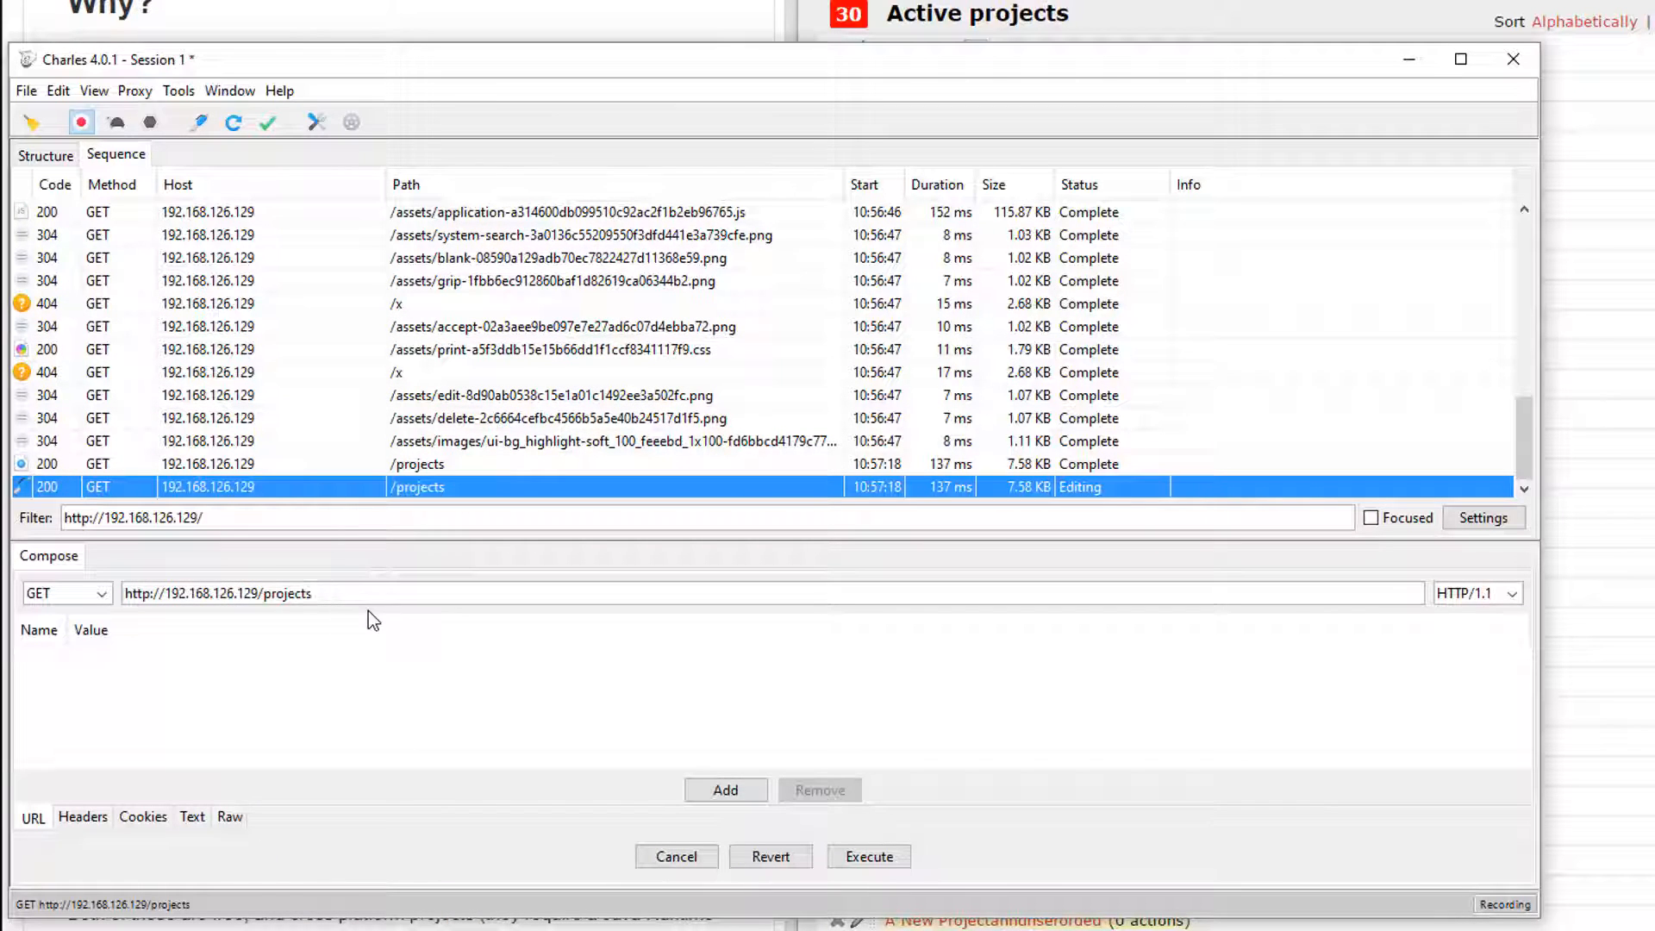
Step: Send an edited GET for /projects.xml and review its XML list of projects
text(.xml)
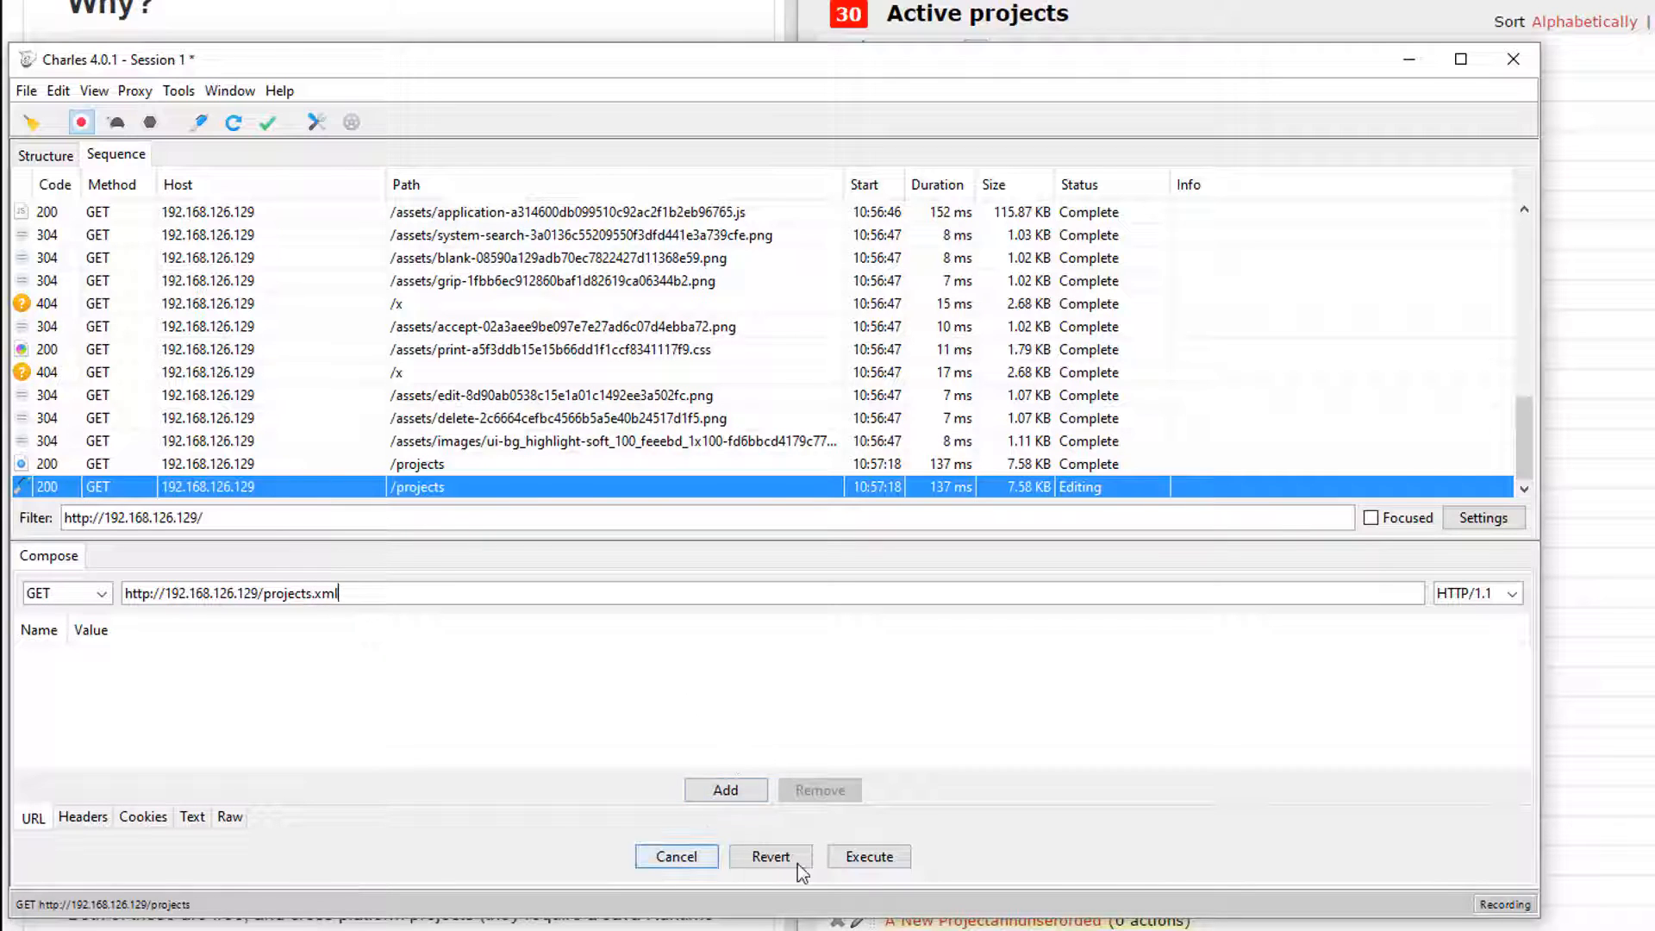
click(869, 856)
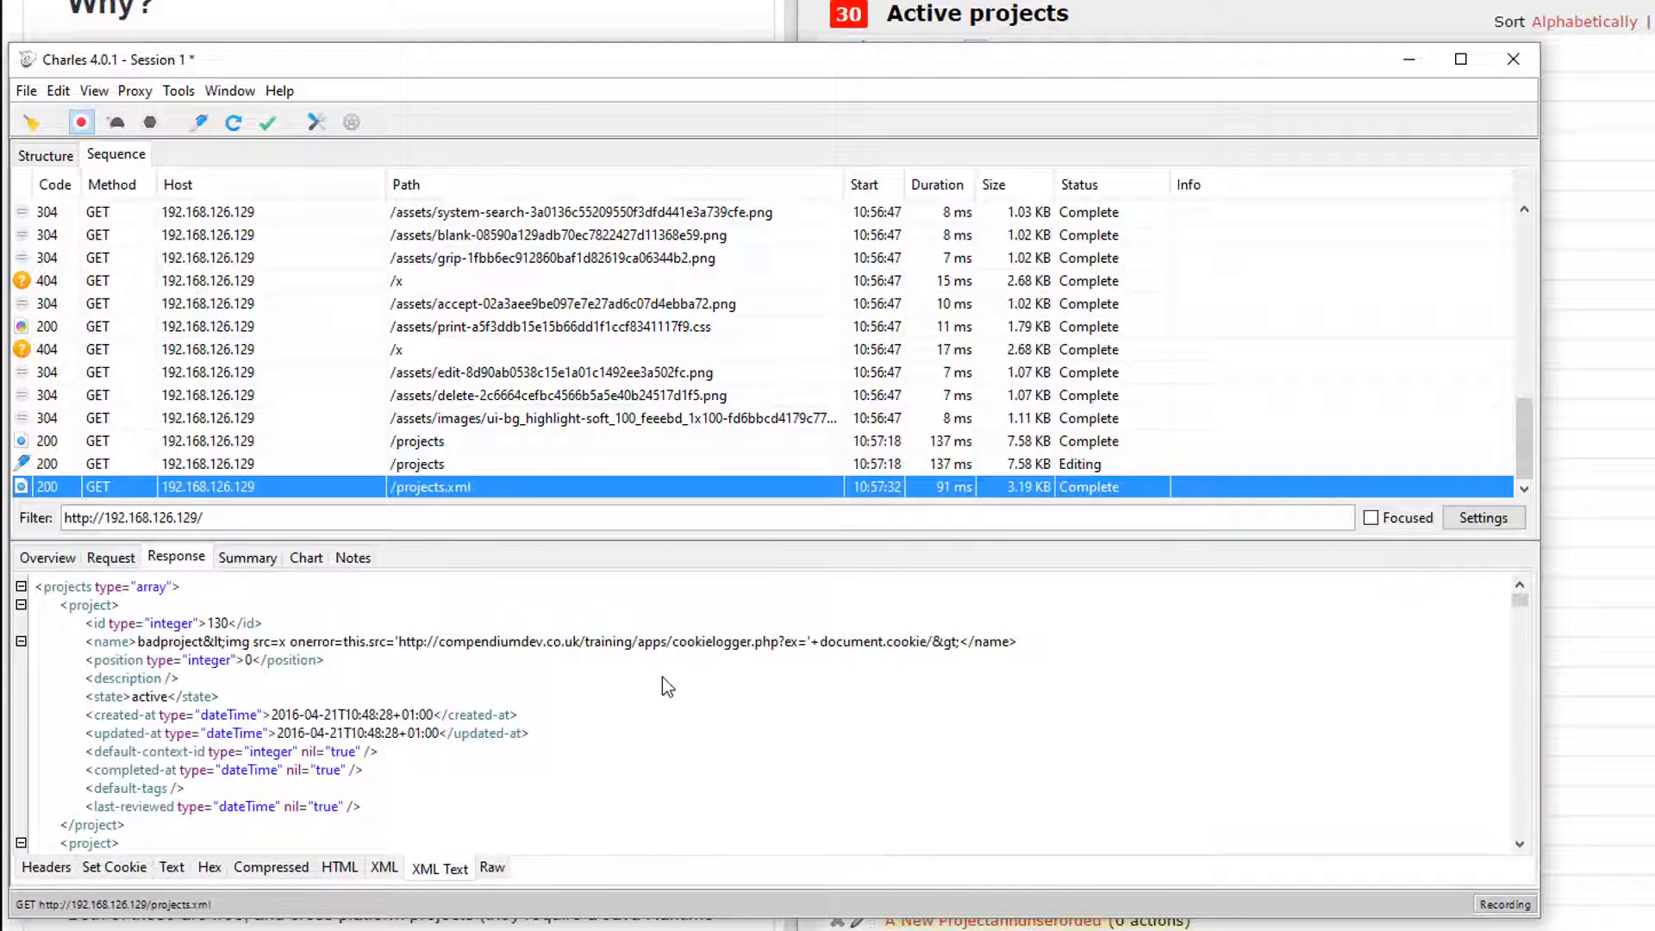
scroll(down, 3)
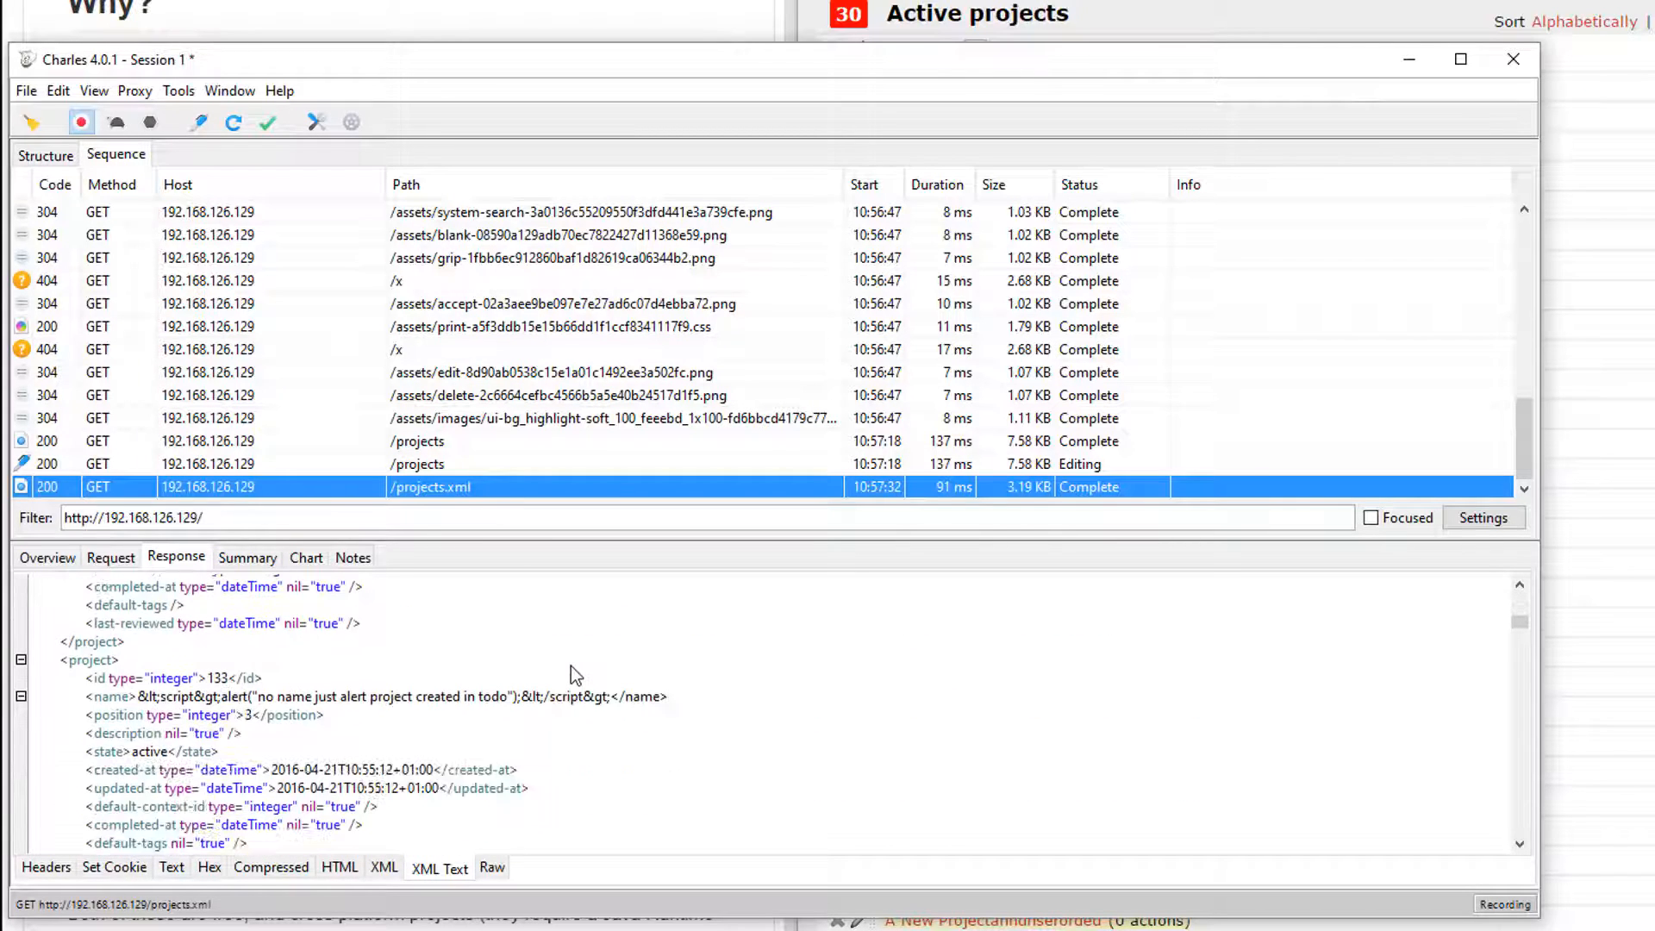
scroll(down, 3)
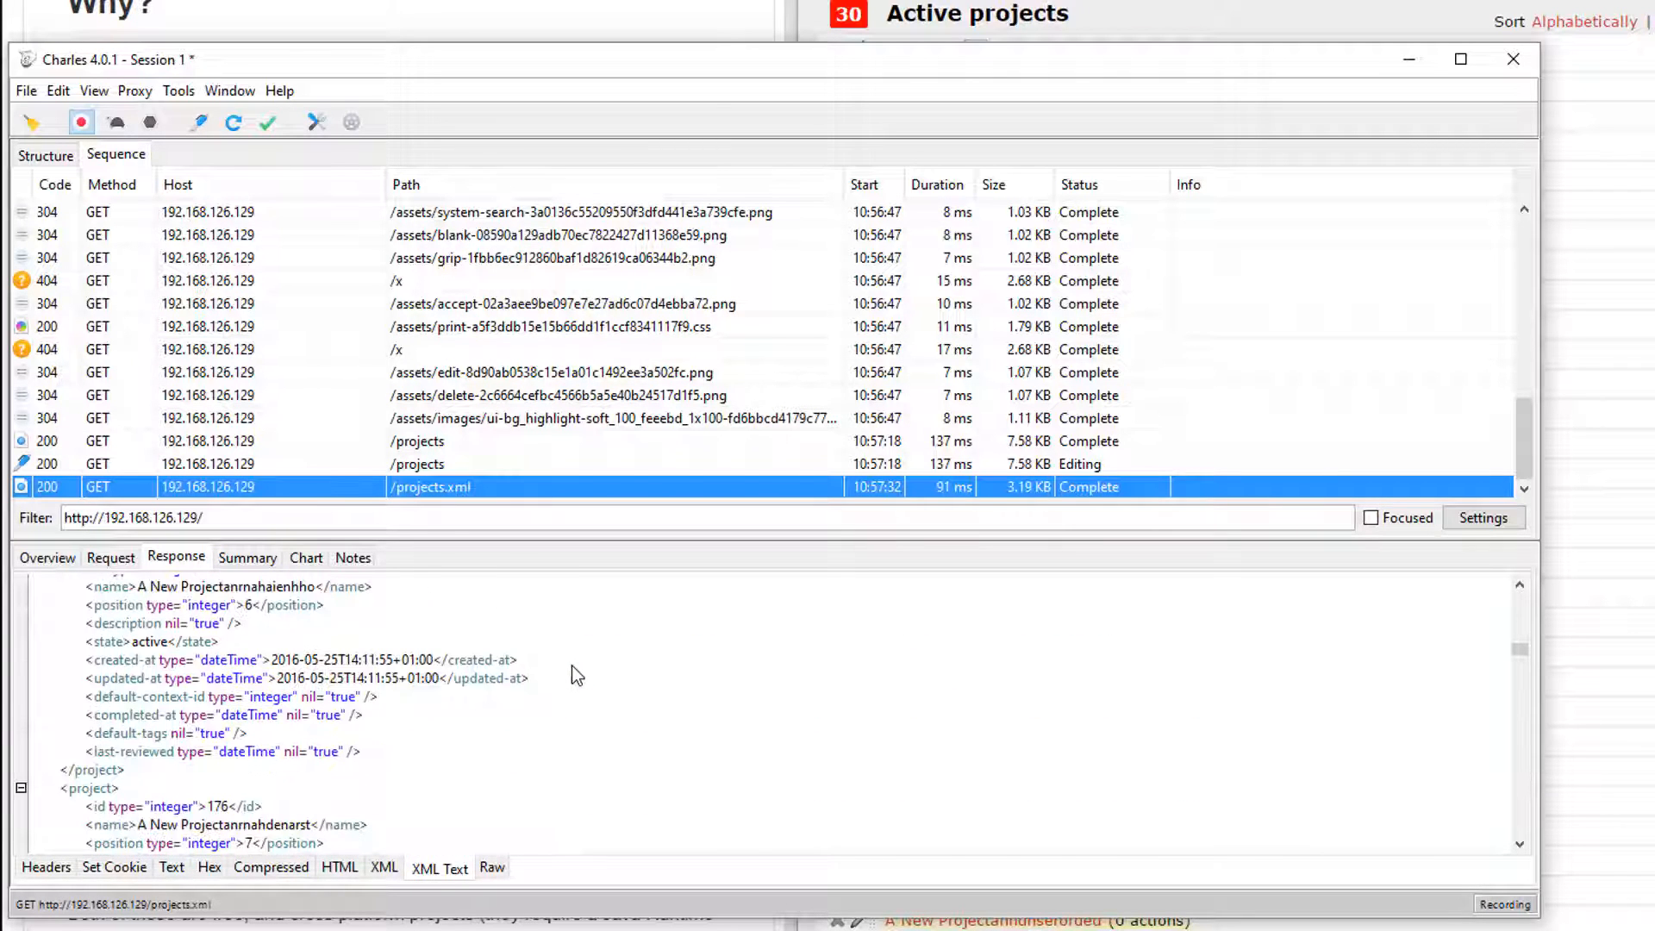
mouse_move(586, 681)
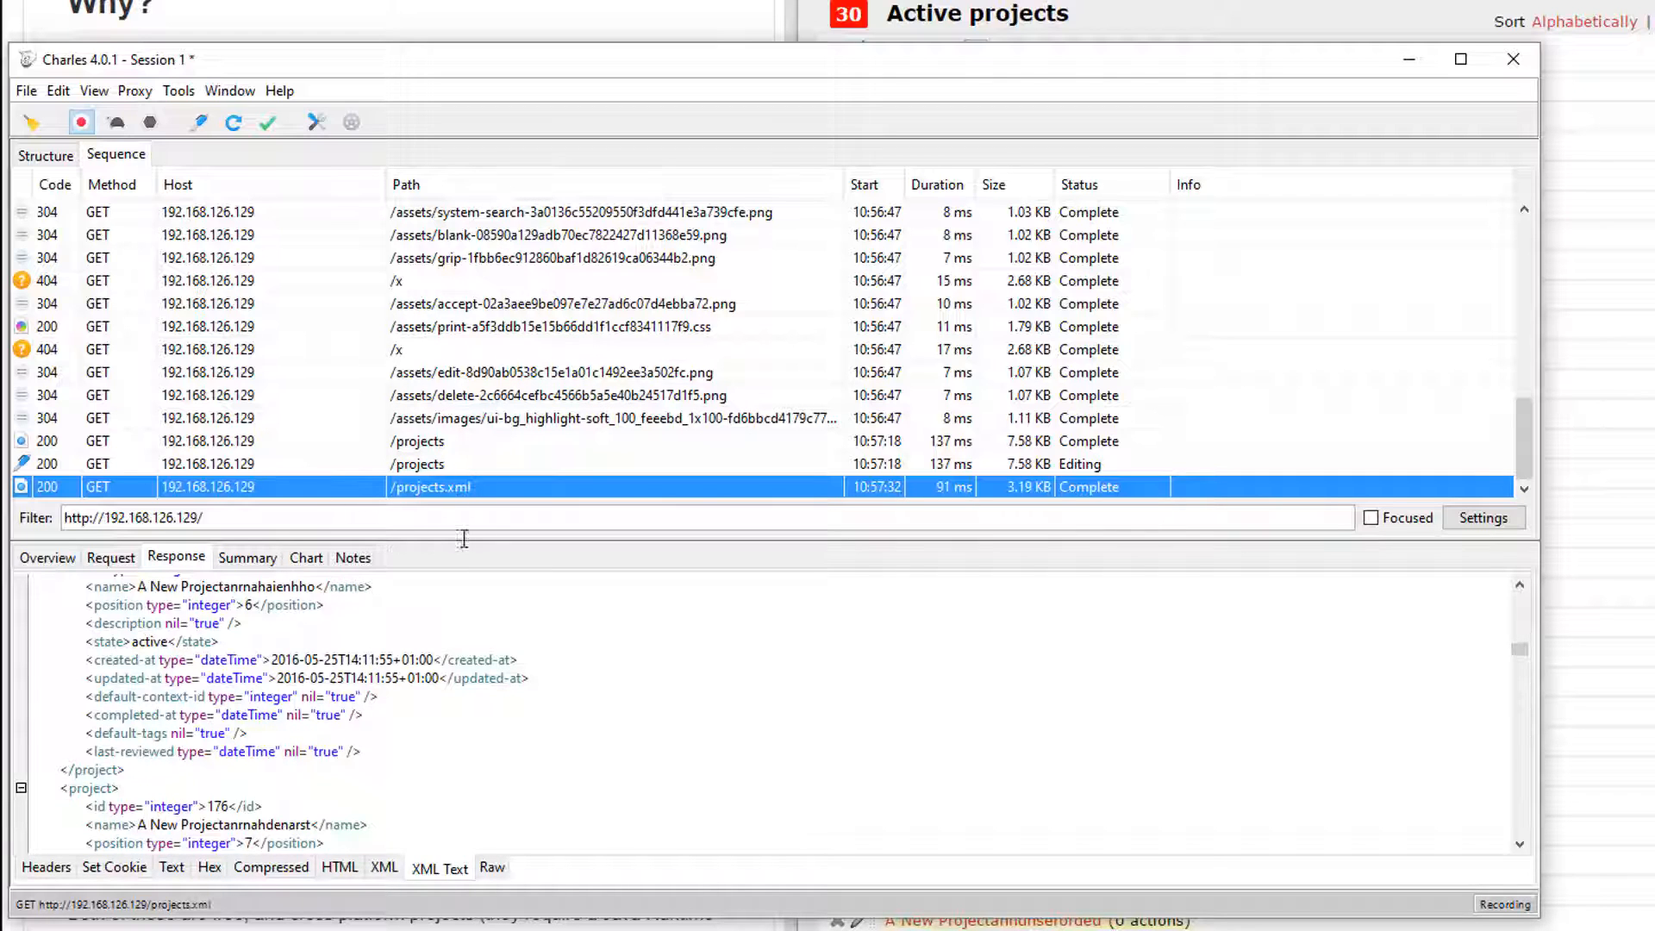
scroll(down, 3)
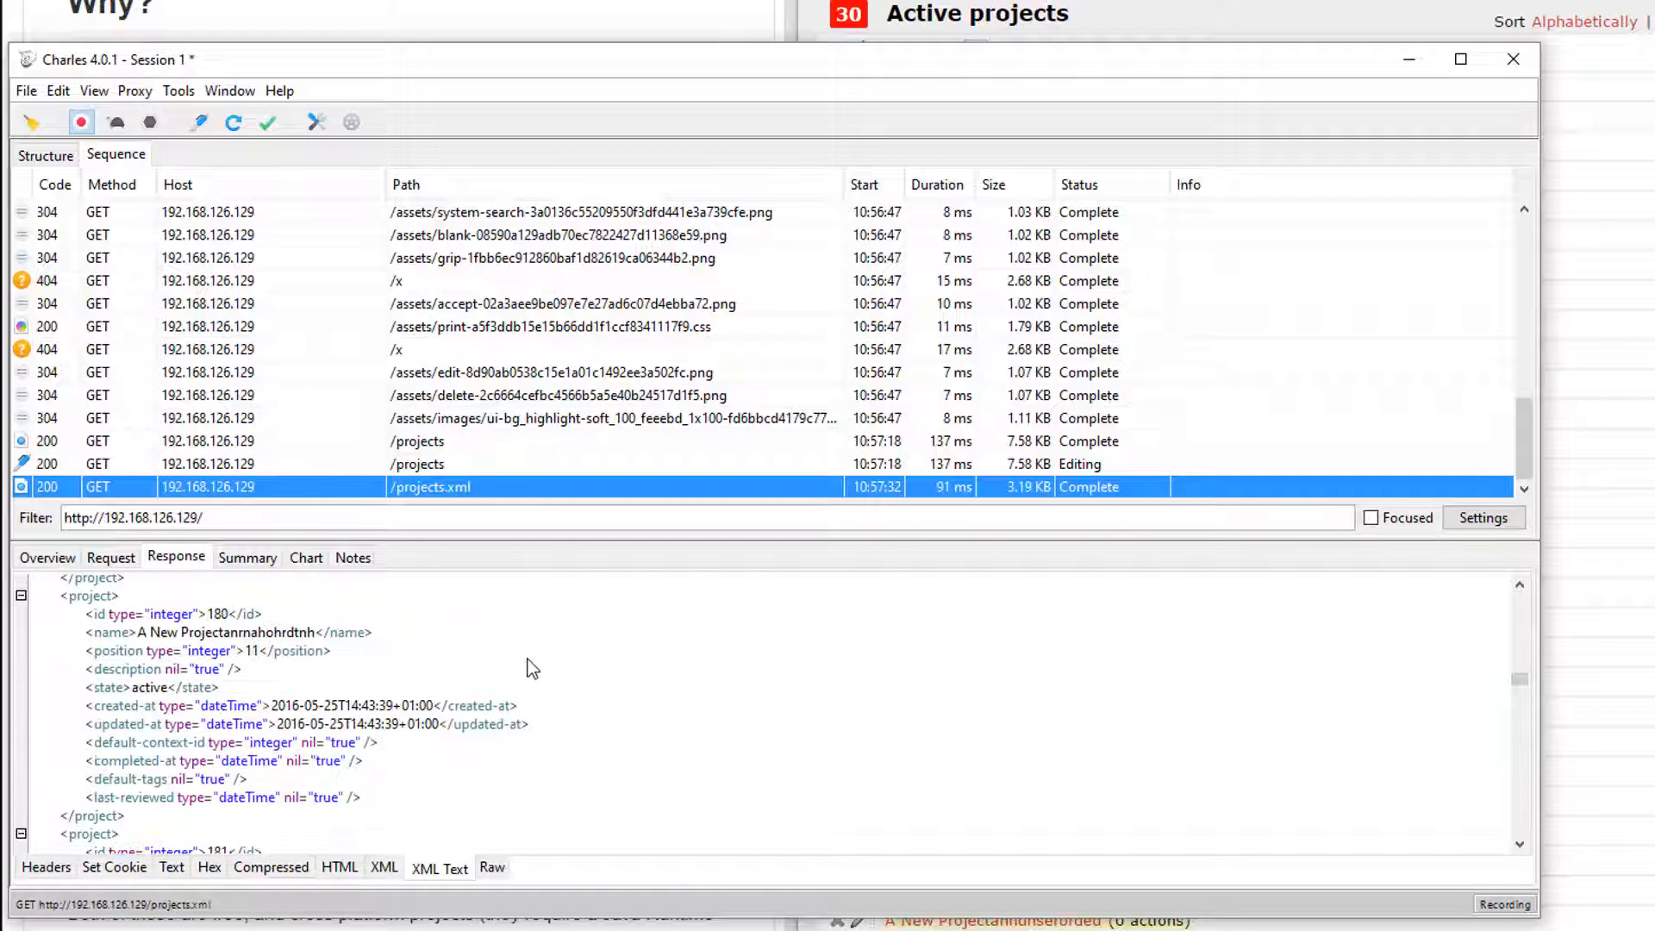
mouse_move(522, 636)
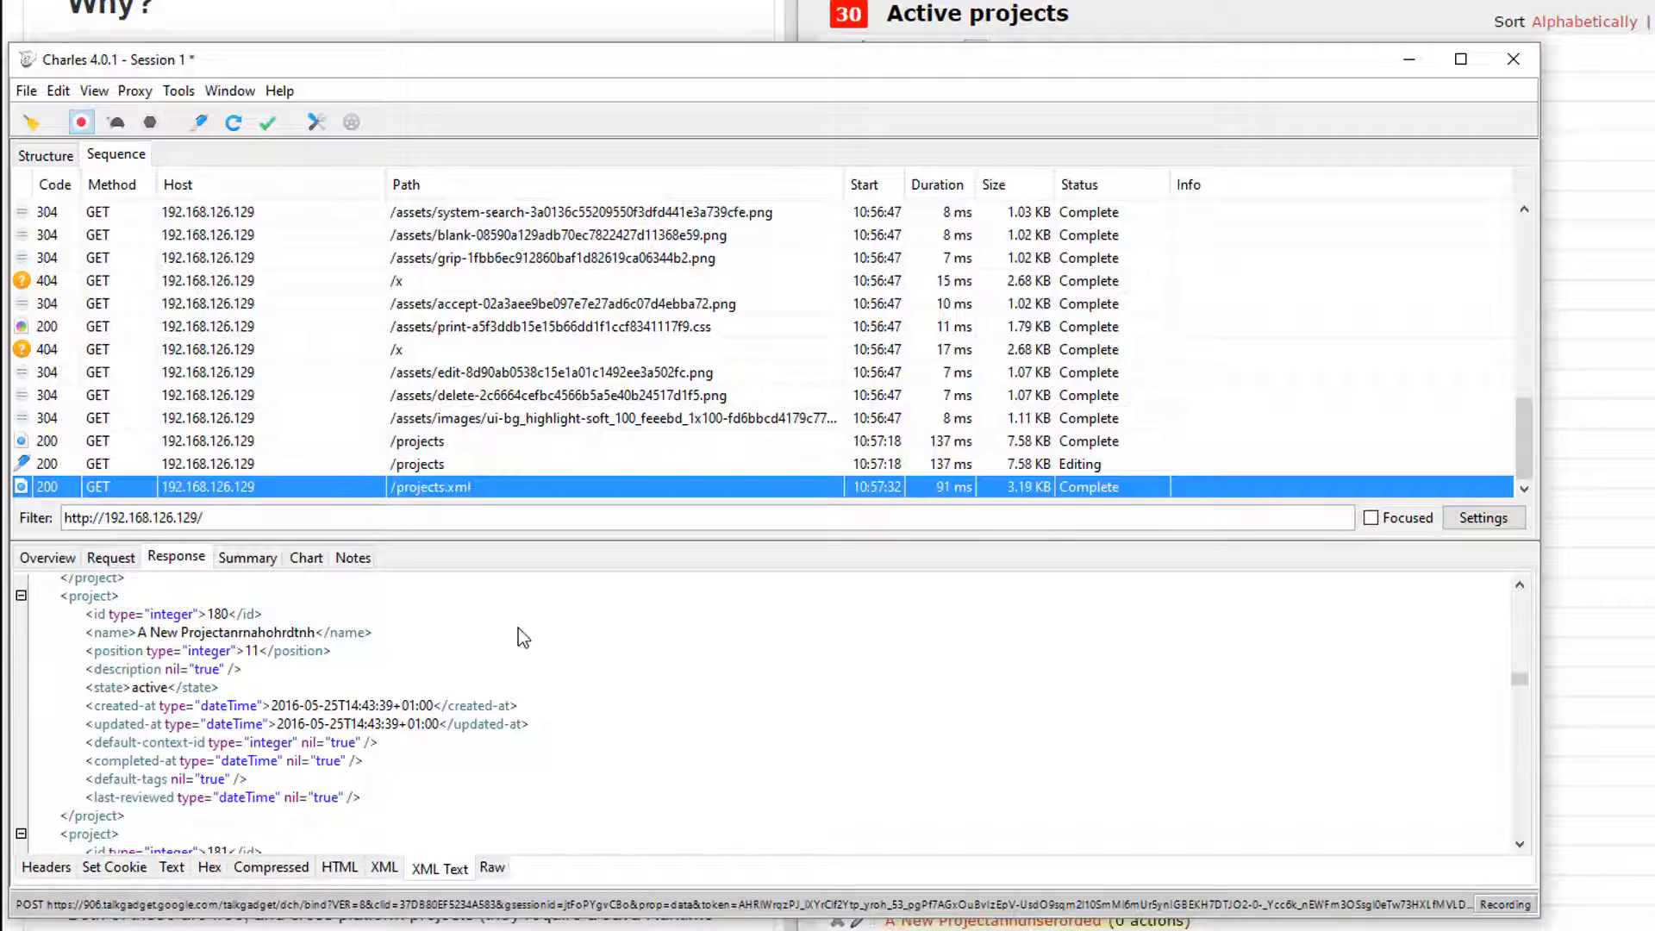
mouse_move(624, 210)
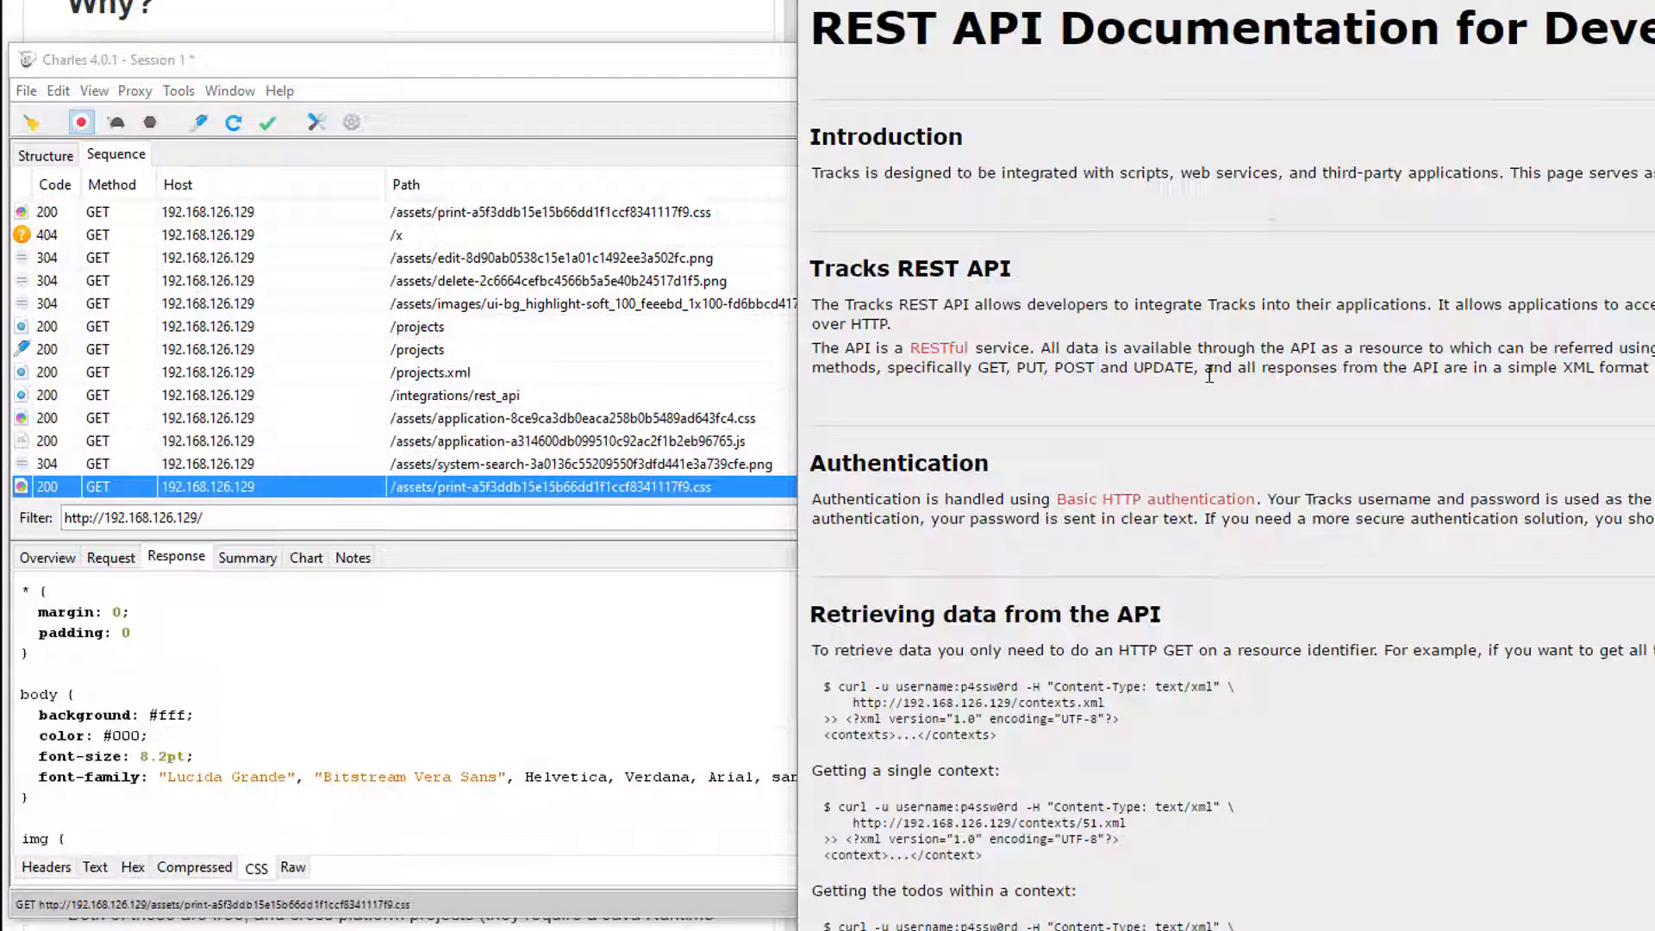
scroll(down, 3)
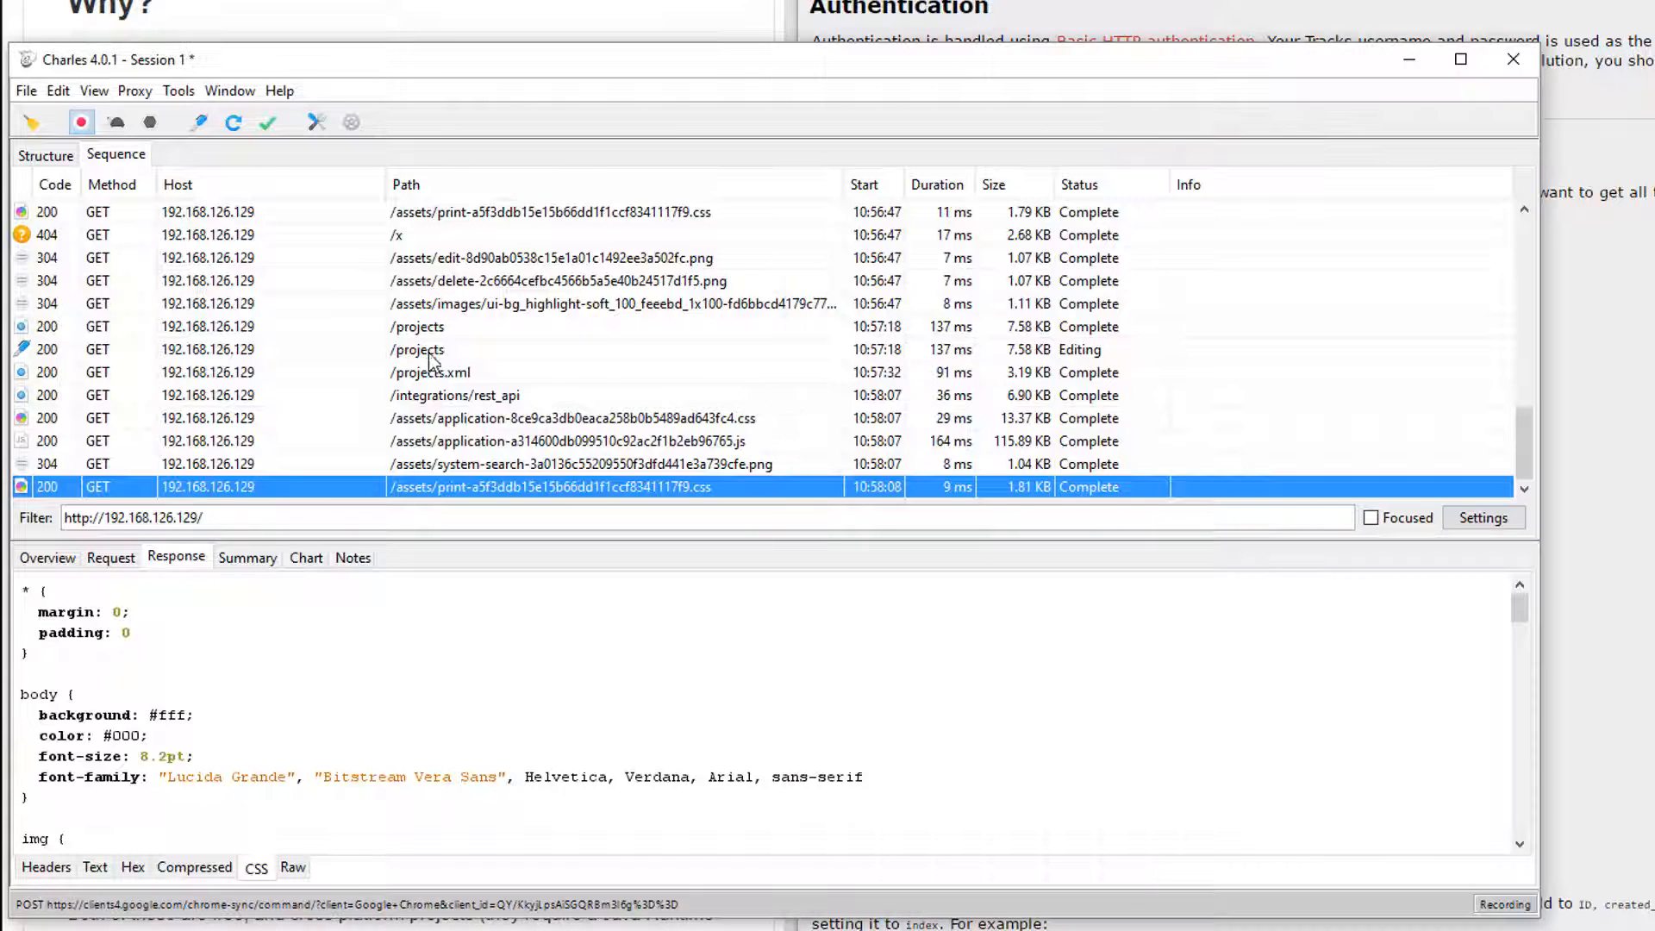
Step: Compose a GET for /contexts.xml from projects.xml and review the contexts XML (work, home, shopping)
right_click(431, 373)
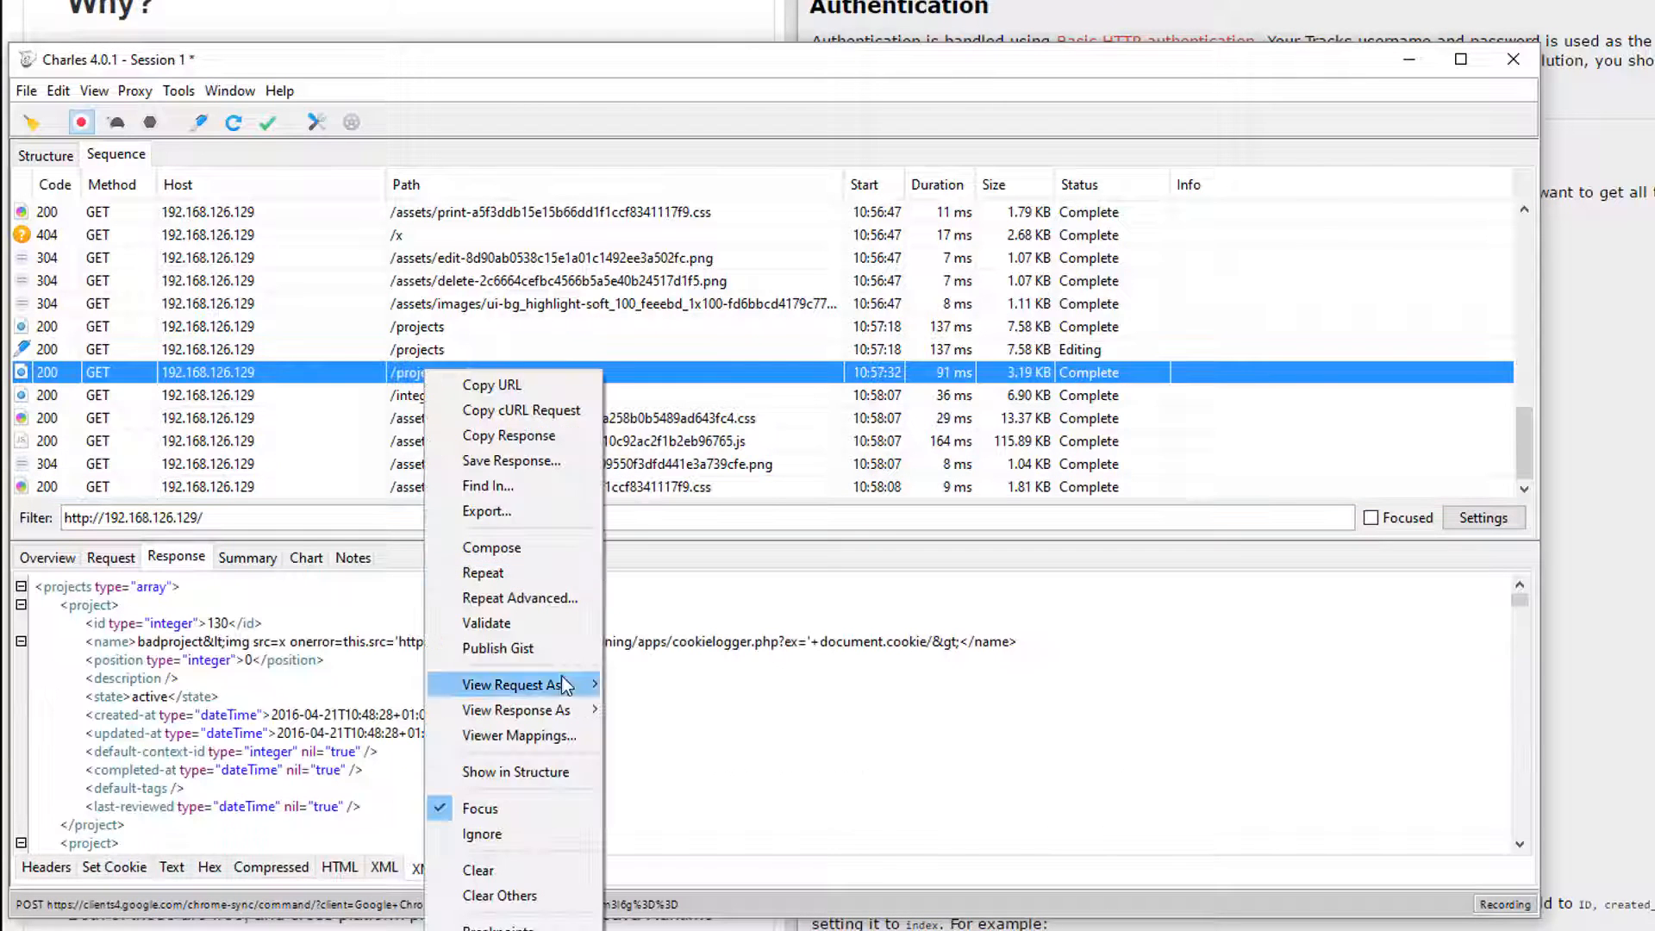
click(491, 546)
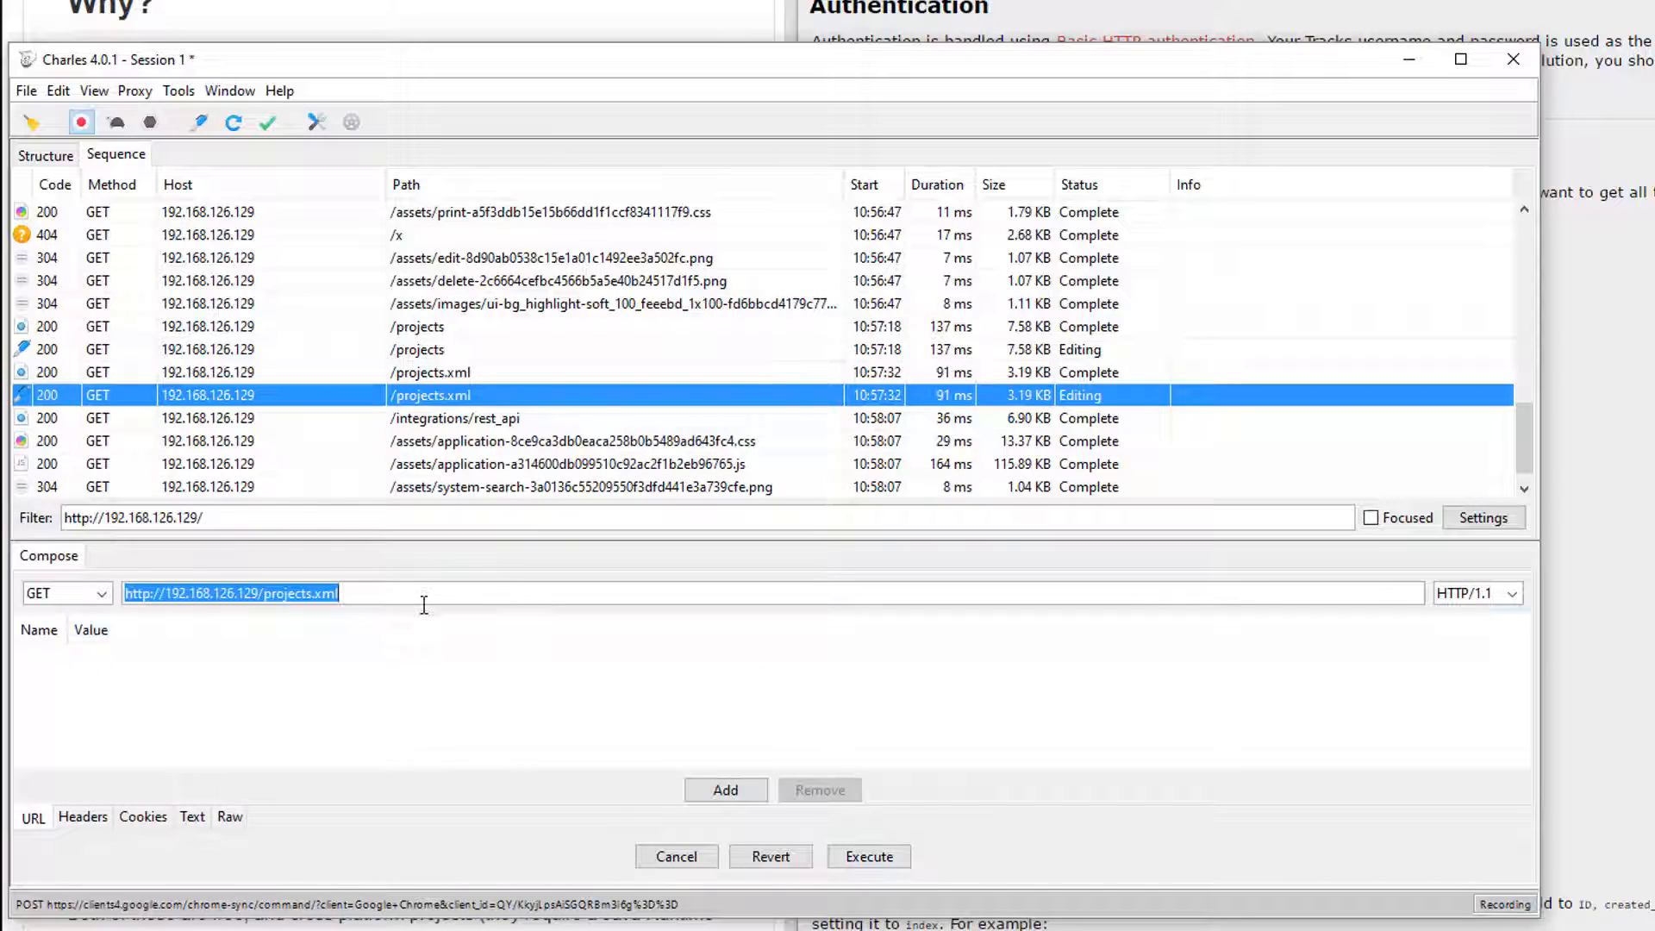
click(867, 856)
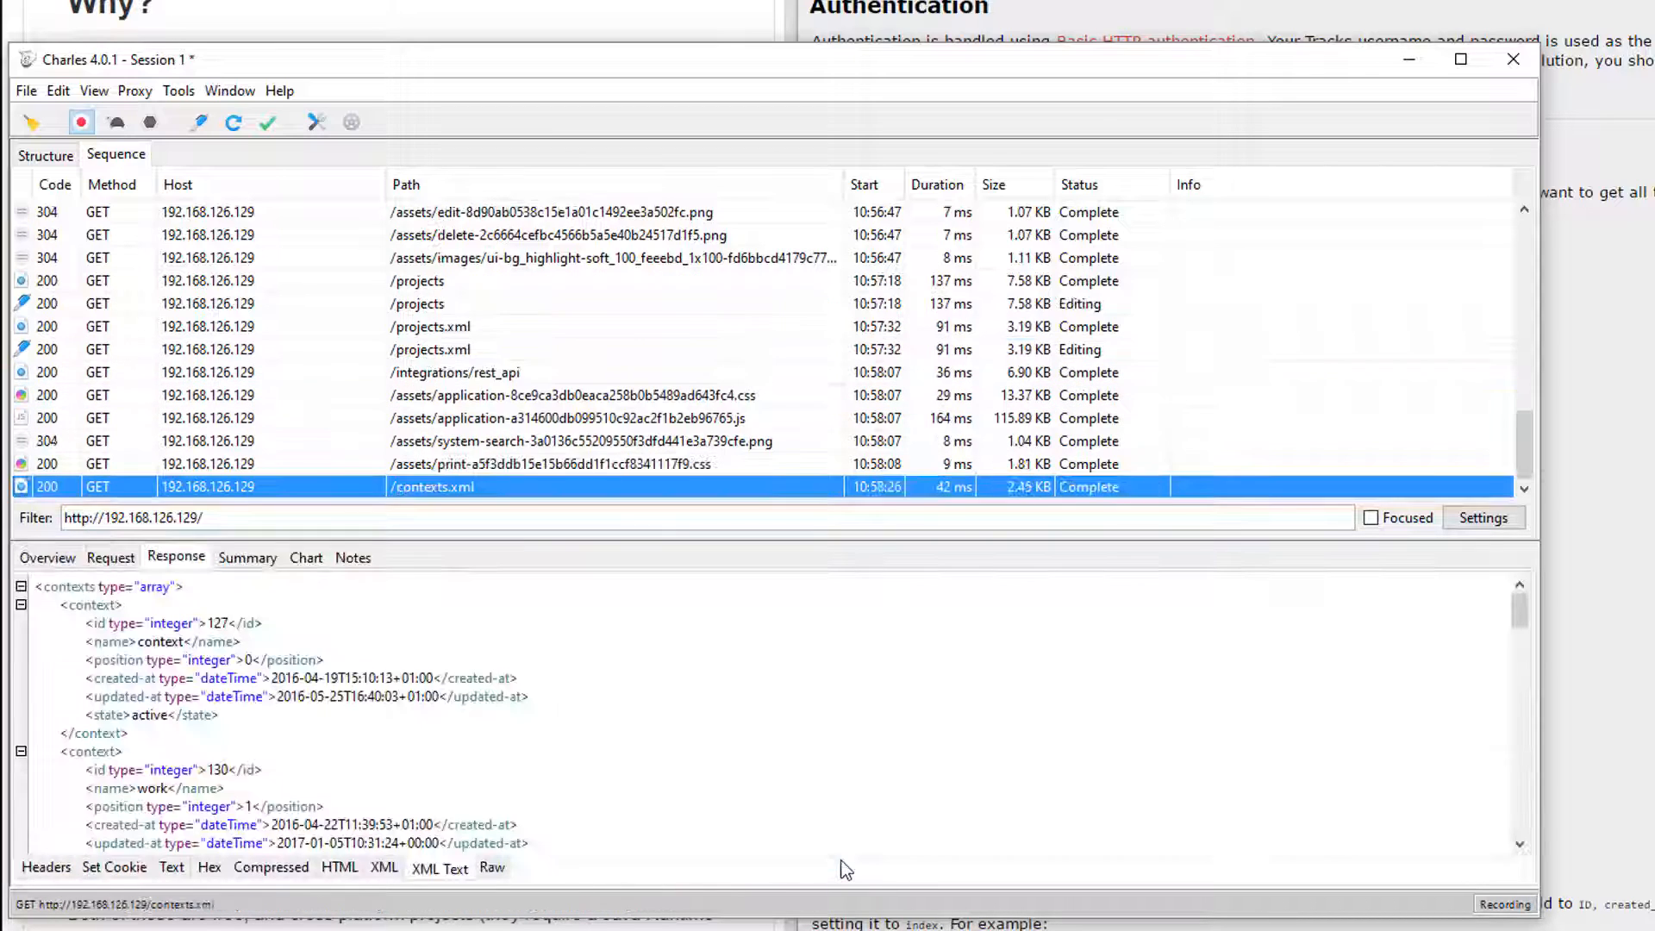
scroll(down, 3)
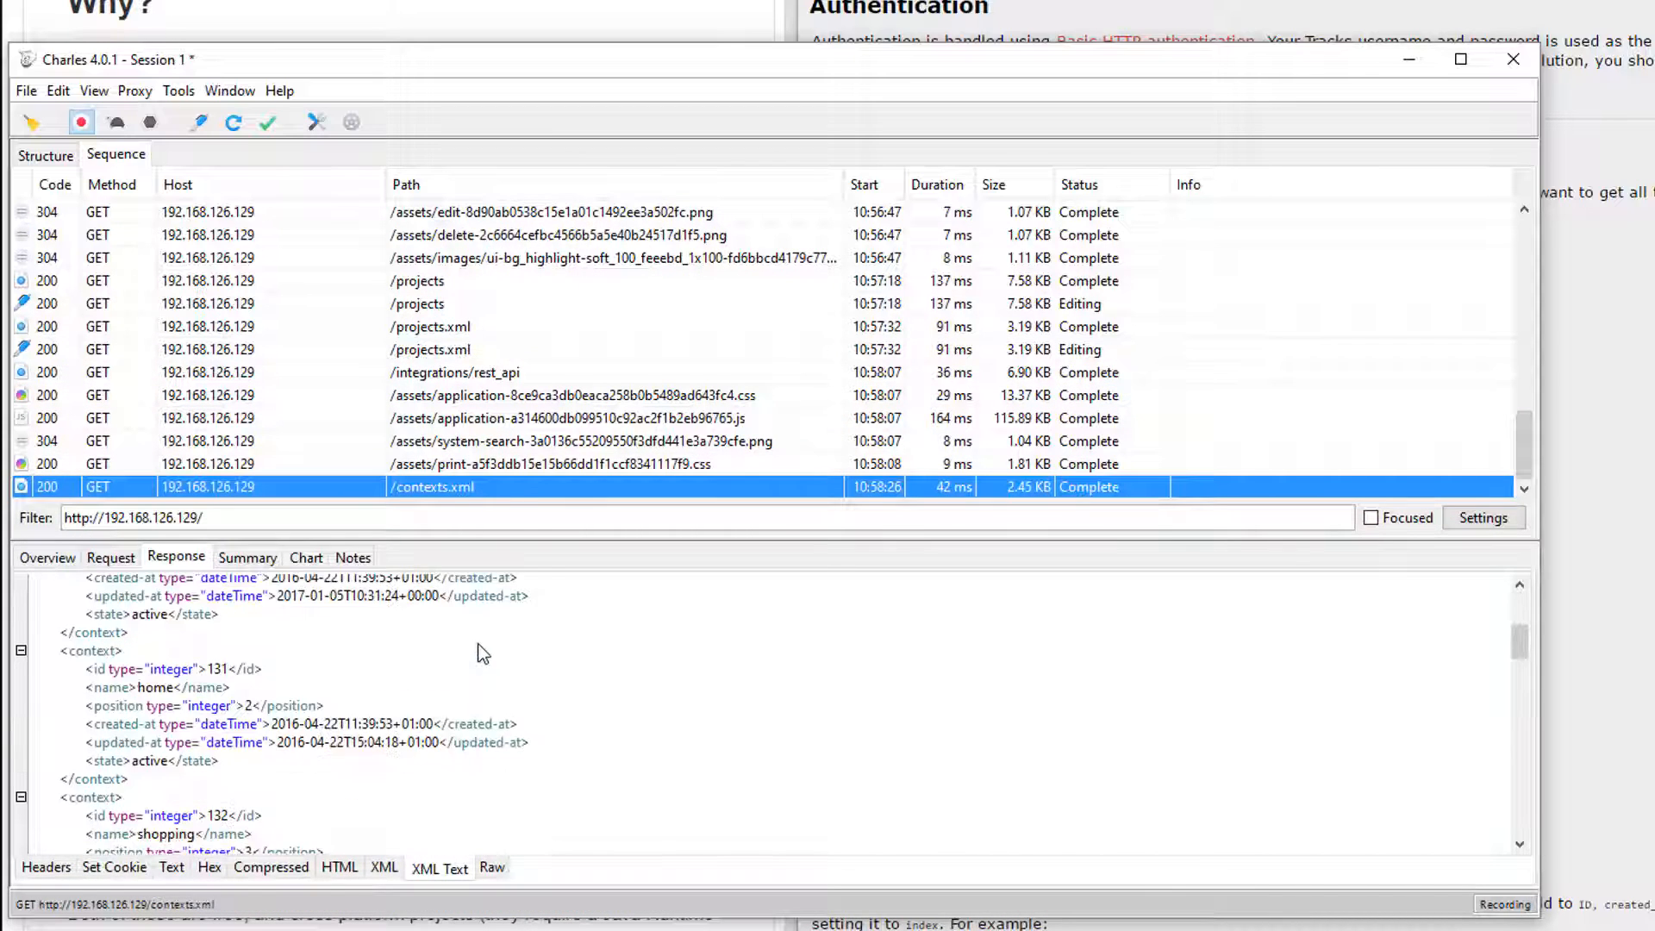
scroll(down, 3)
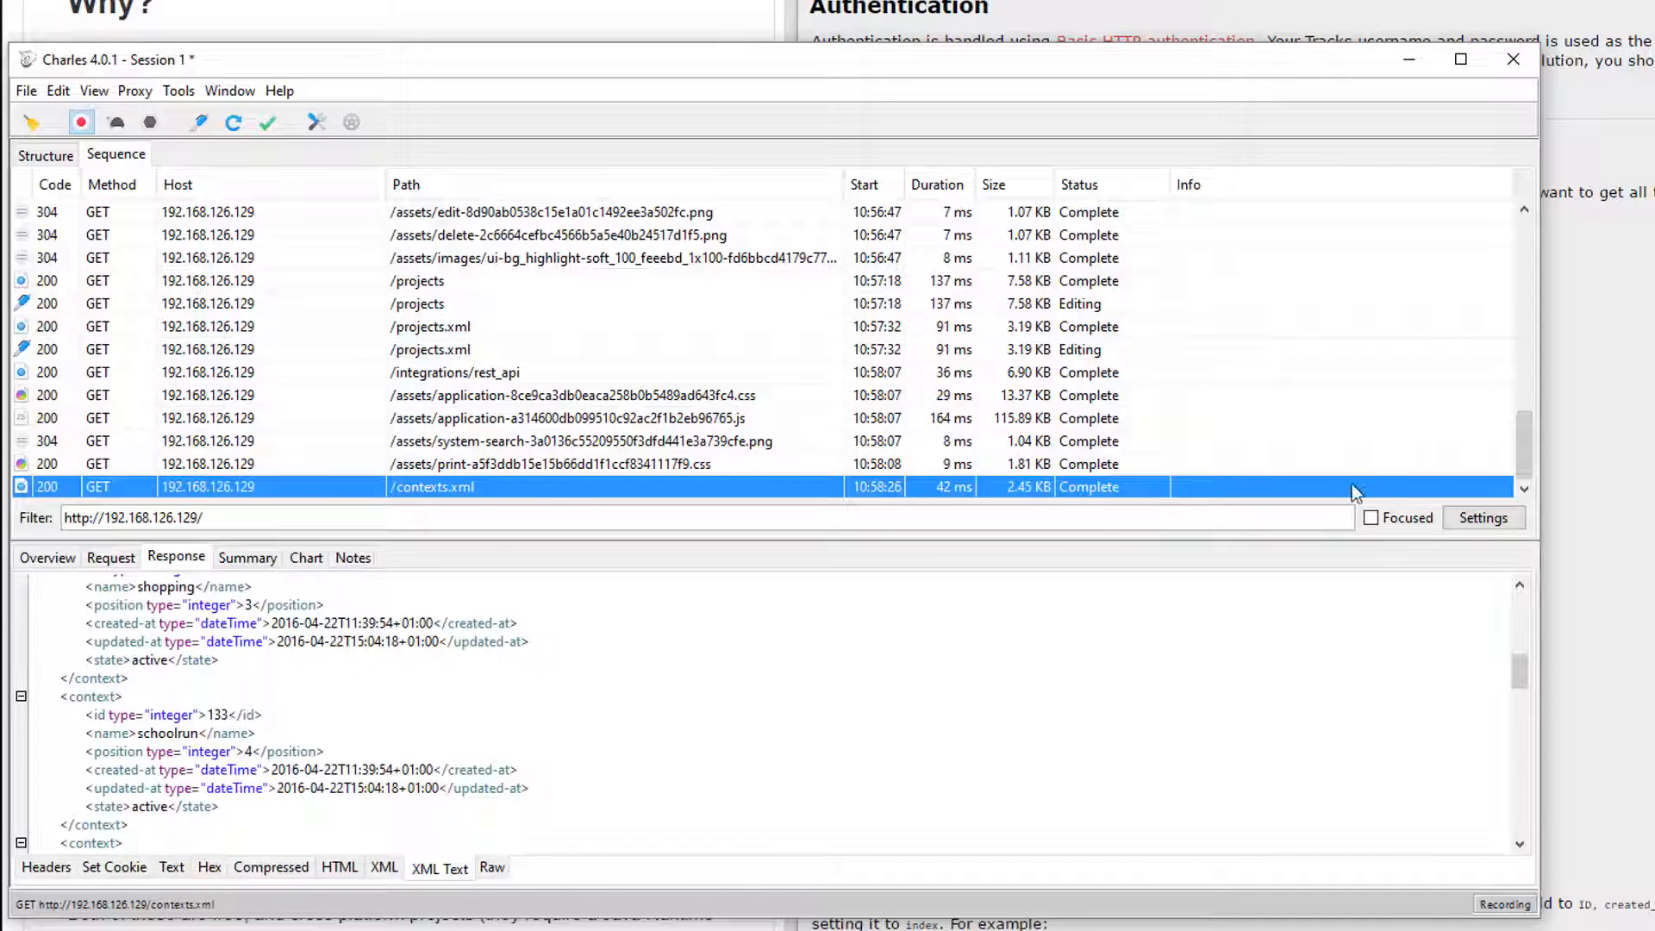
mouse_move(1010, 345)
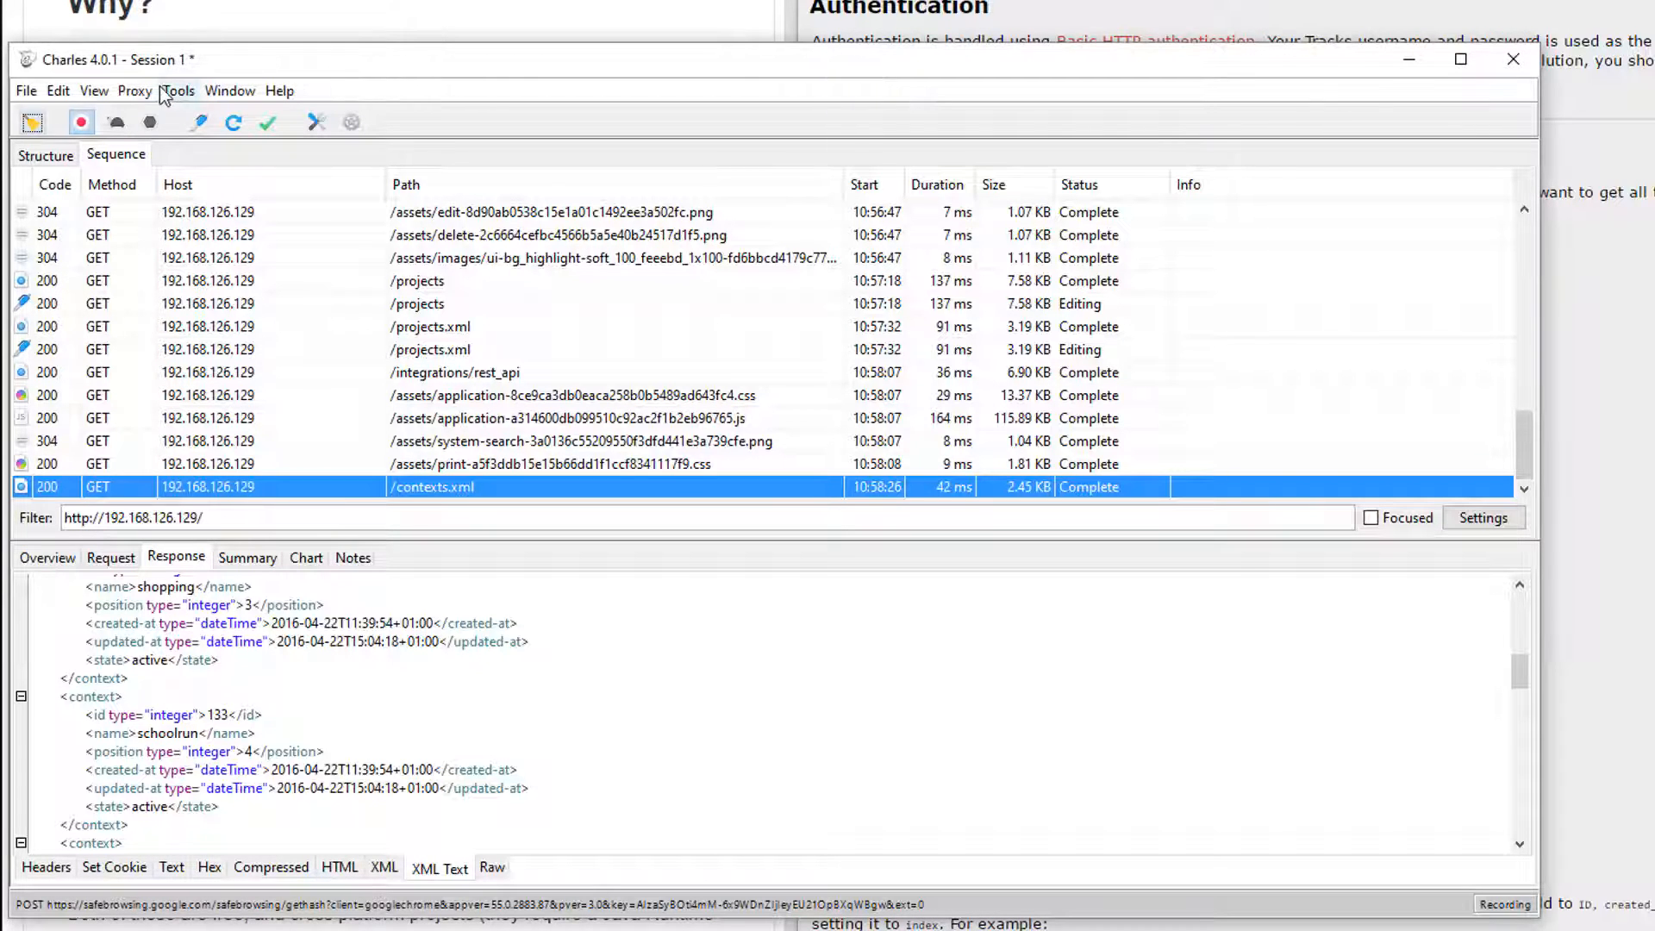
Step: Check the HTTP proxy port in Charles's Proxy Settings
click(134, 89)
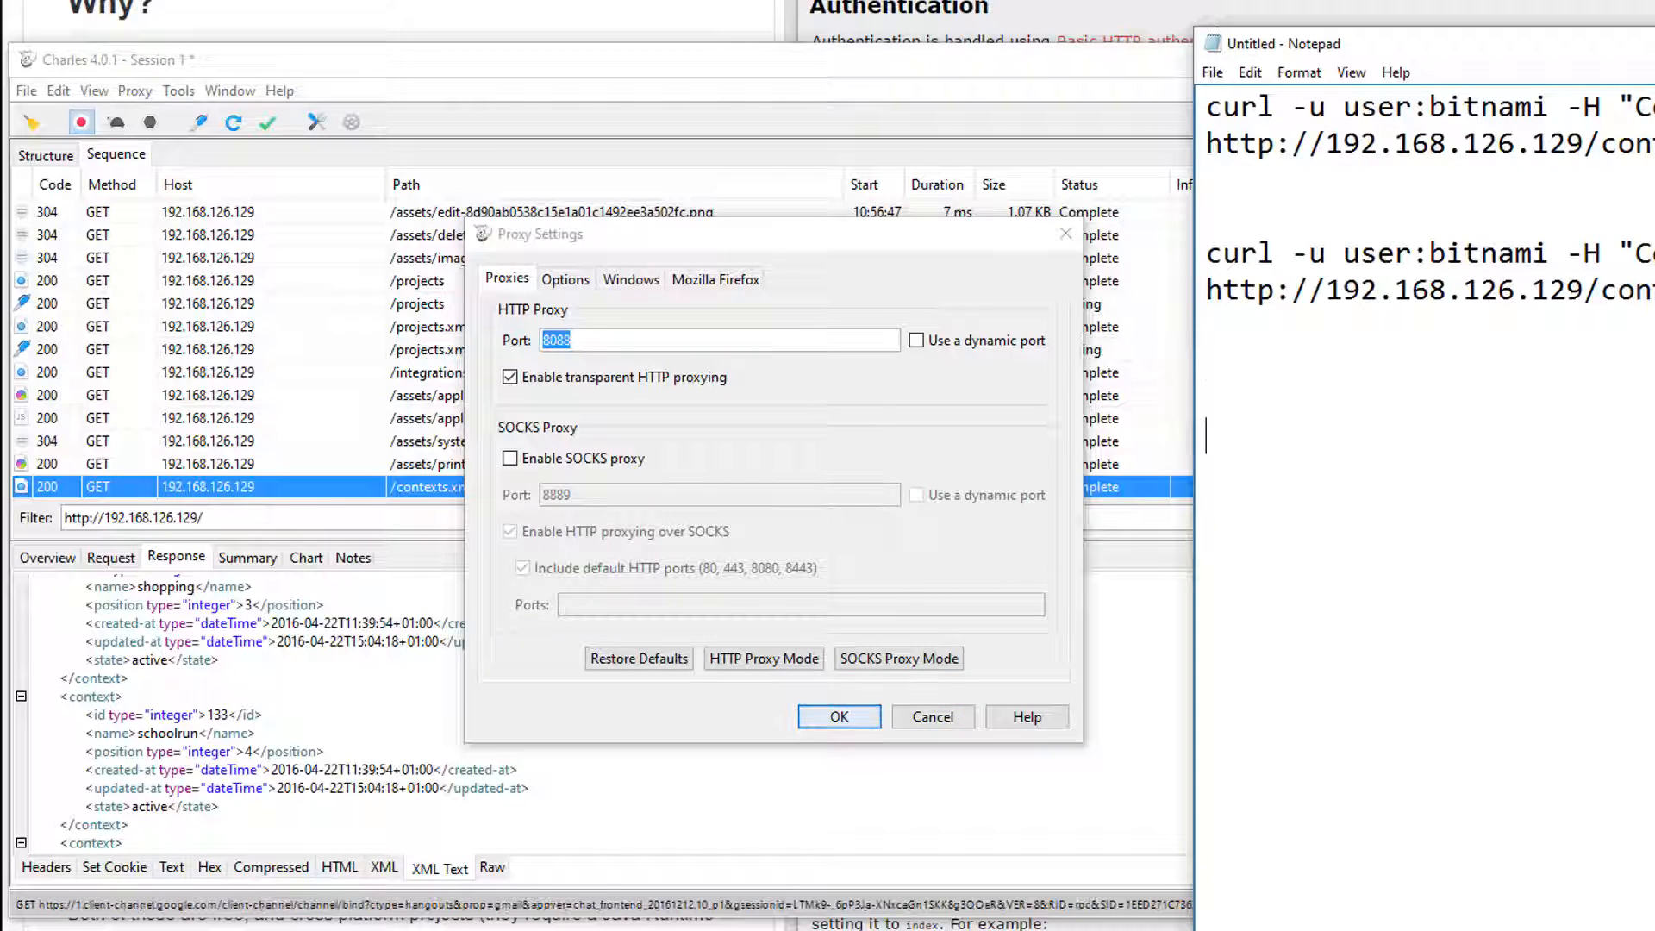
Step: Draft a curl command for contexts.xml with user:bitnami, text/xml header and --proxy localhost:8088
text(localhost:8088)
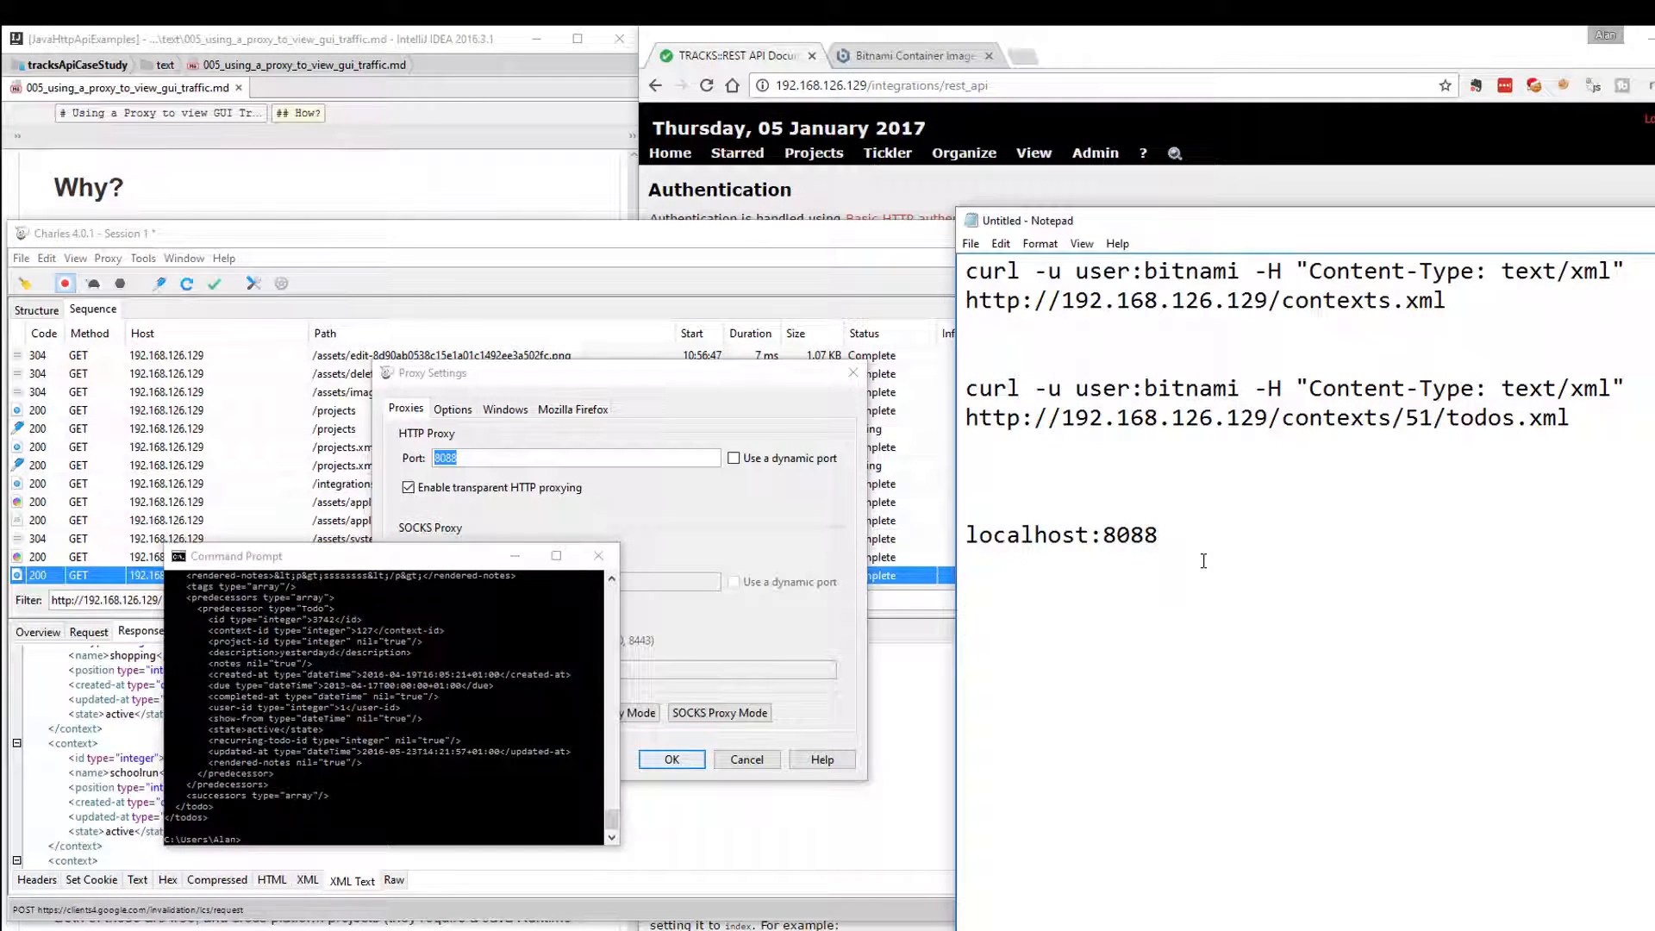
text(curl -u user:bitnami -H "Content-Type: text/xml" http://192.168.126.129/contexts.xml)
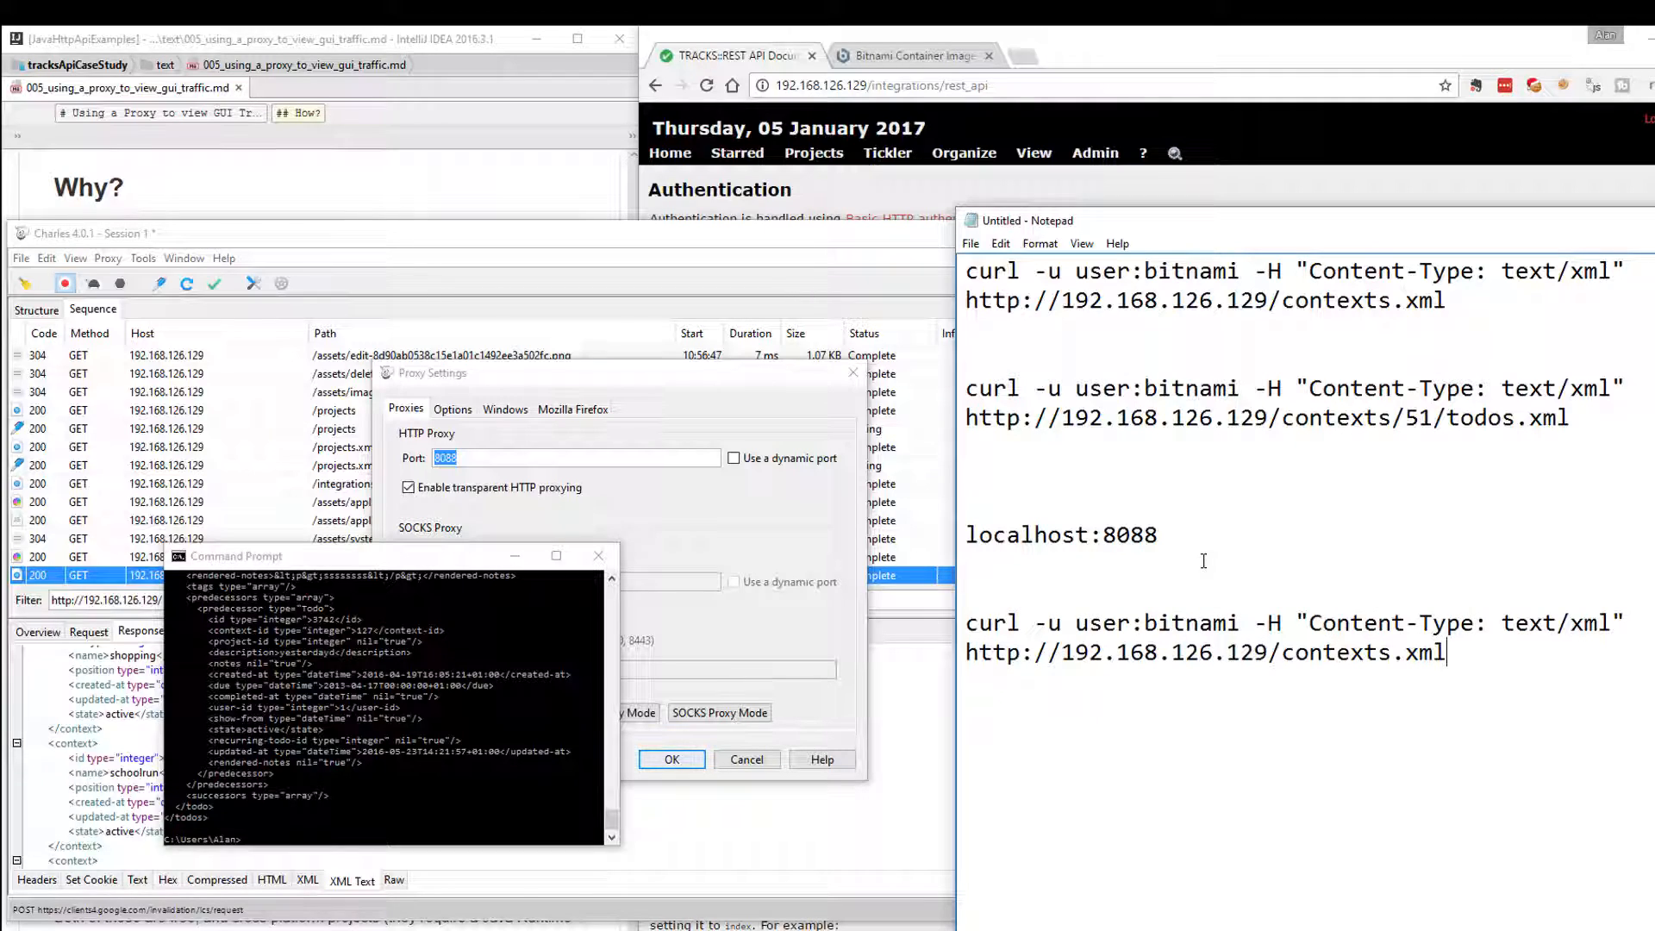
text(--)
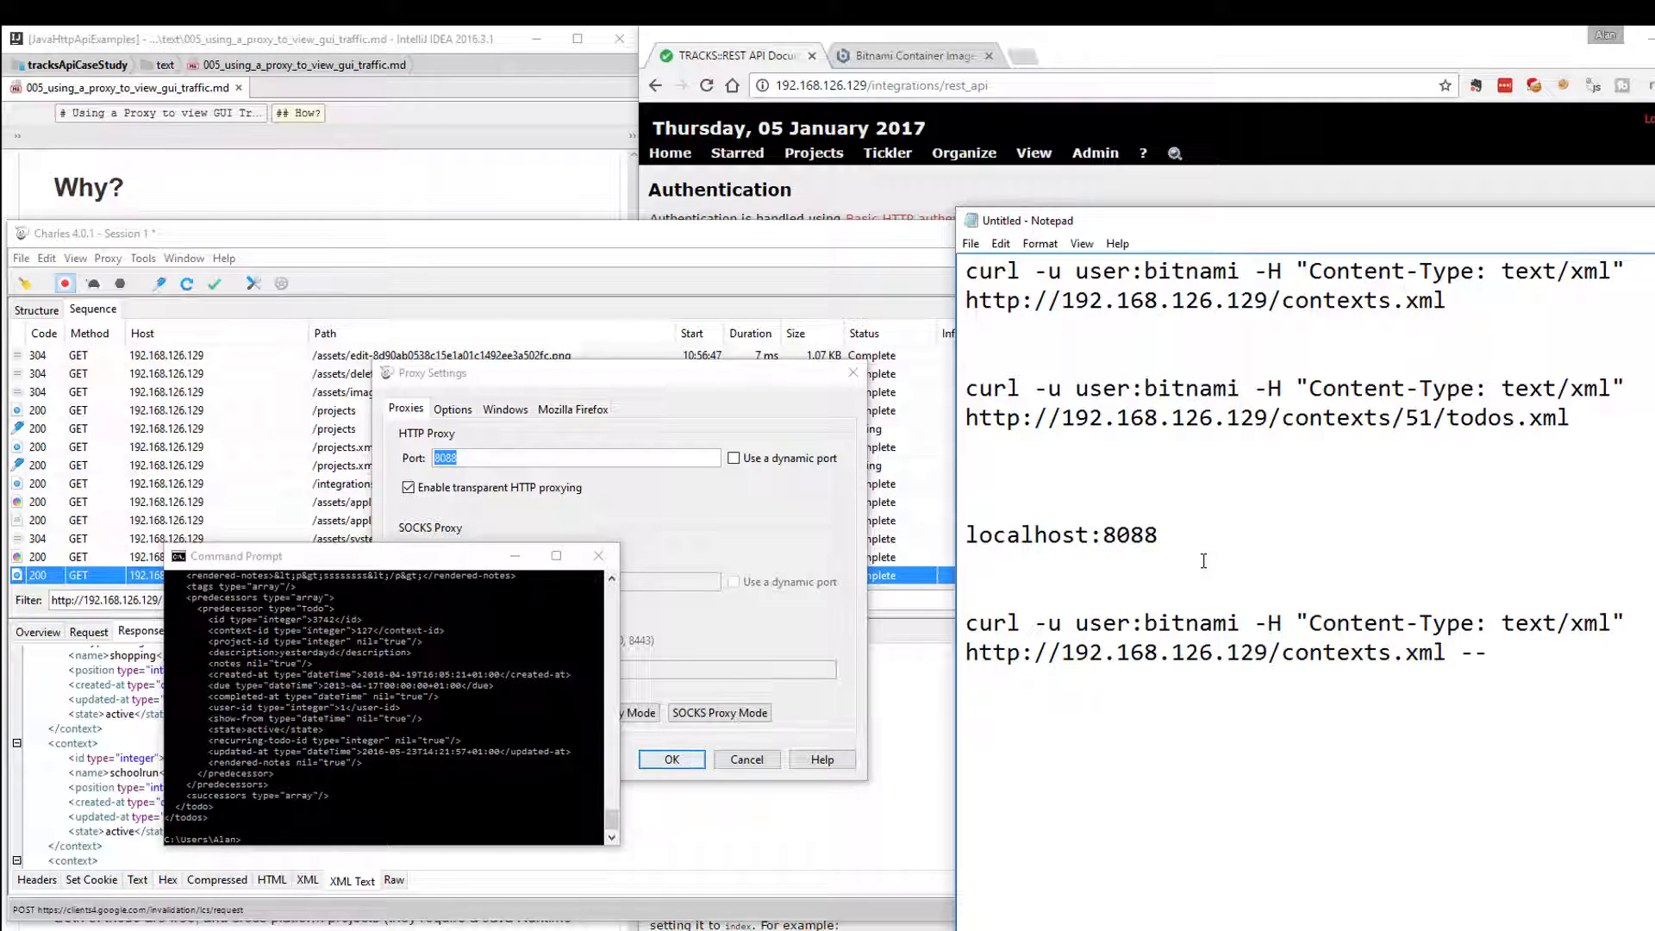
text(proxy)
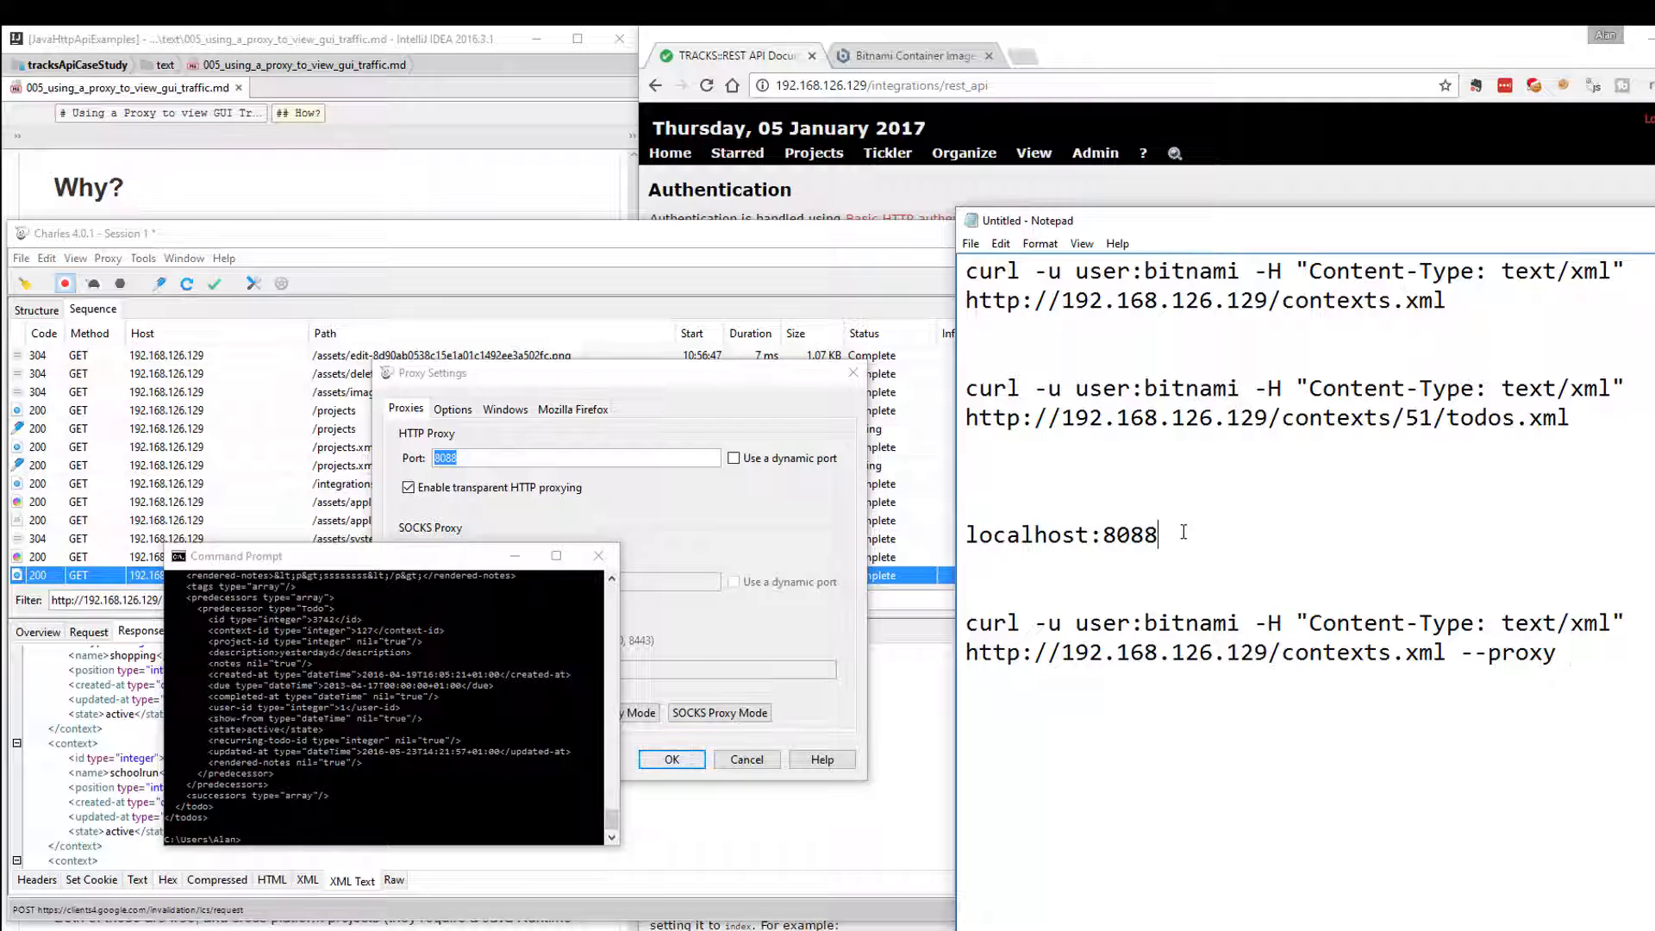
double_click(1060, 535)
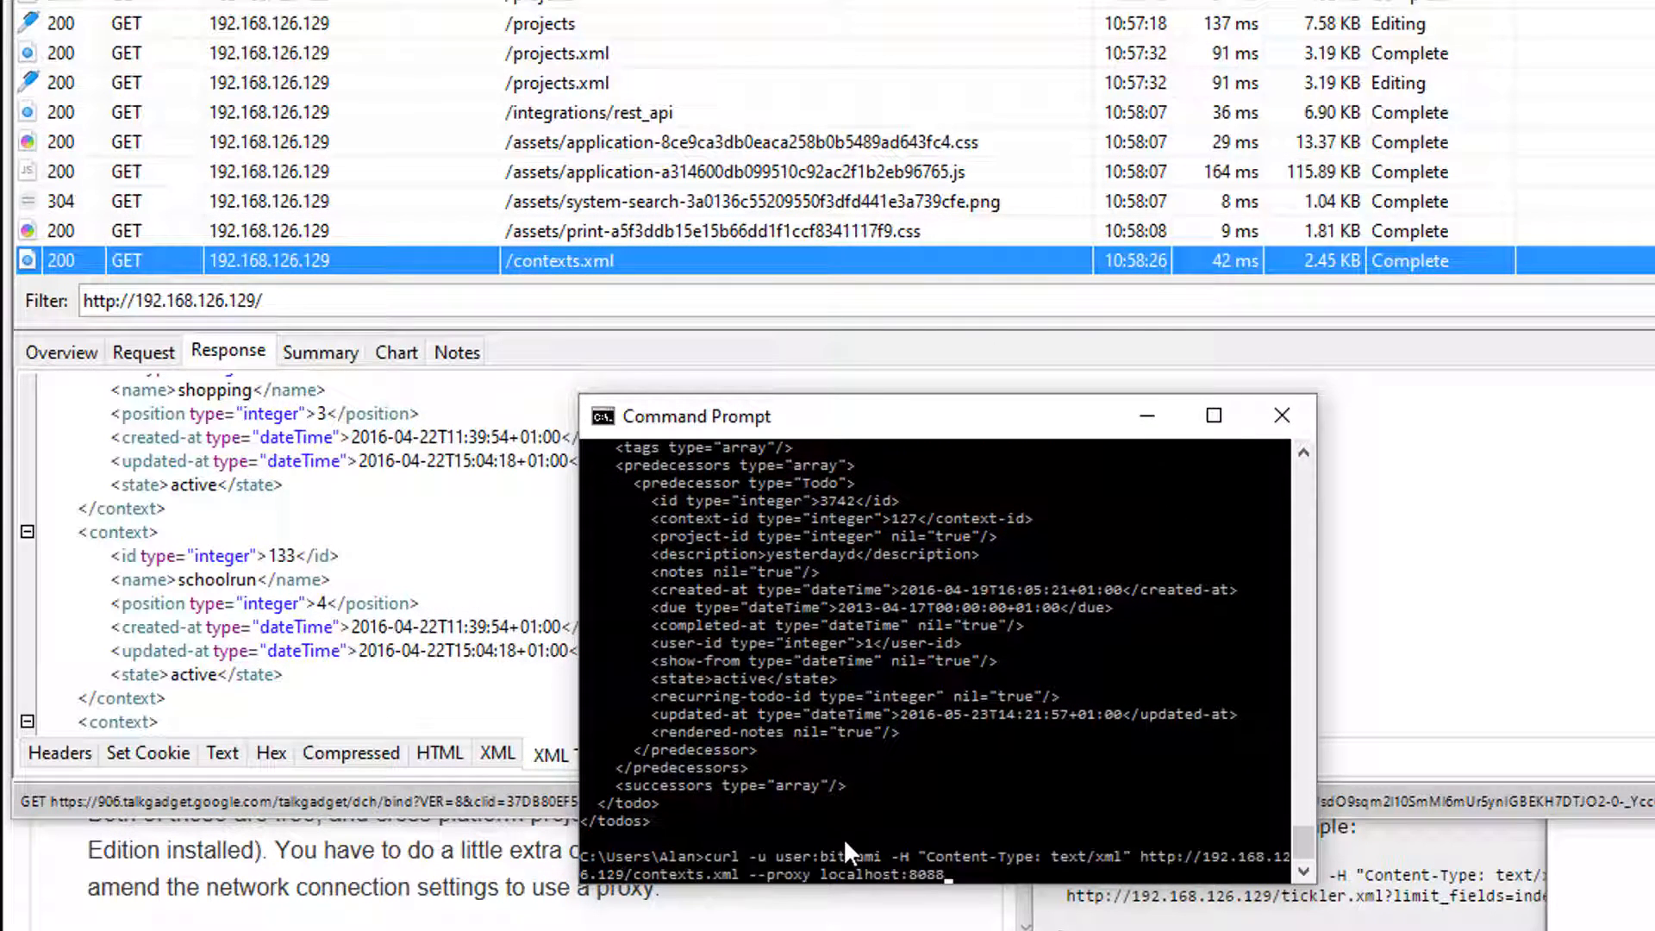
Step: Run the proxied curl for contexts.xml so its XML returns and Charles captures the request
key(Return)
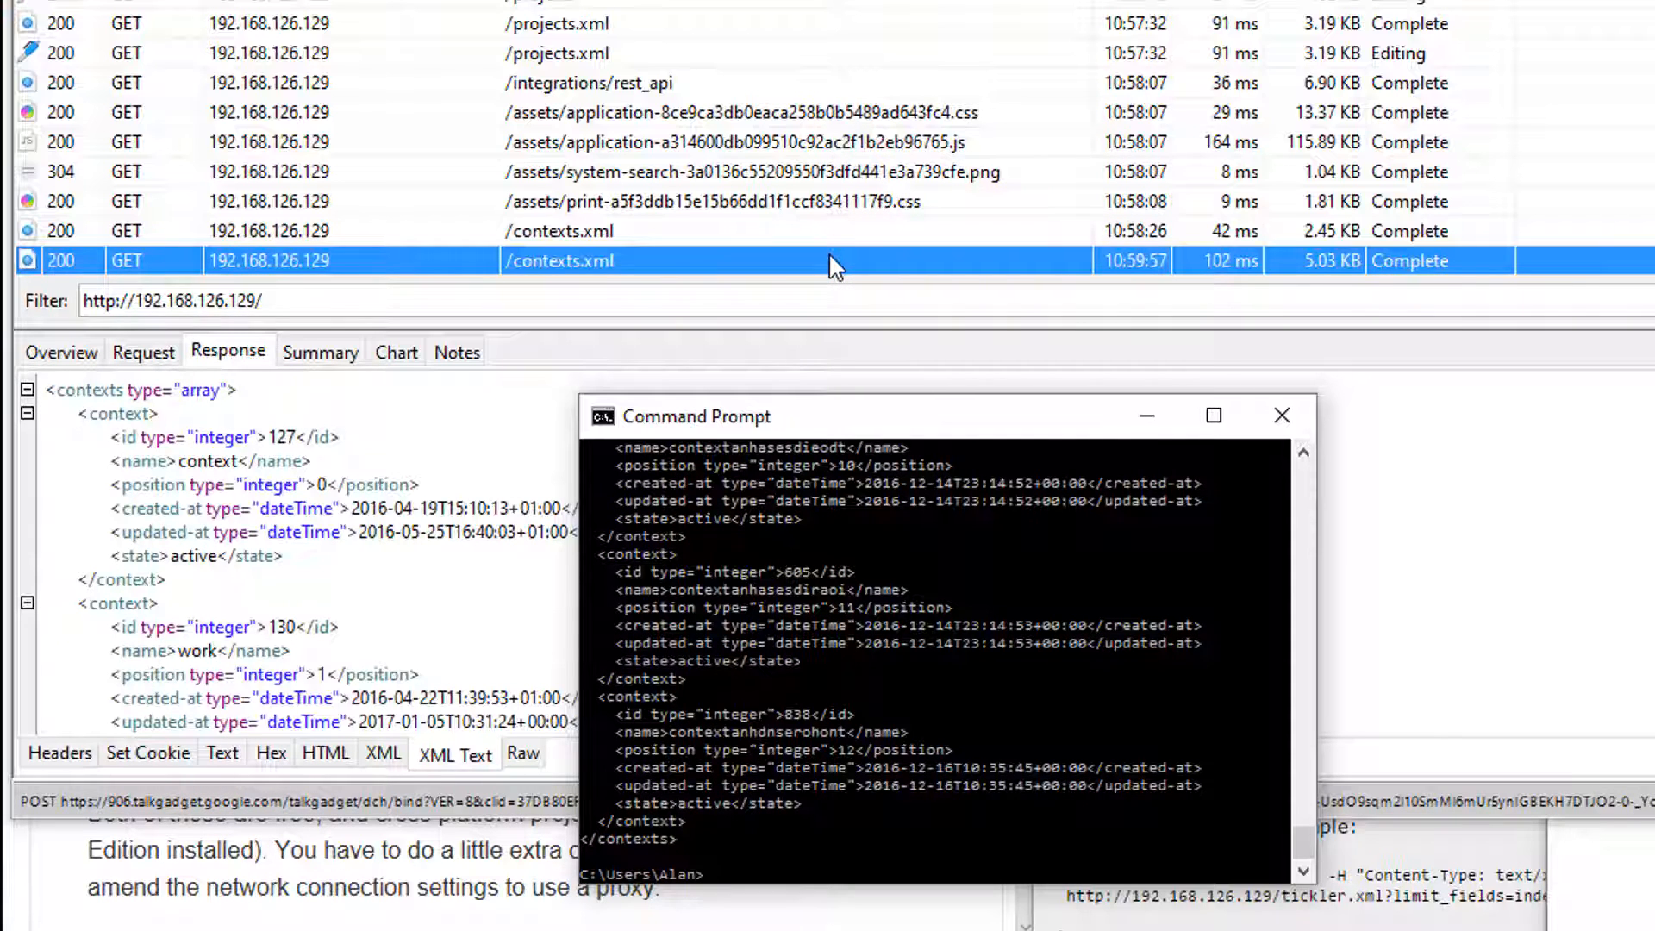
mouse_move(748, 590)
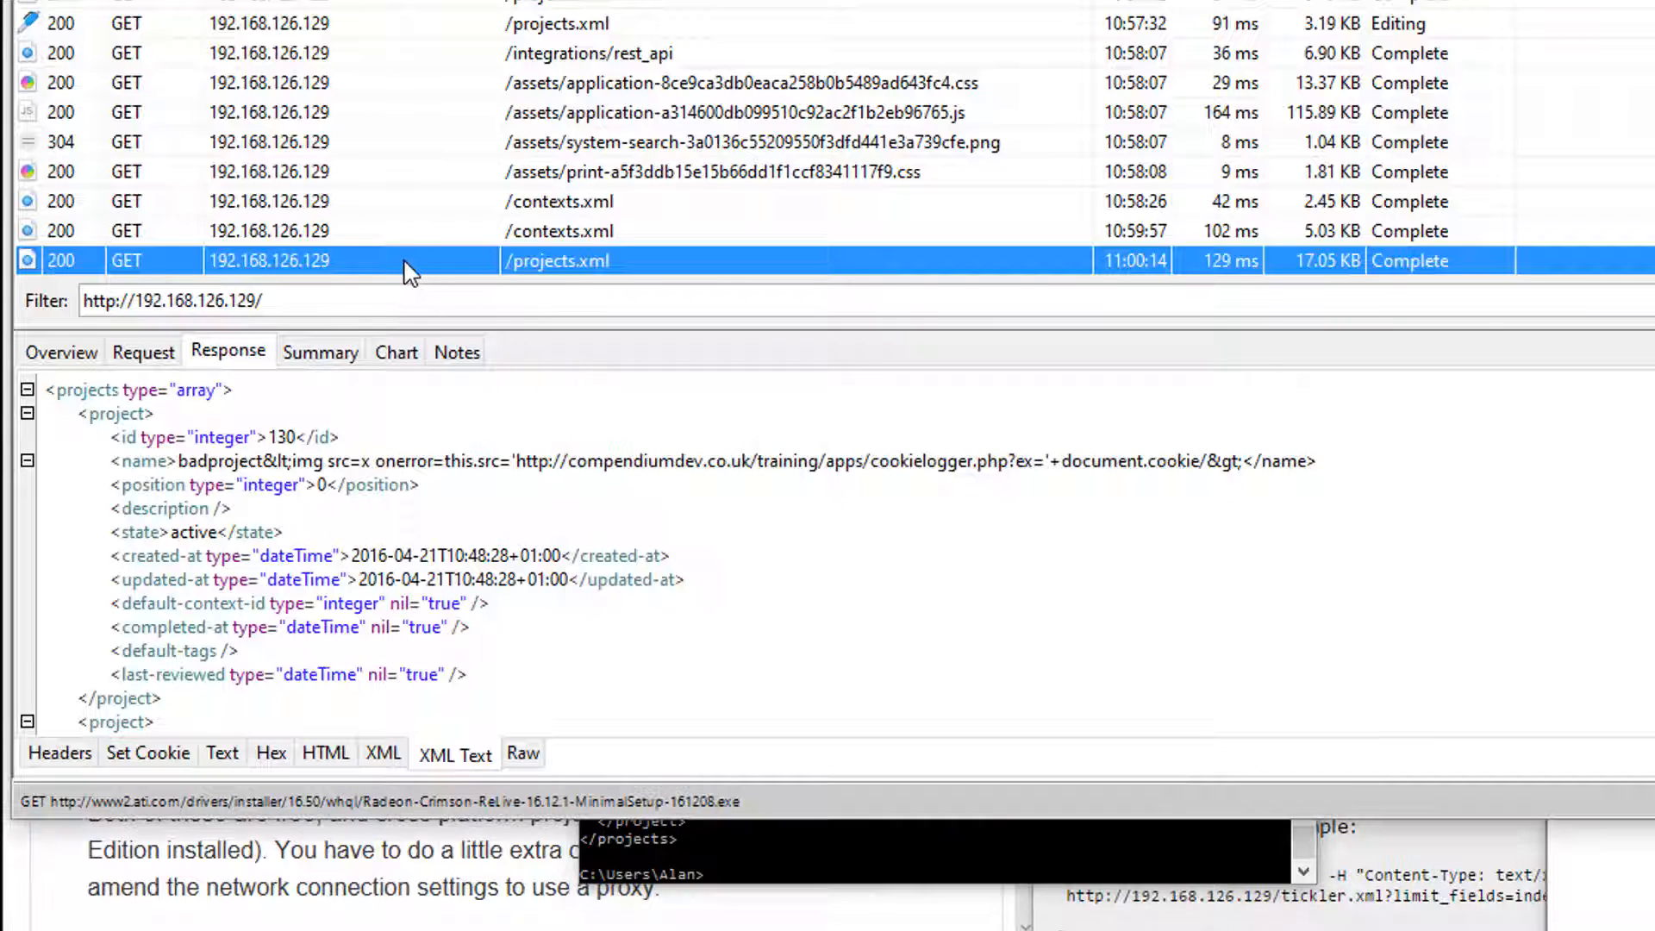
mouse_move(567, 462)
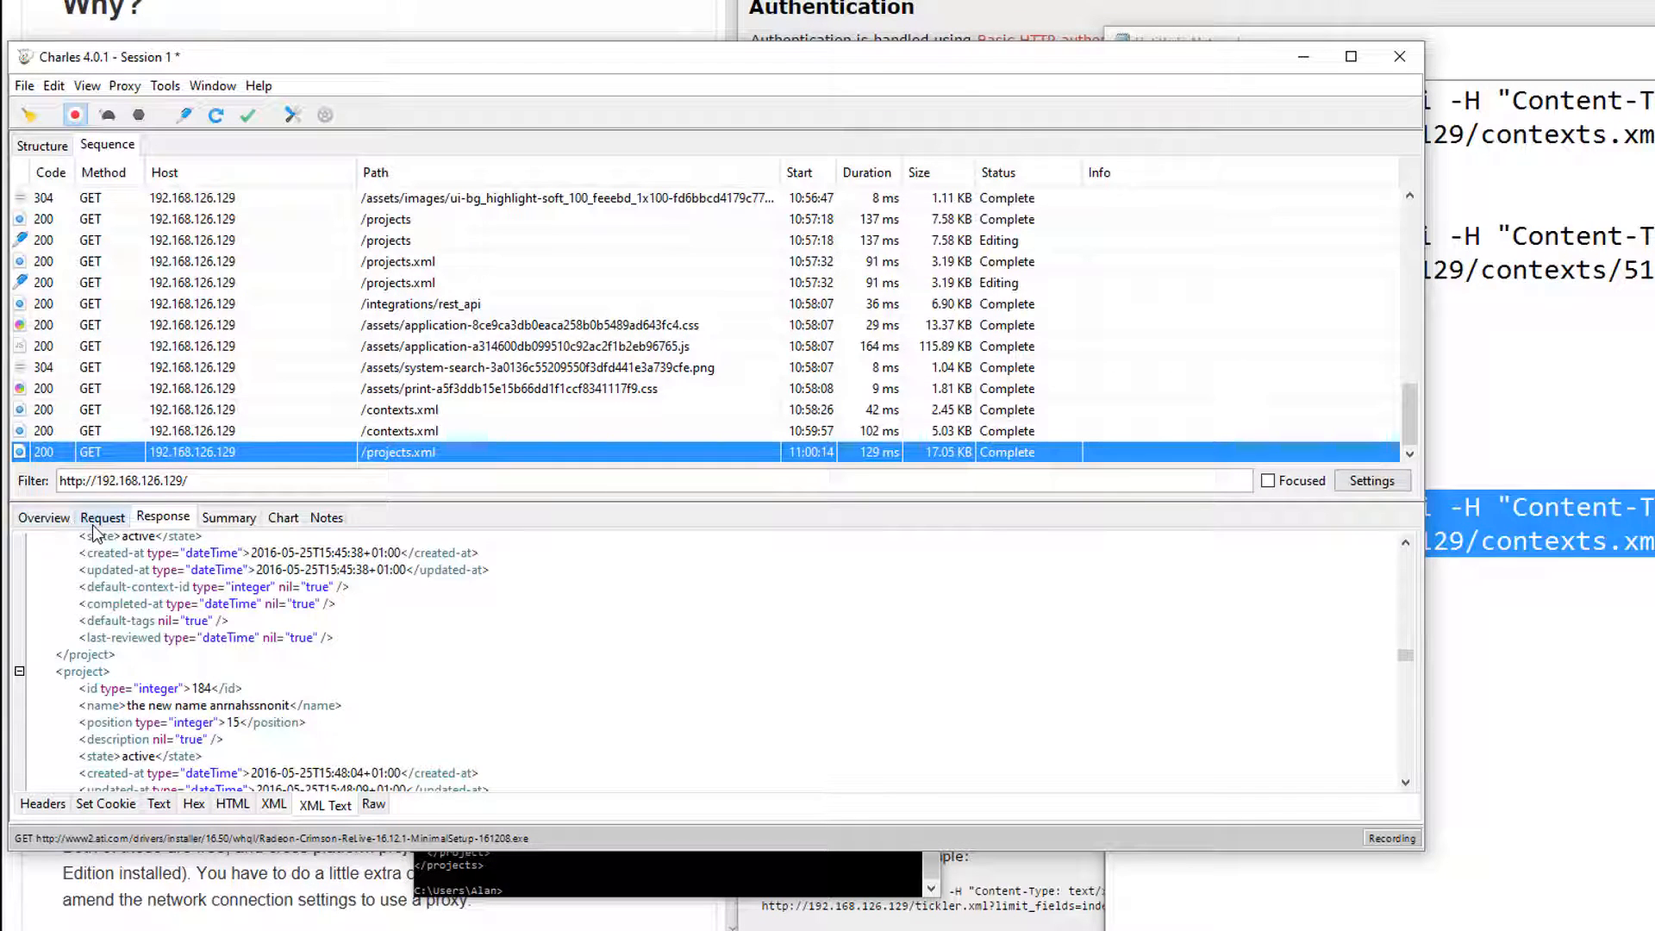
click(102, 517)
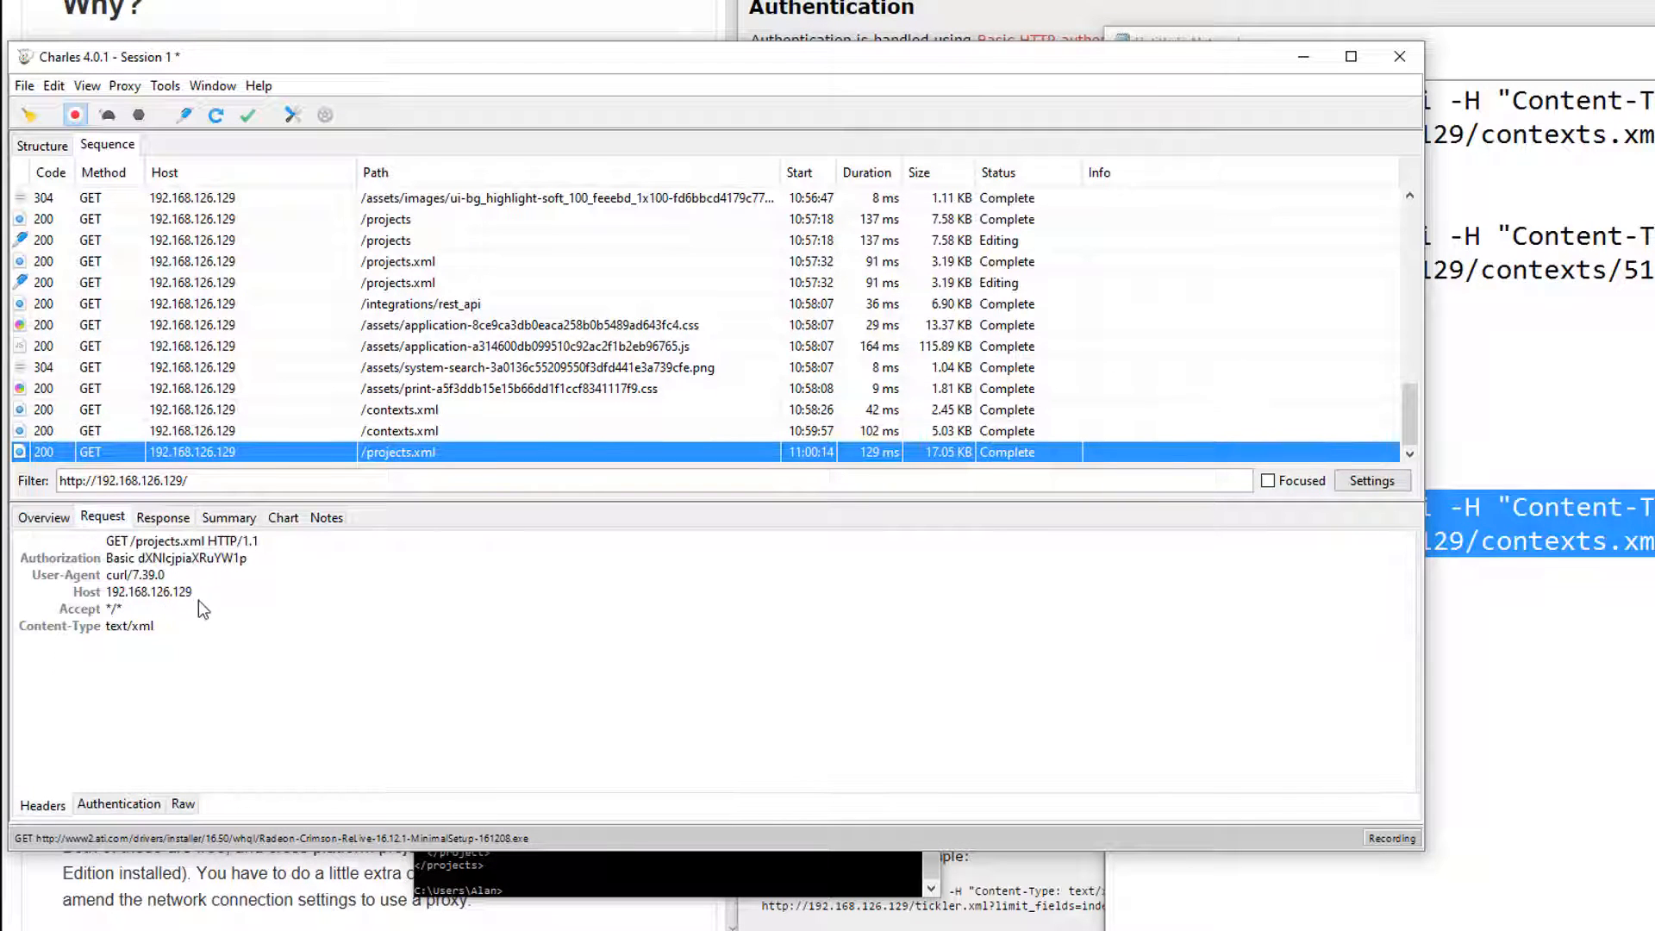
mouse_move(369, 636)
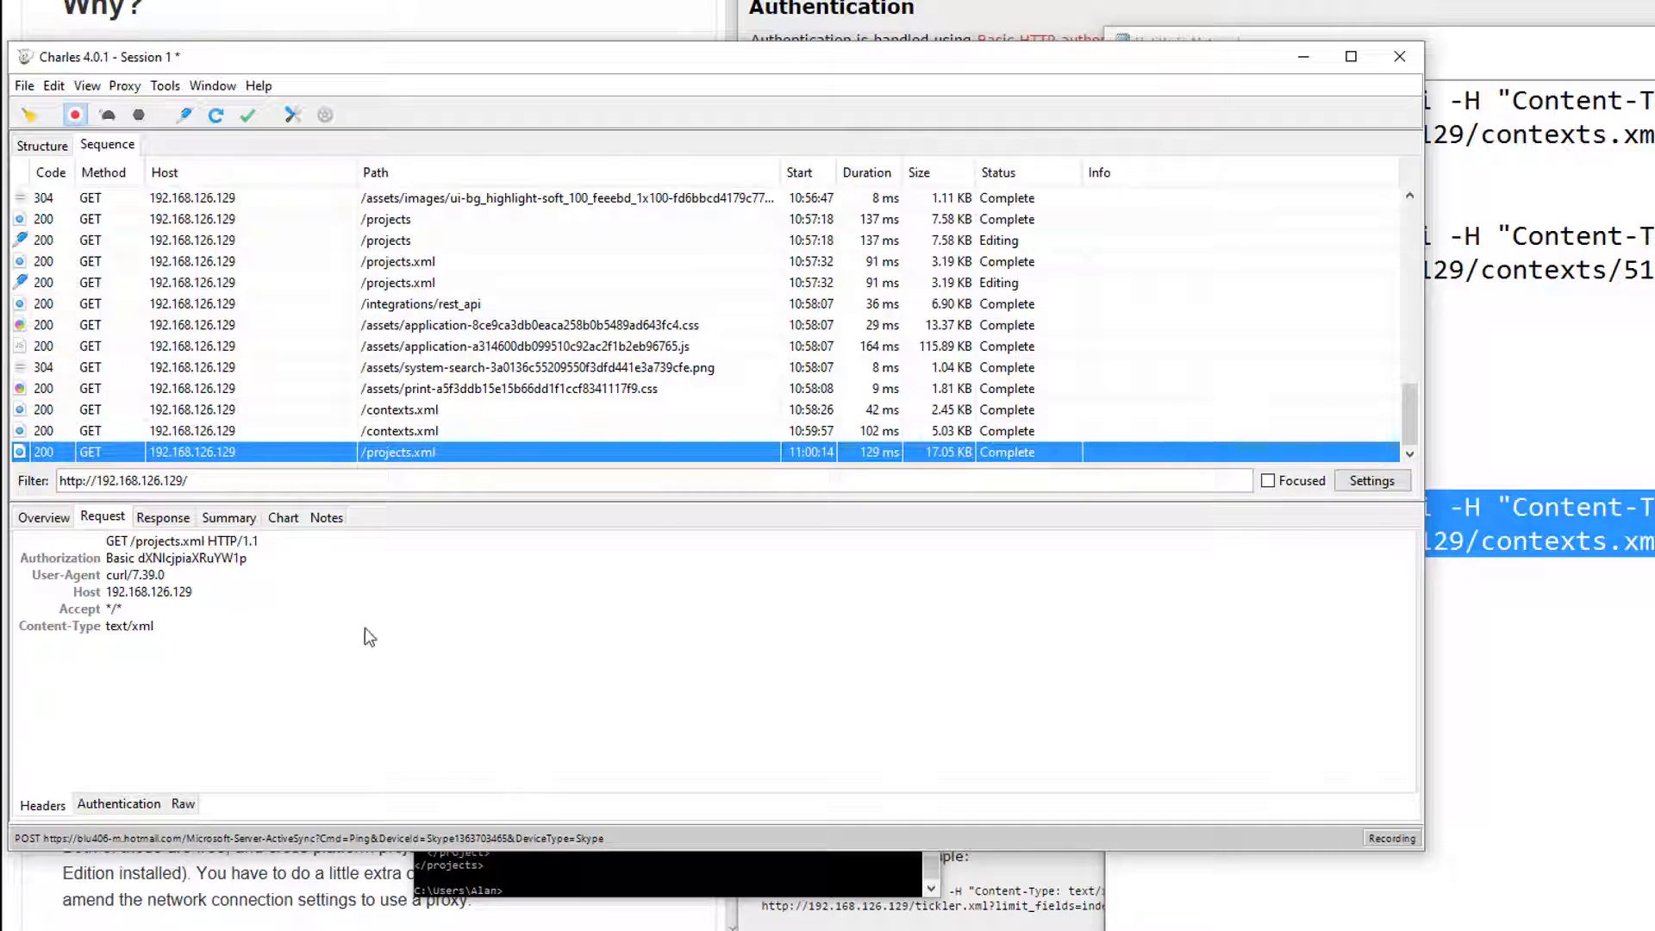
mouse_move(204, 678)
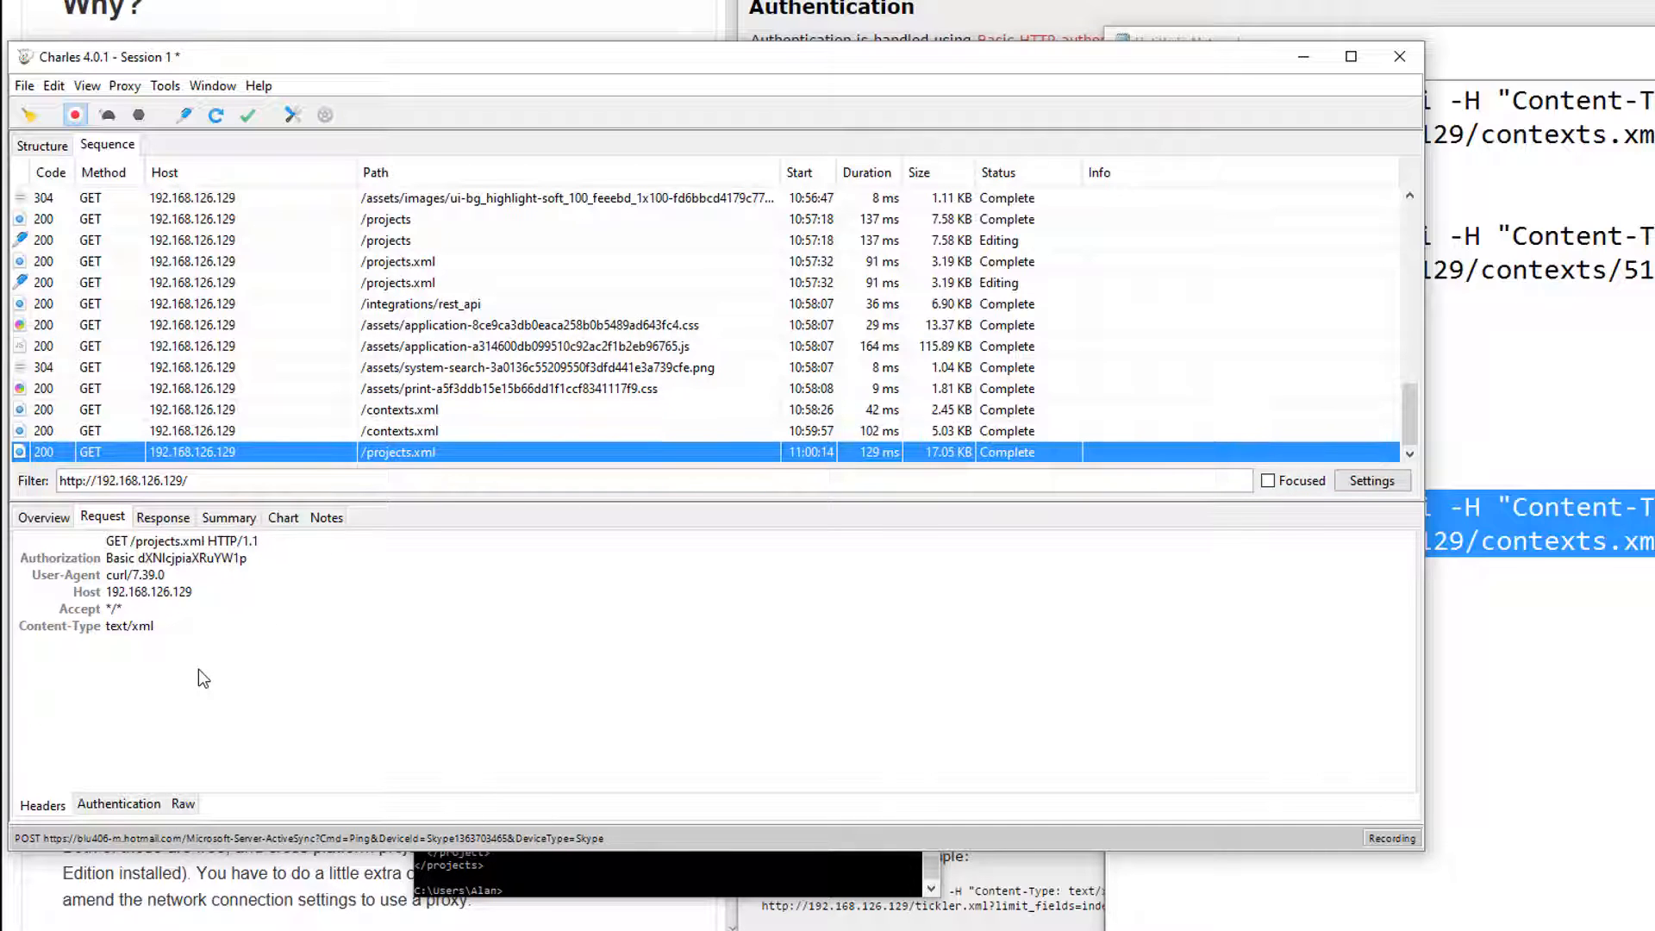
click(163, 518)
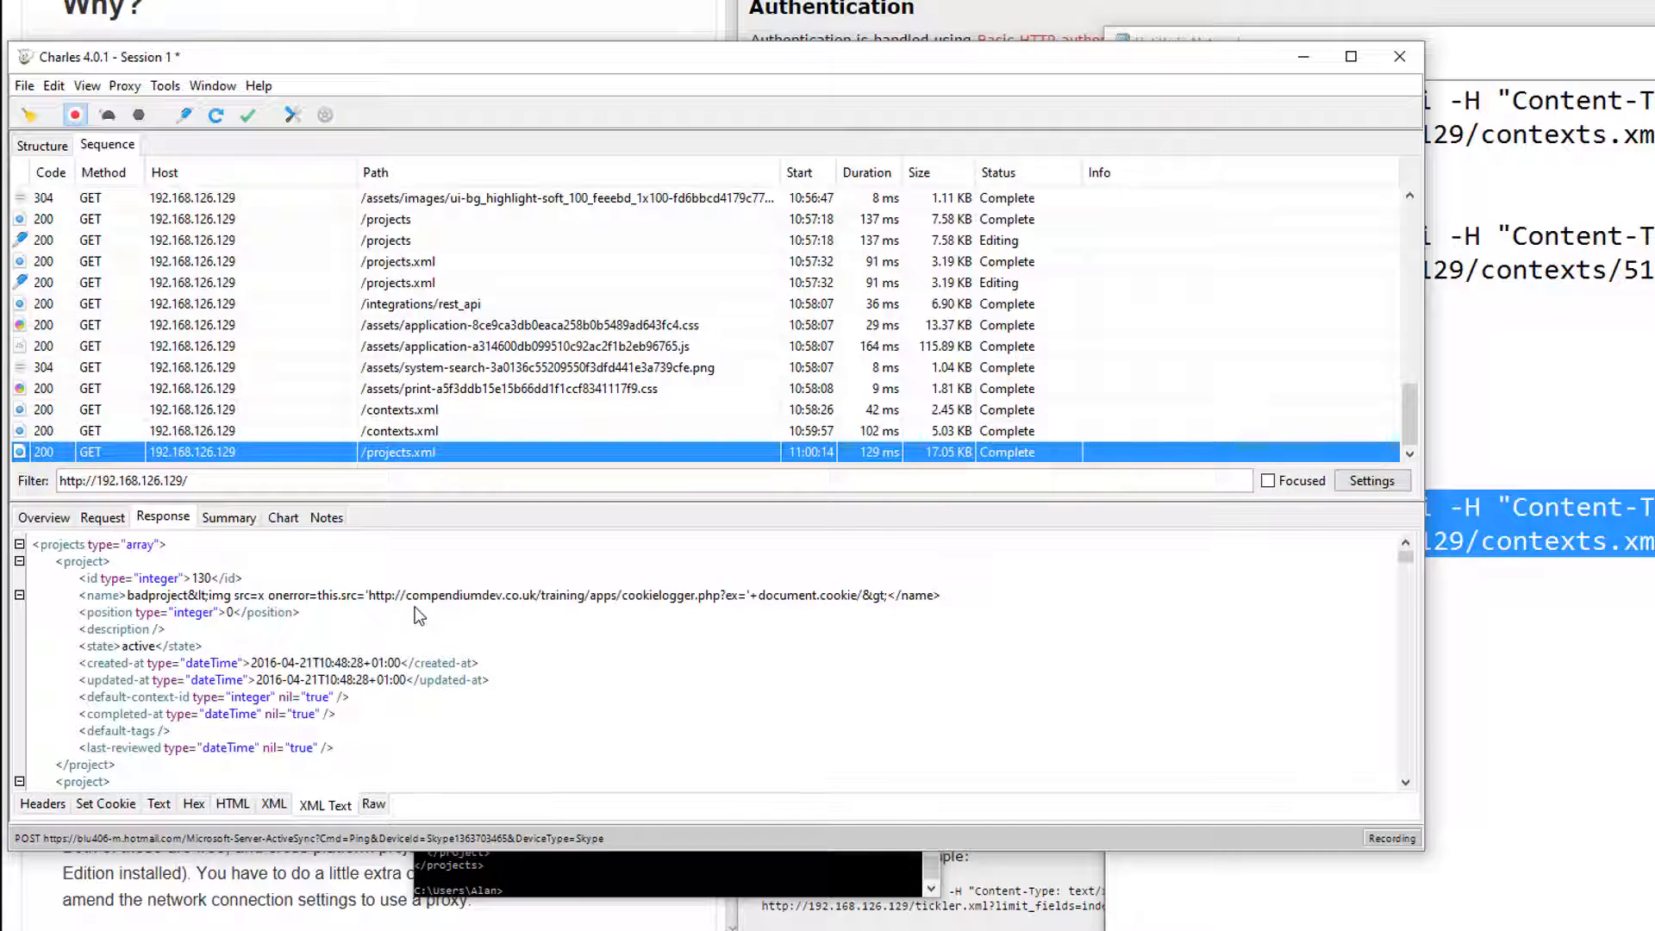
click(676, 739)
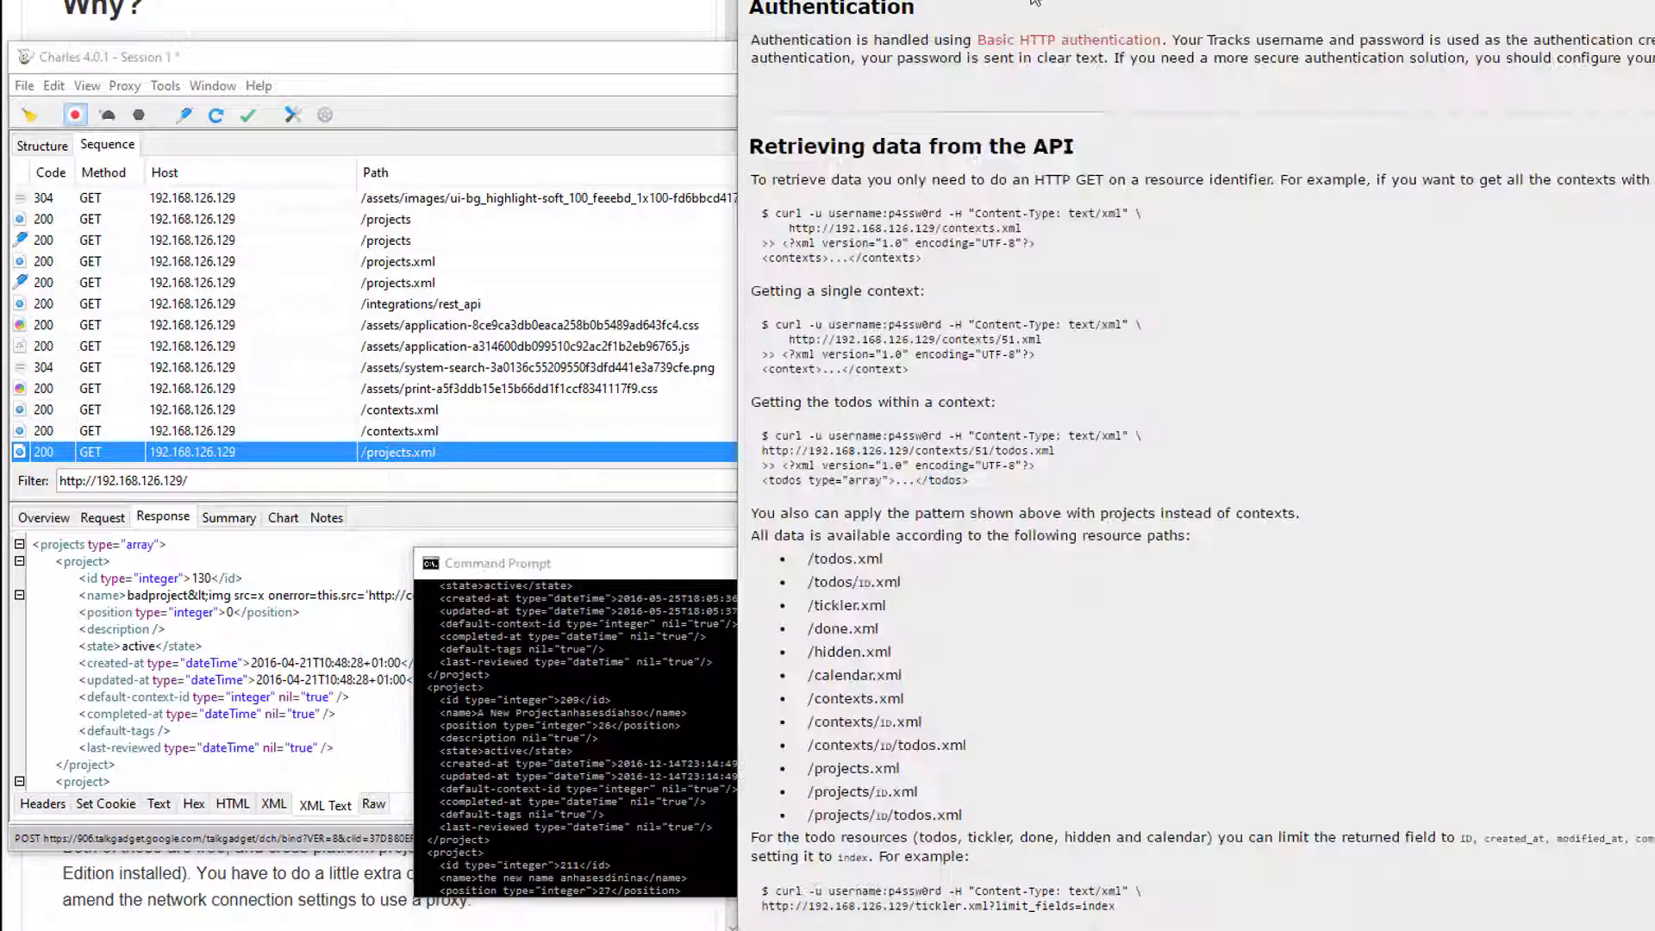
scroll(down, 3)
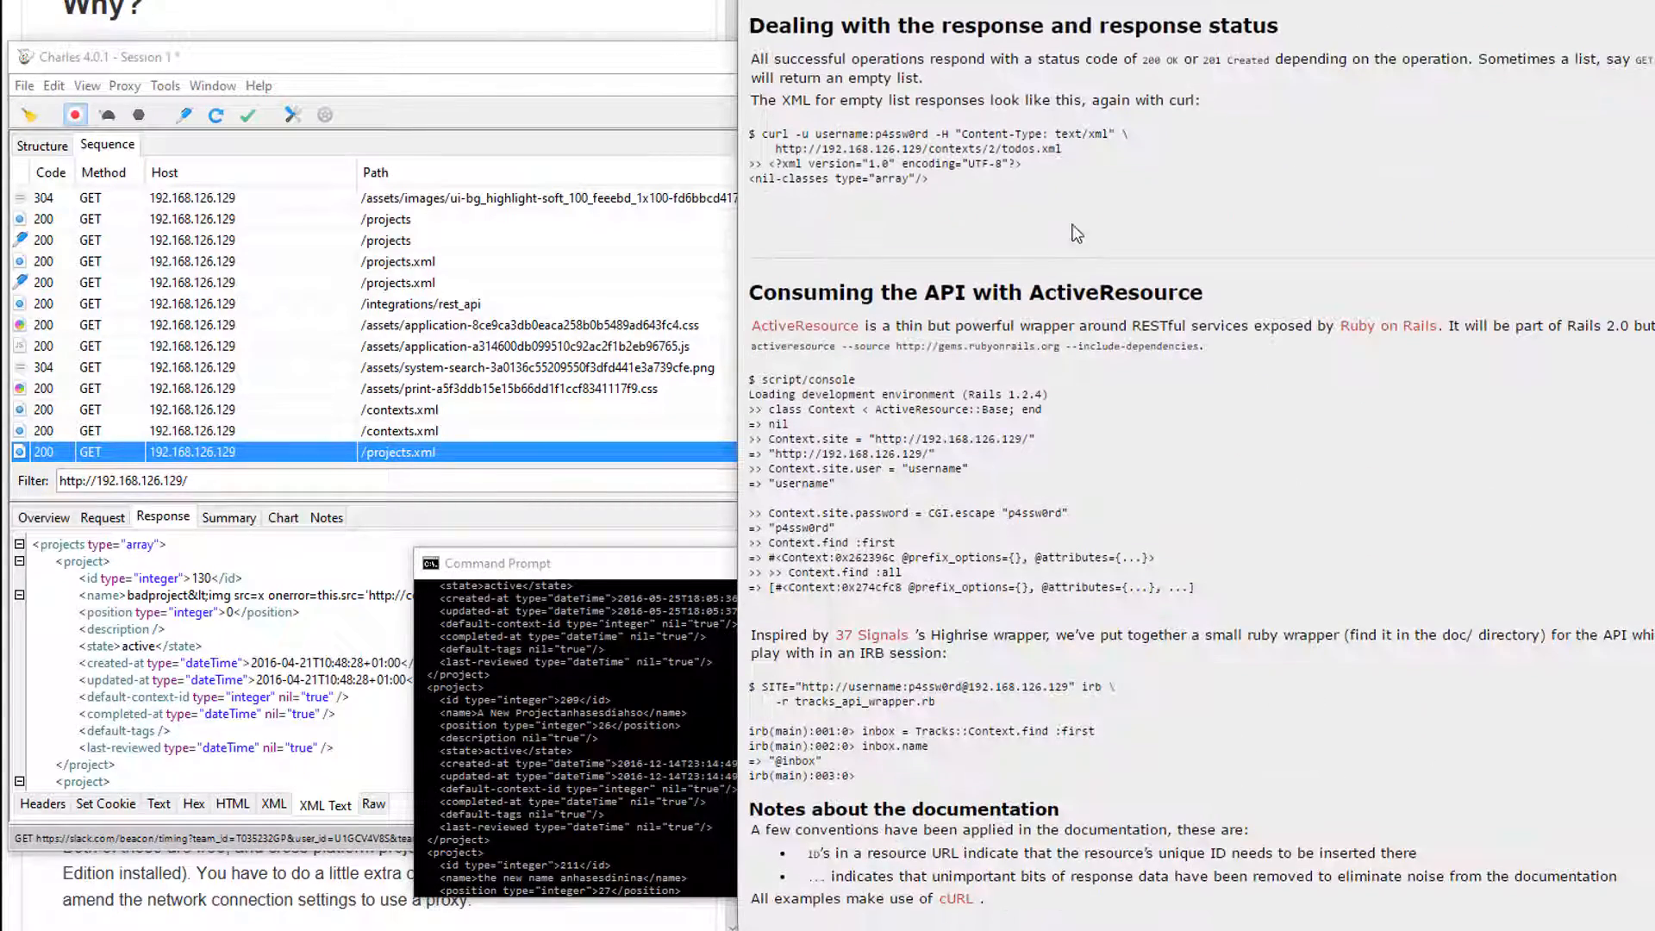